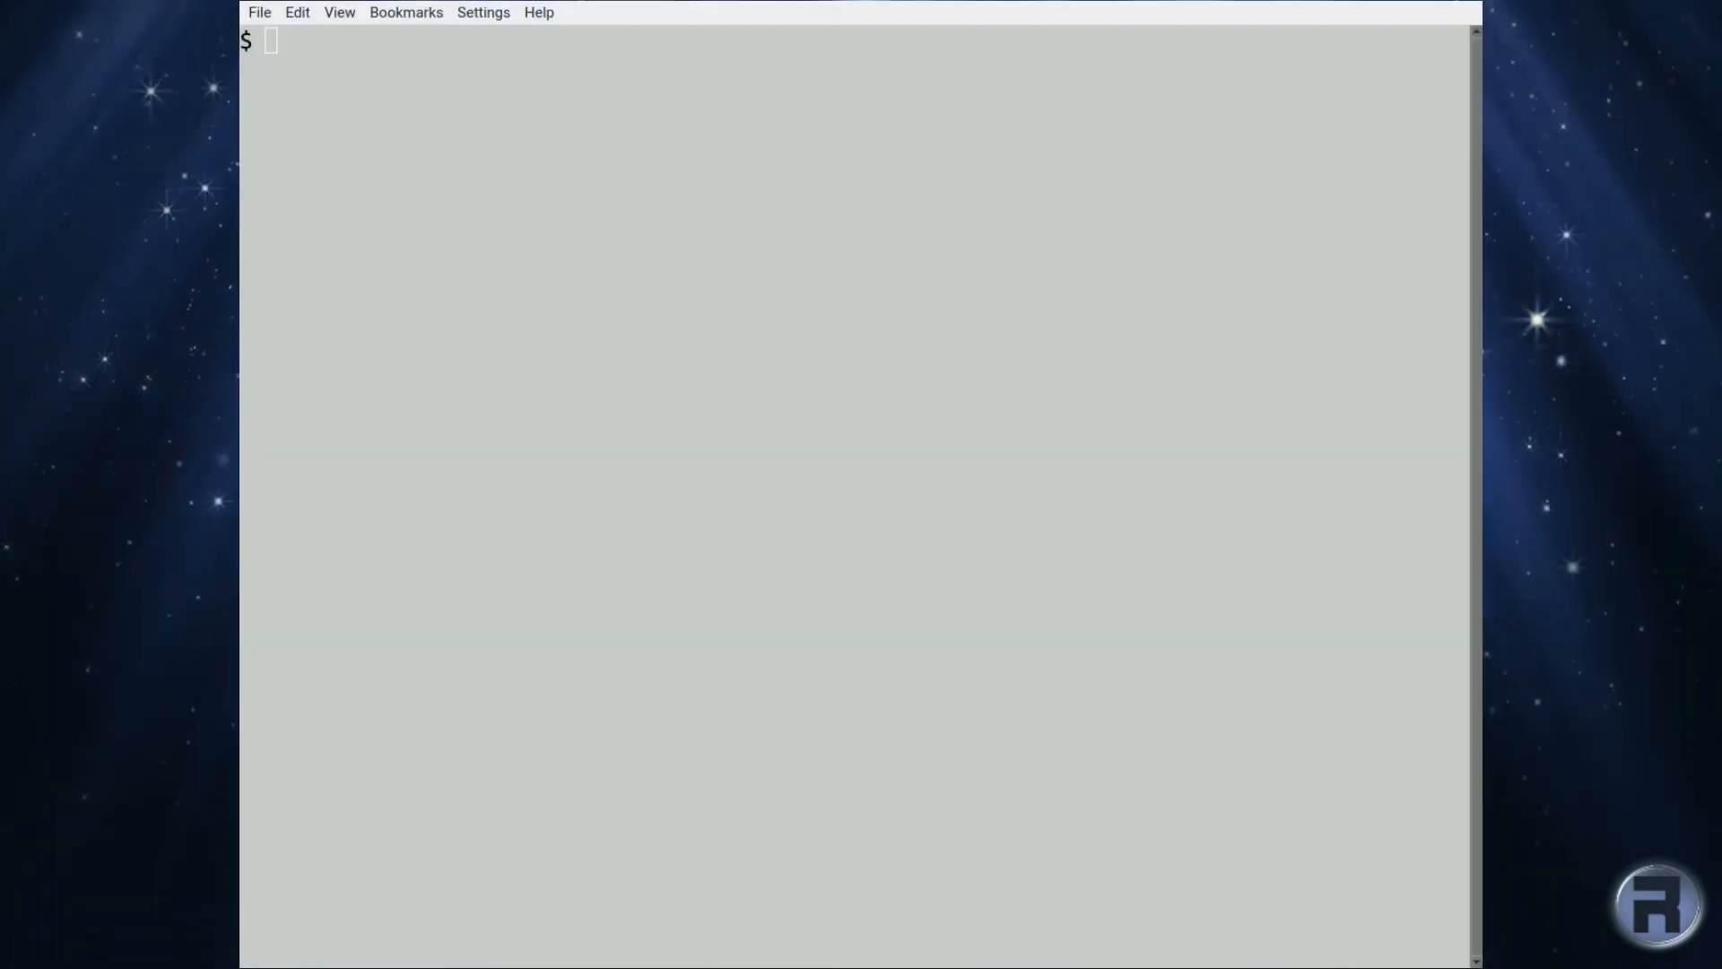
# Run w to list uptime, load averages and the five logged-in user sessions
pyautogui.write('w')
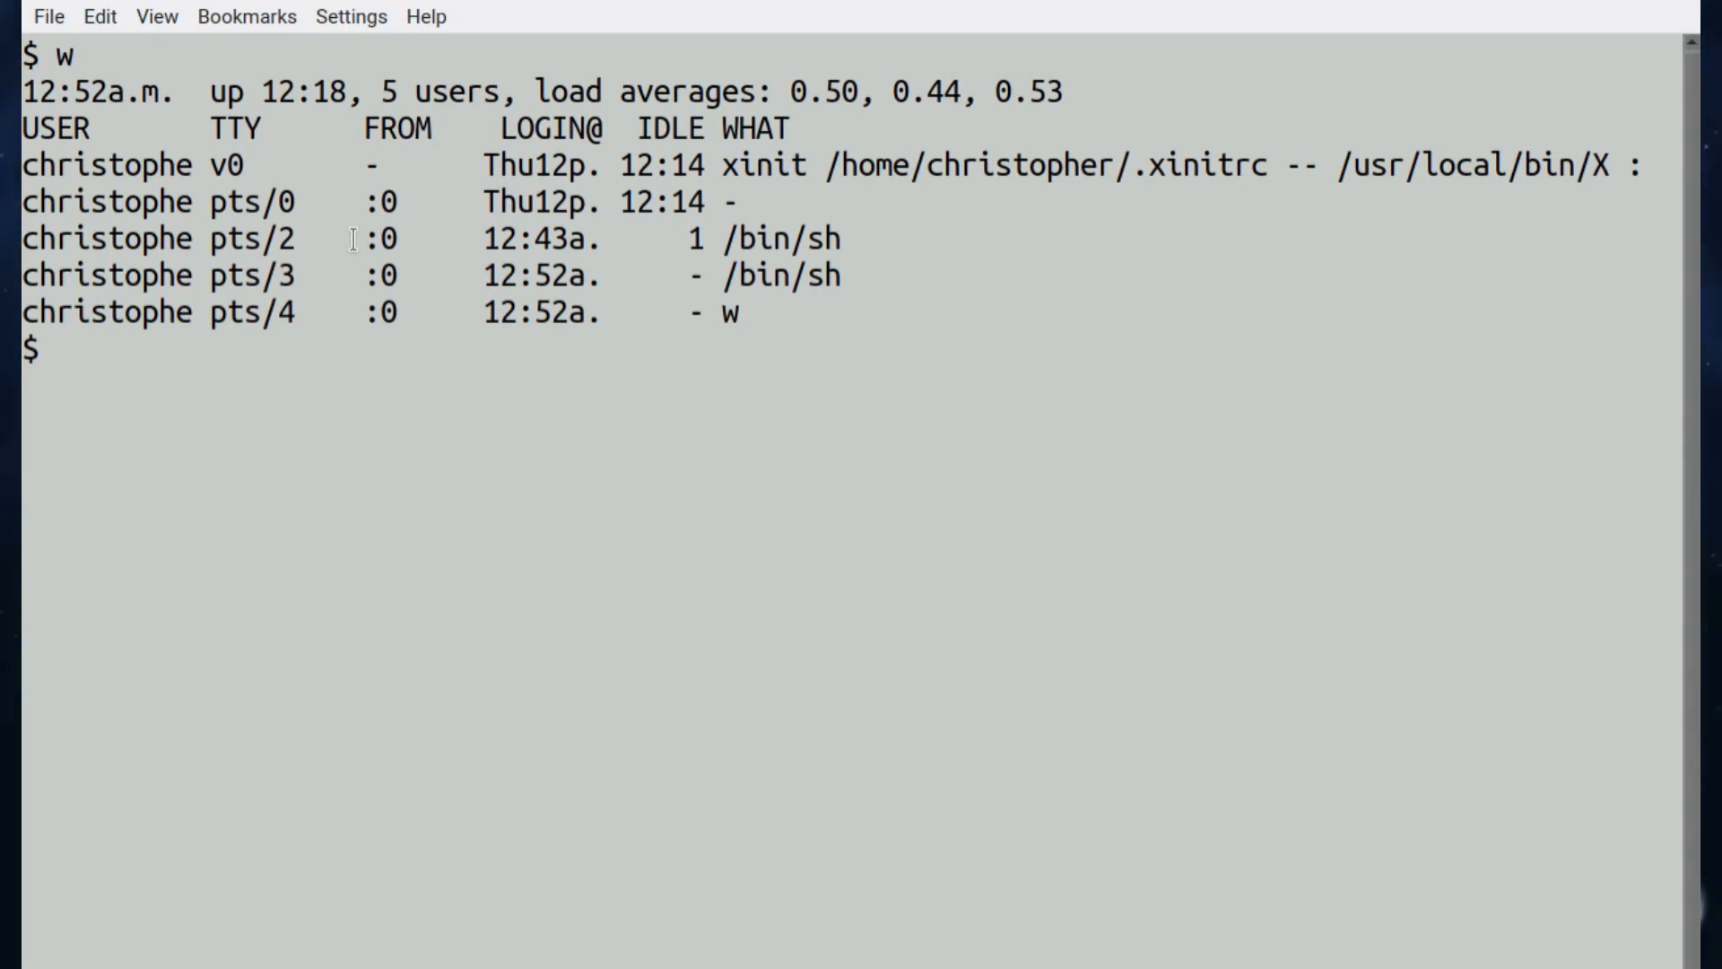
# Run w -h without heading, w -s showing the unsupported-flag error, then w for one user
pyautogui.write('w -h')
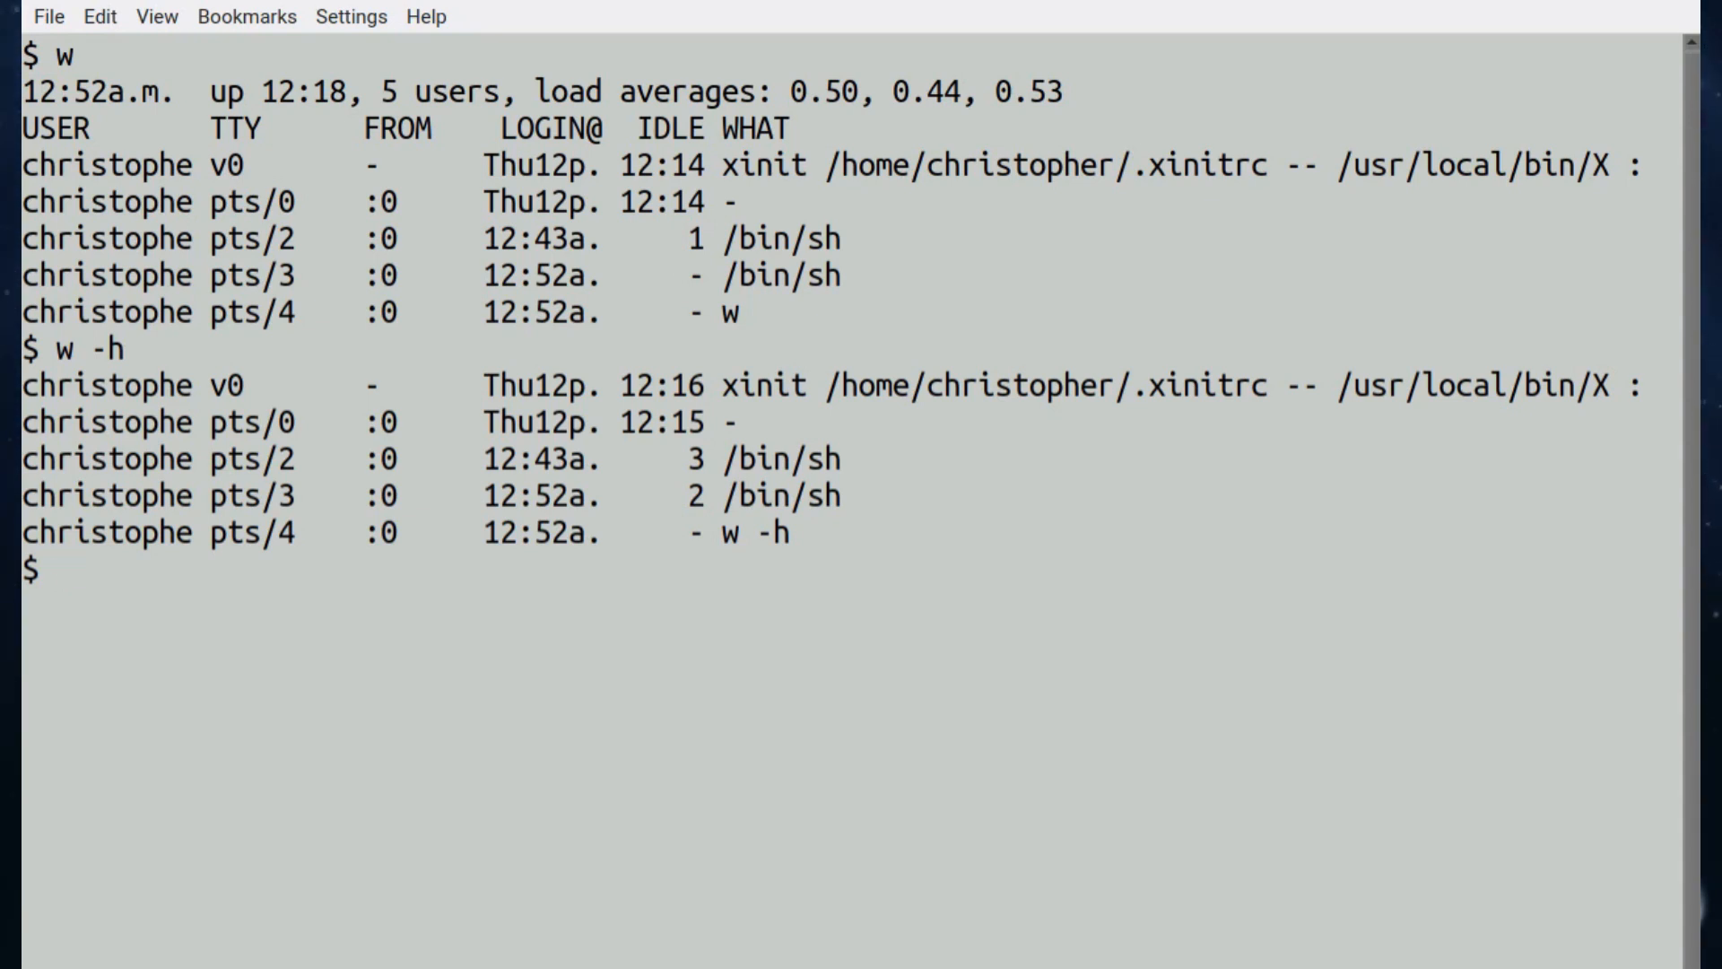
pyautogui.write('w -s')
pyautogui.write('w chr')
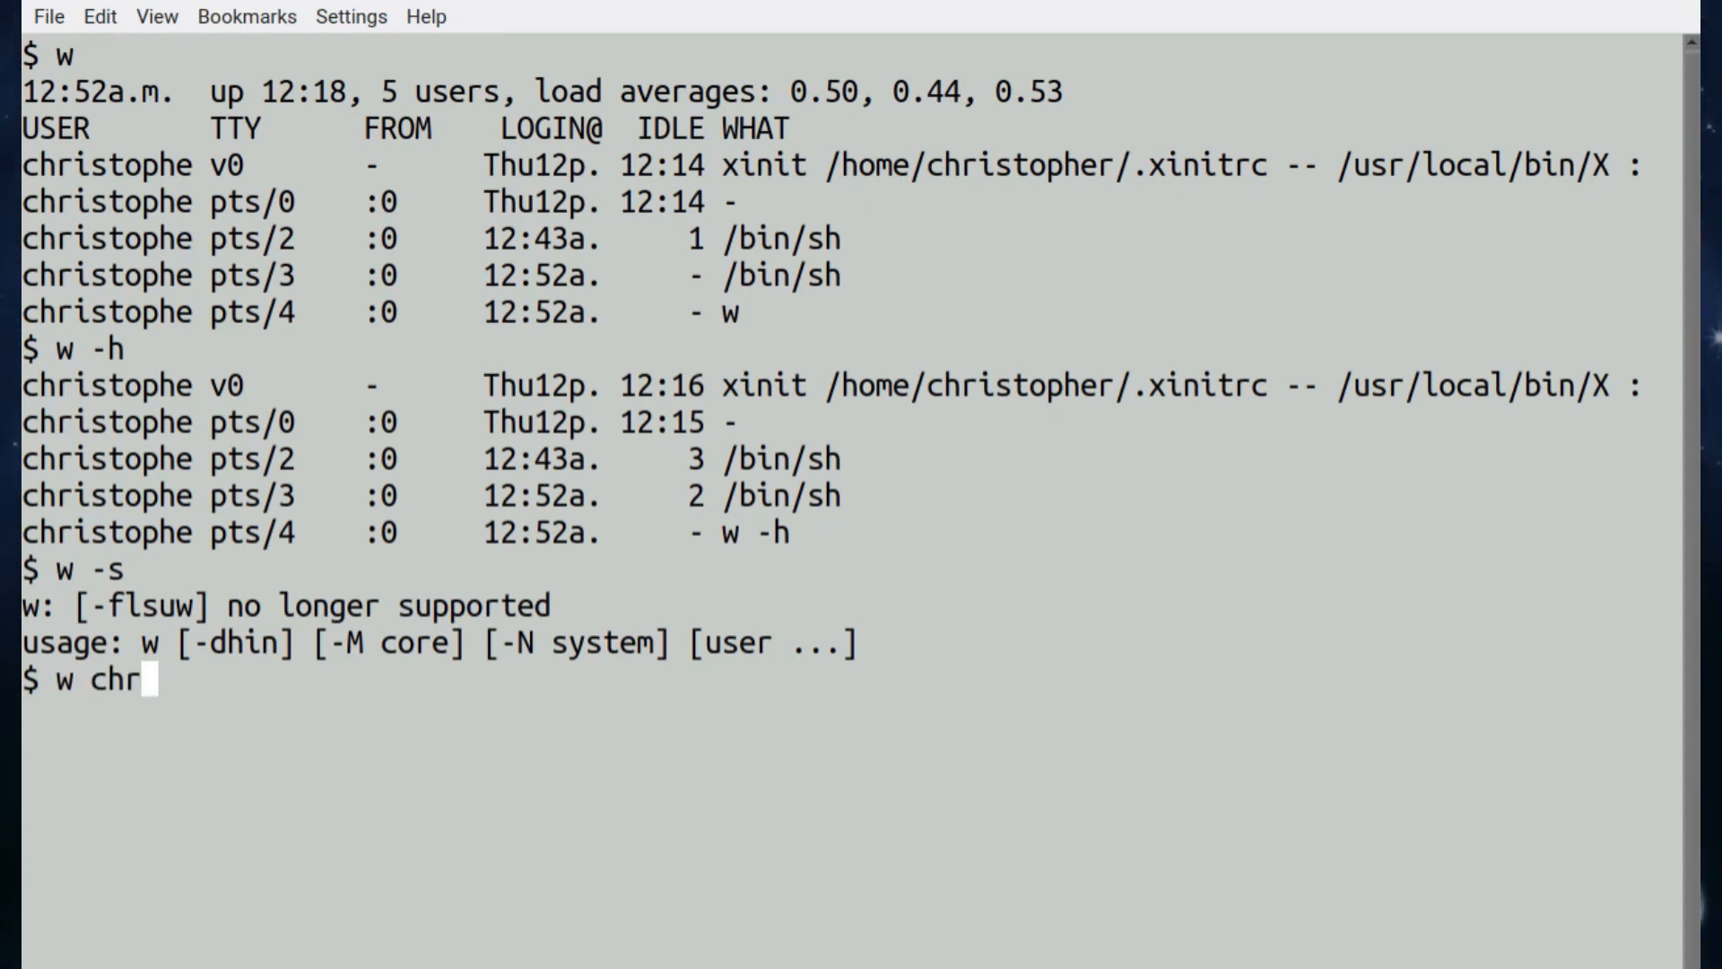
pyautogui.write('istopher')
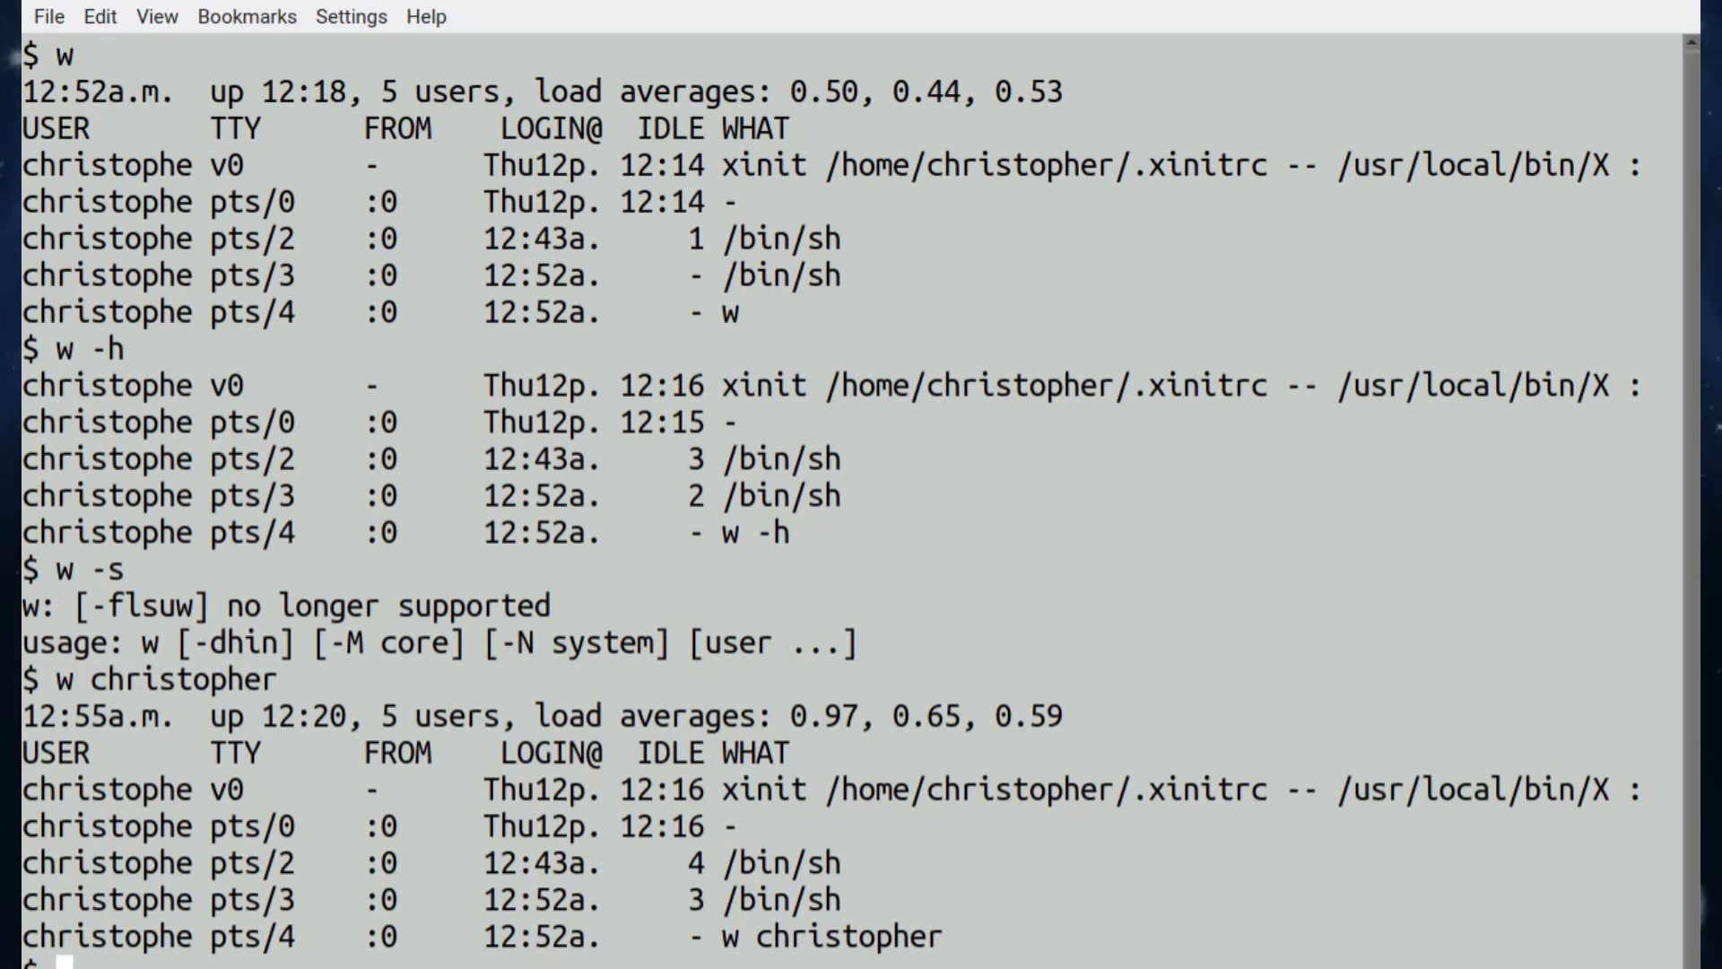
pyautogui.moveTo(352, 236)
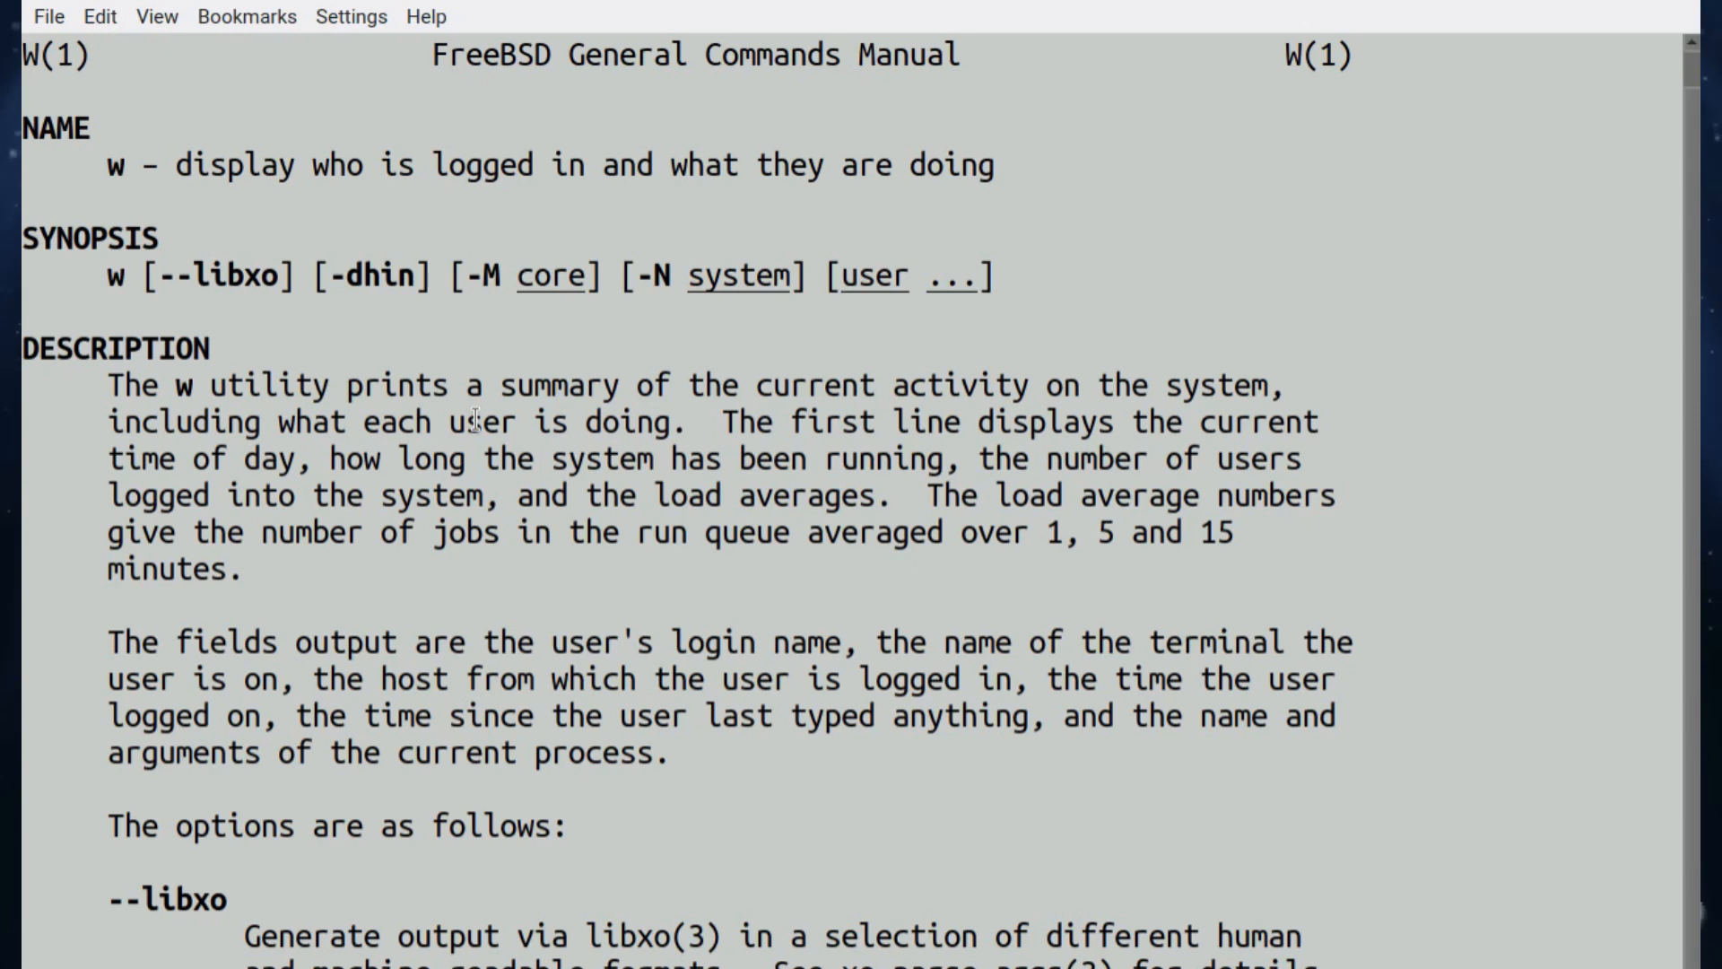
# Scroll through the w manual page options down to the compatibility and see-also sections
pyautogui.scroll(-3)
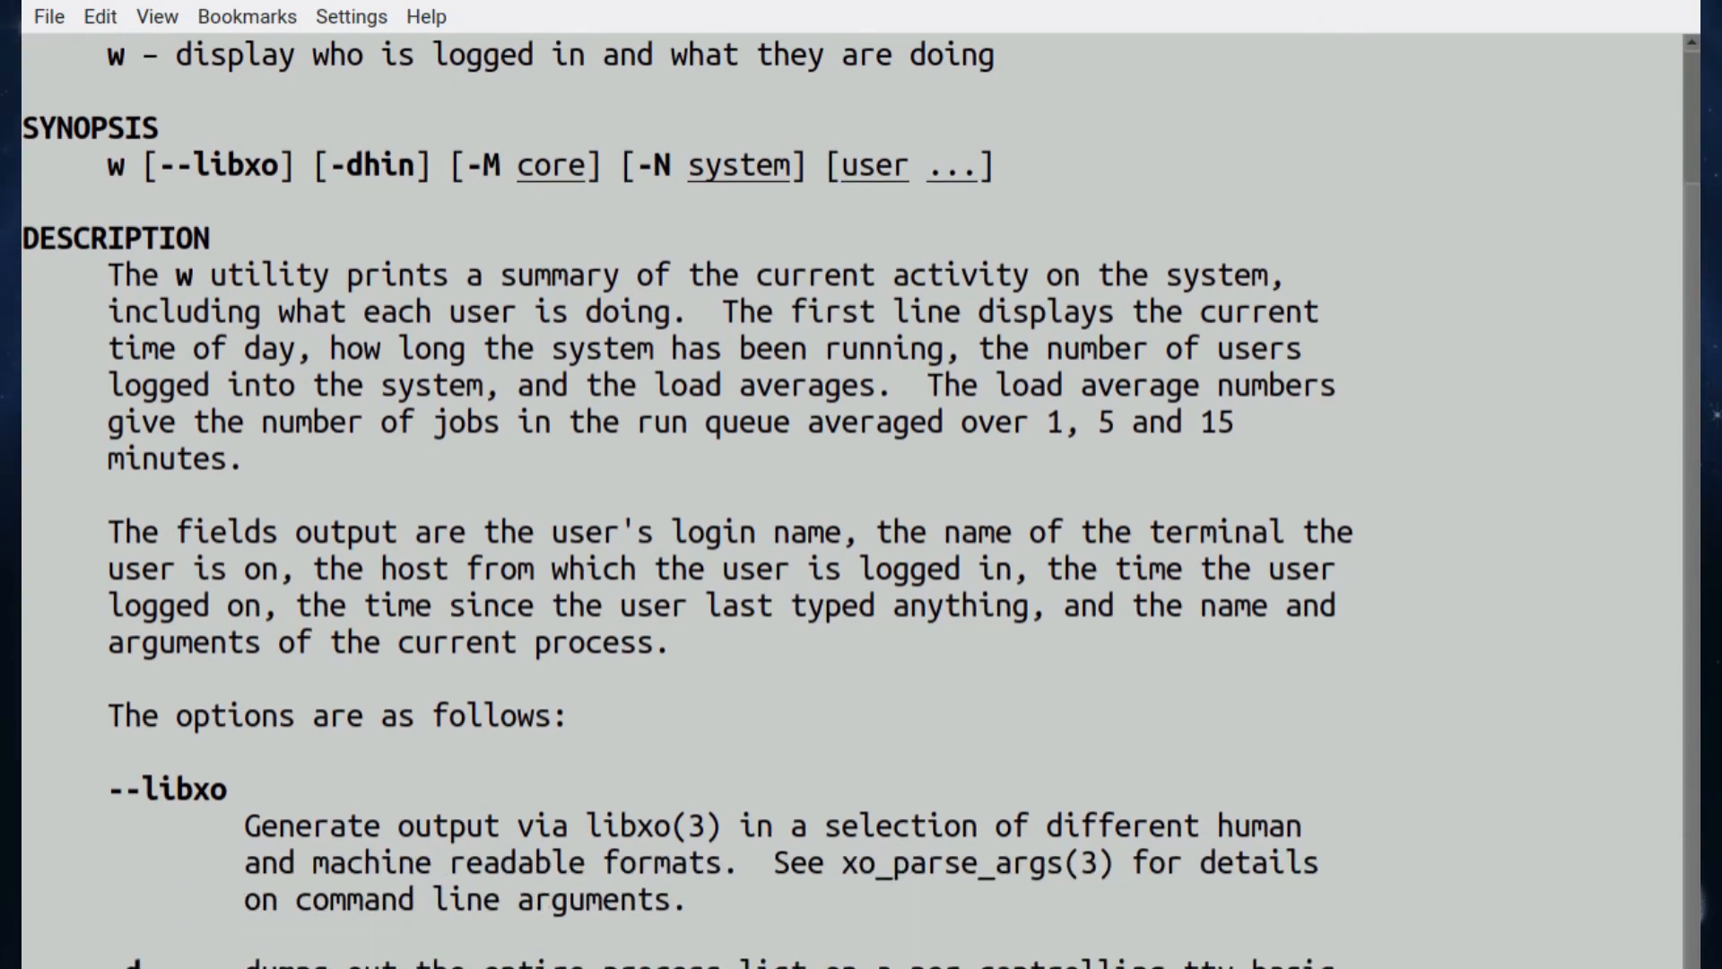
pyautogui.scroll(-3)
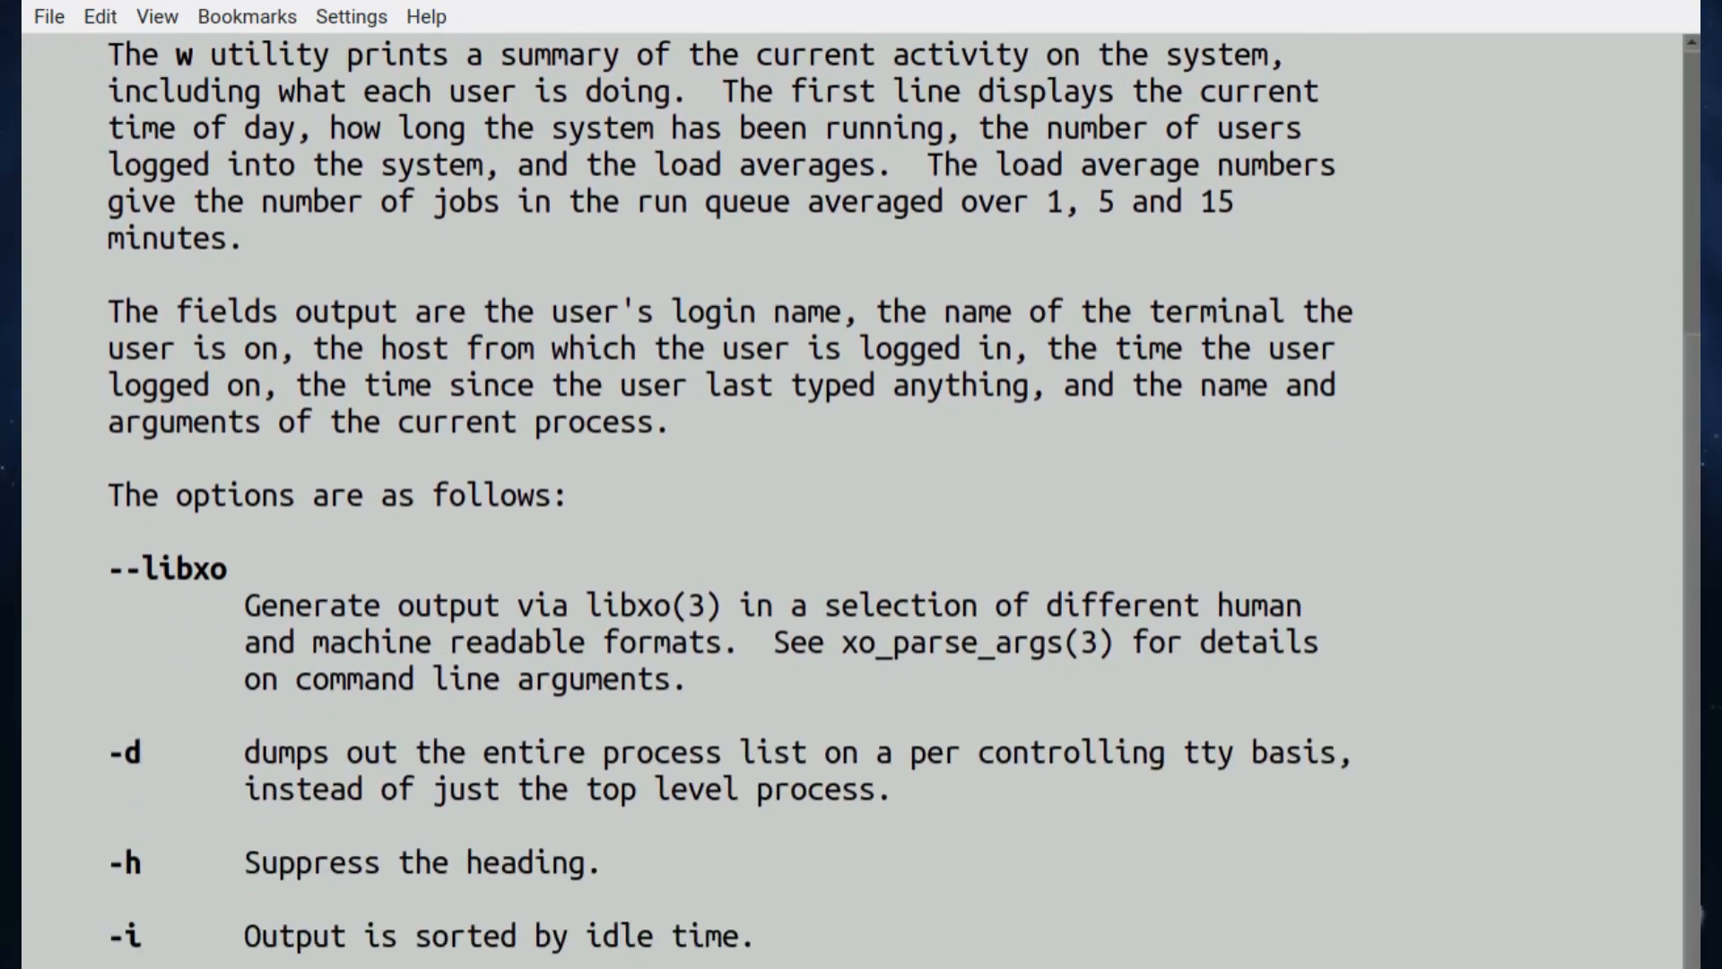
pyautogui.scroll(-3)
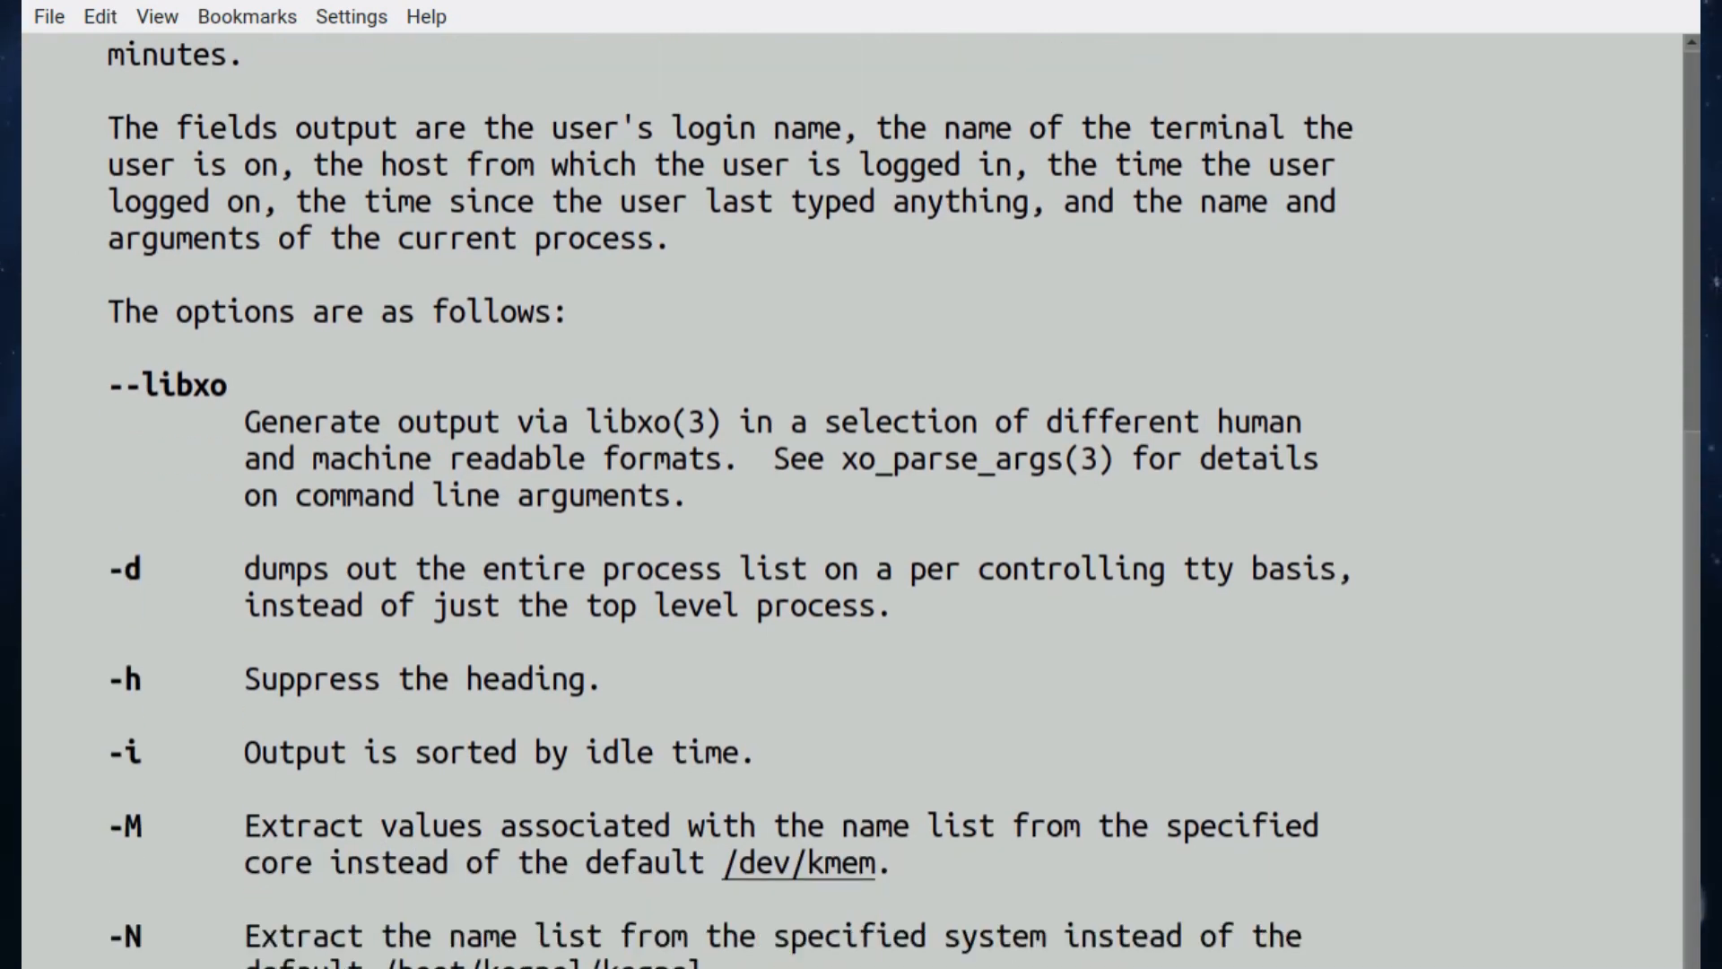
pyautogui.scroll(-3)
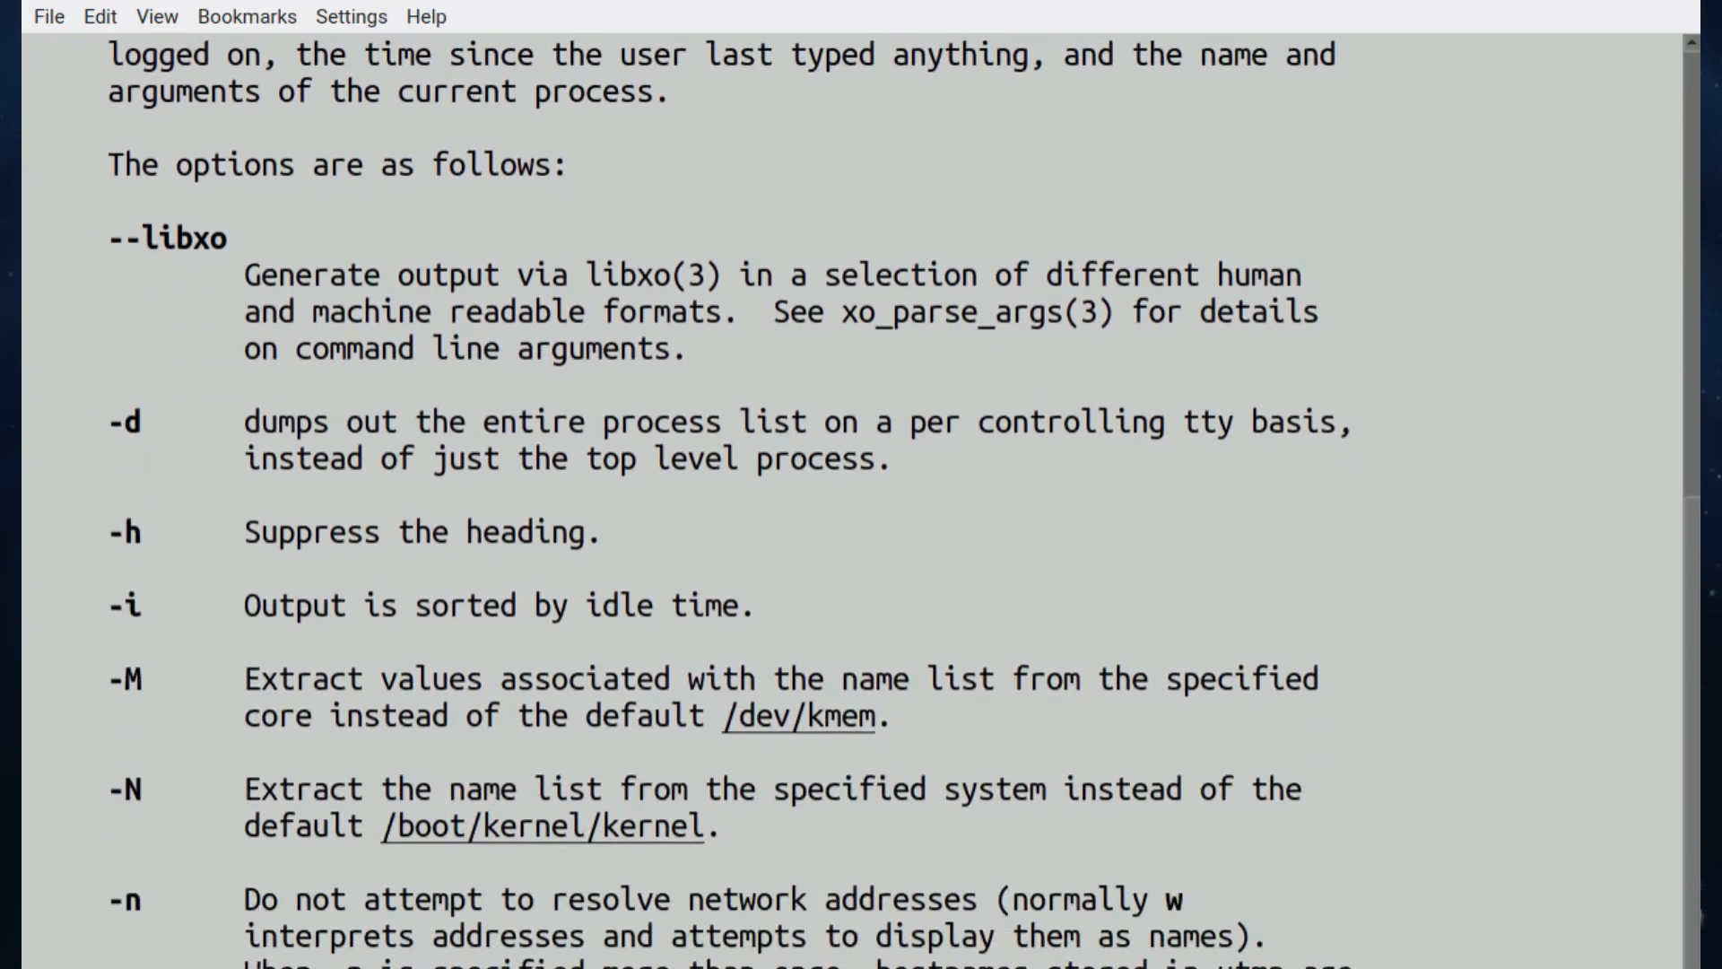
pyautogui.scroll(-3)
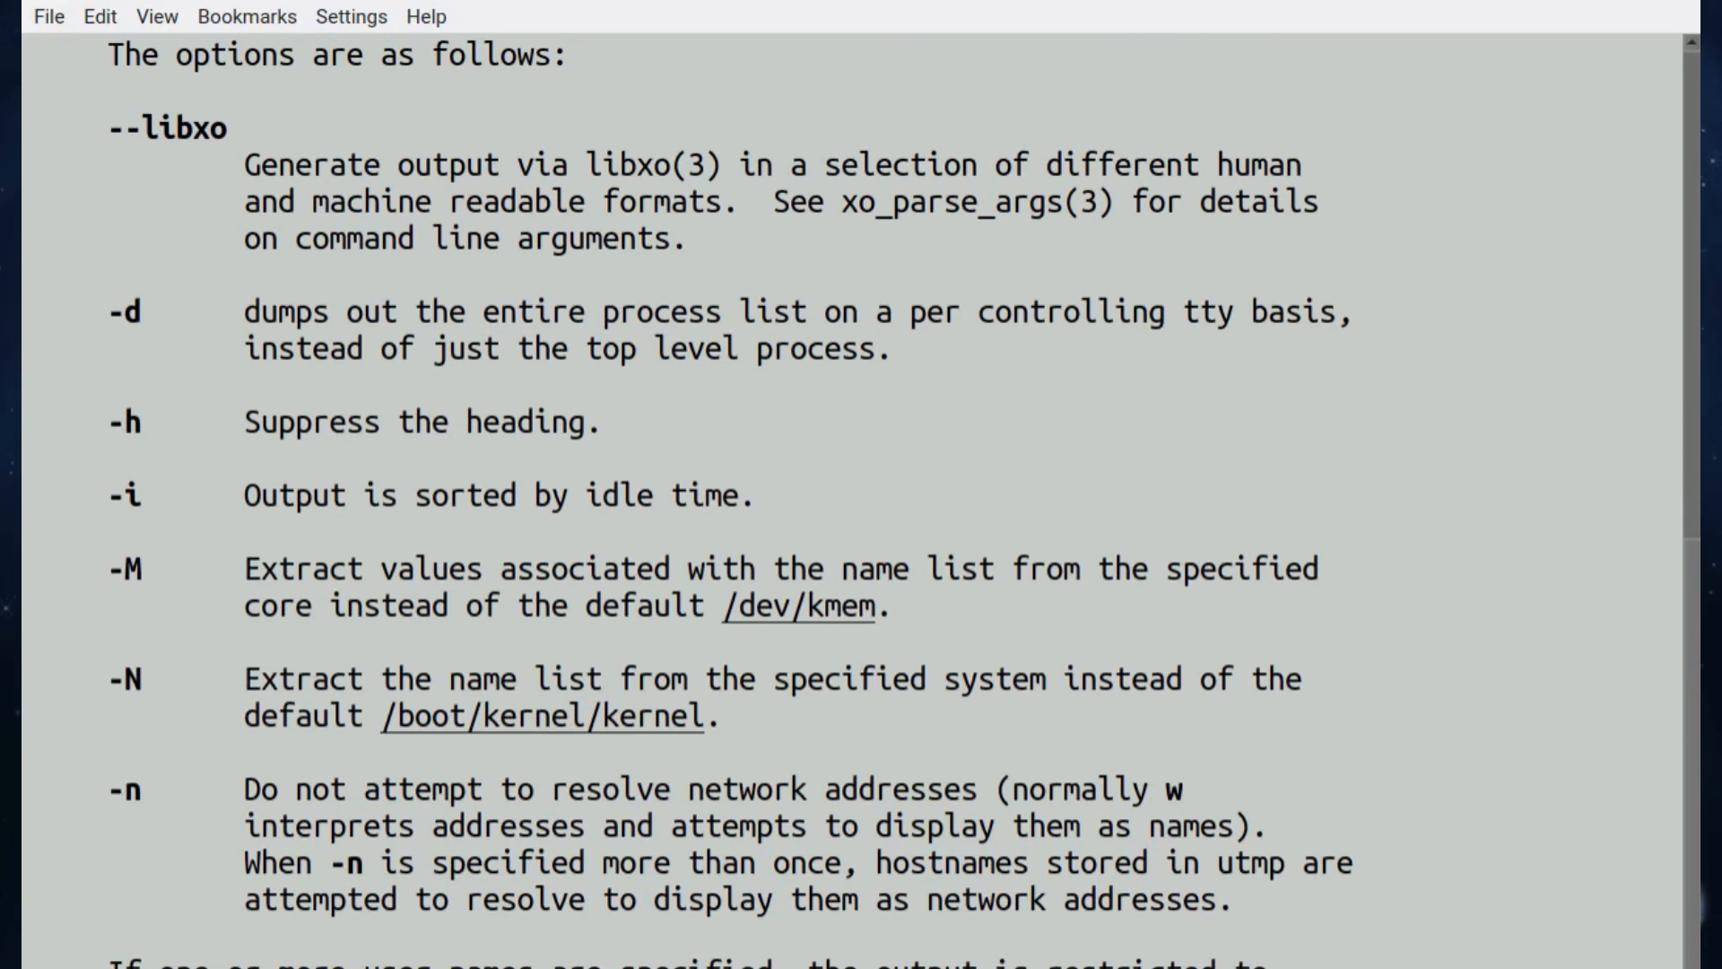
pyautogui.scroll(-3)
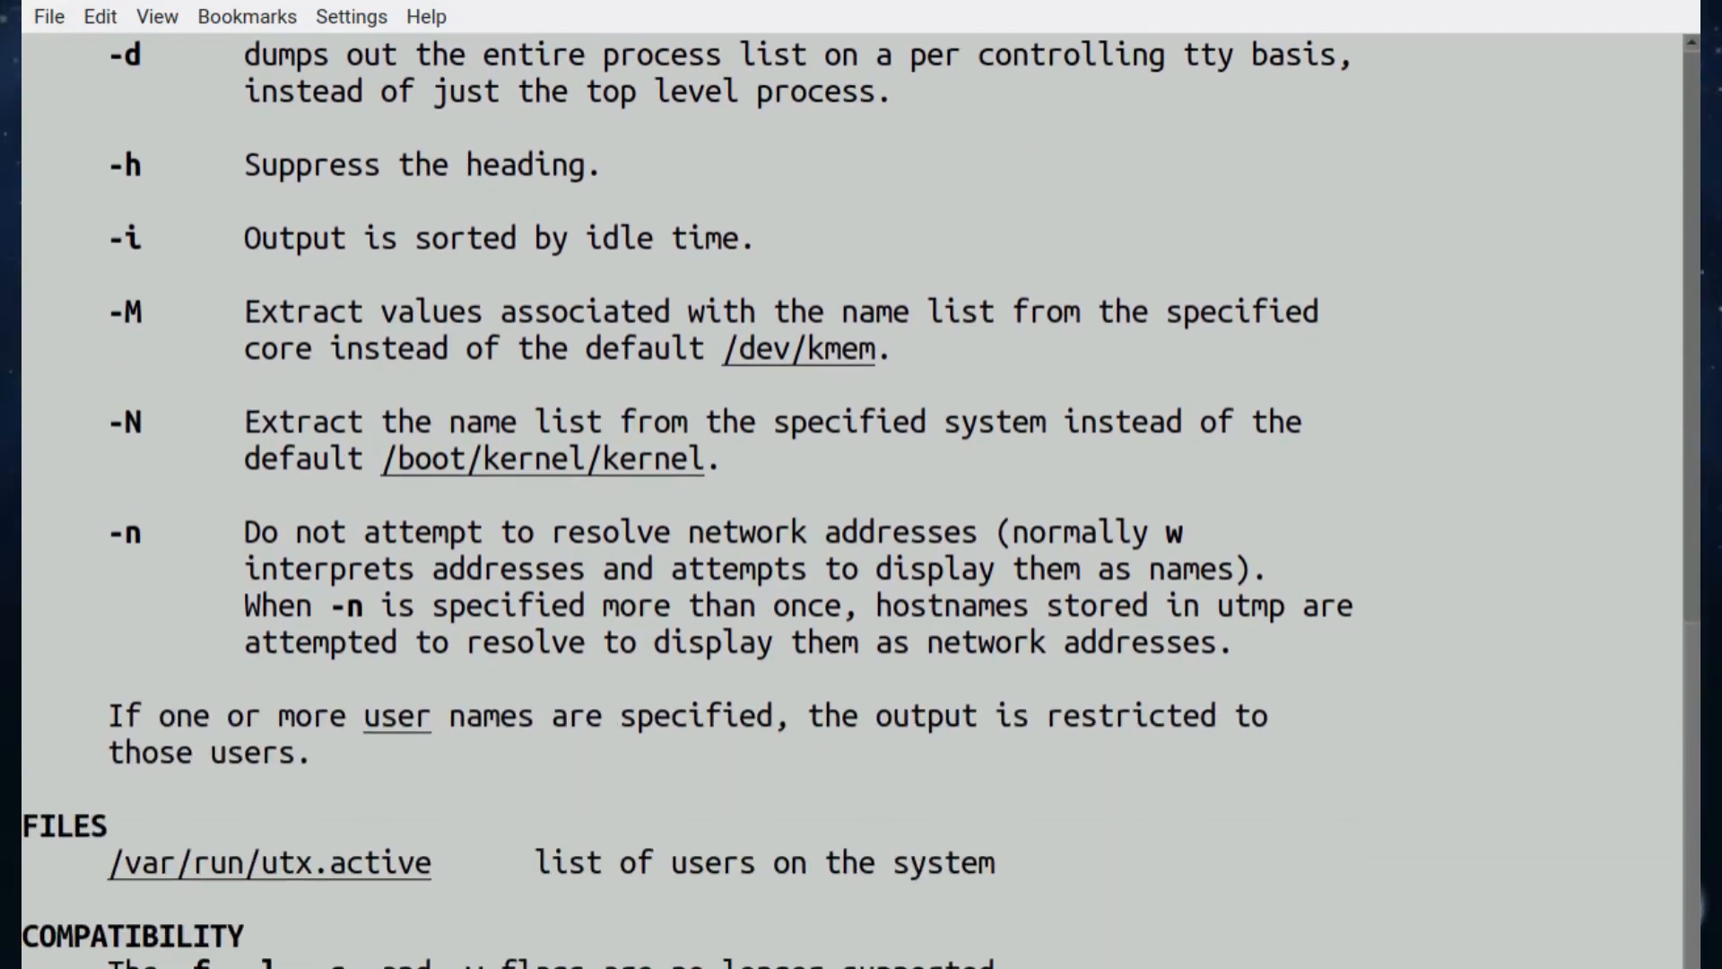
pyautogui.scroll(-3)
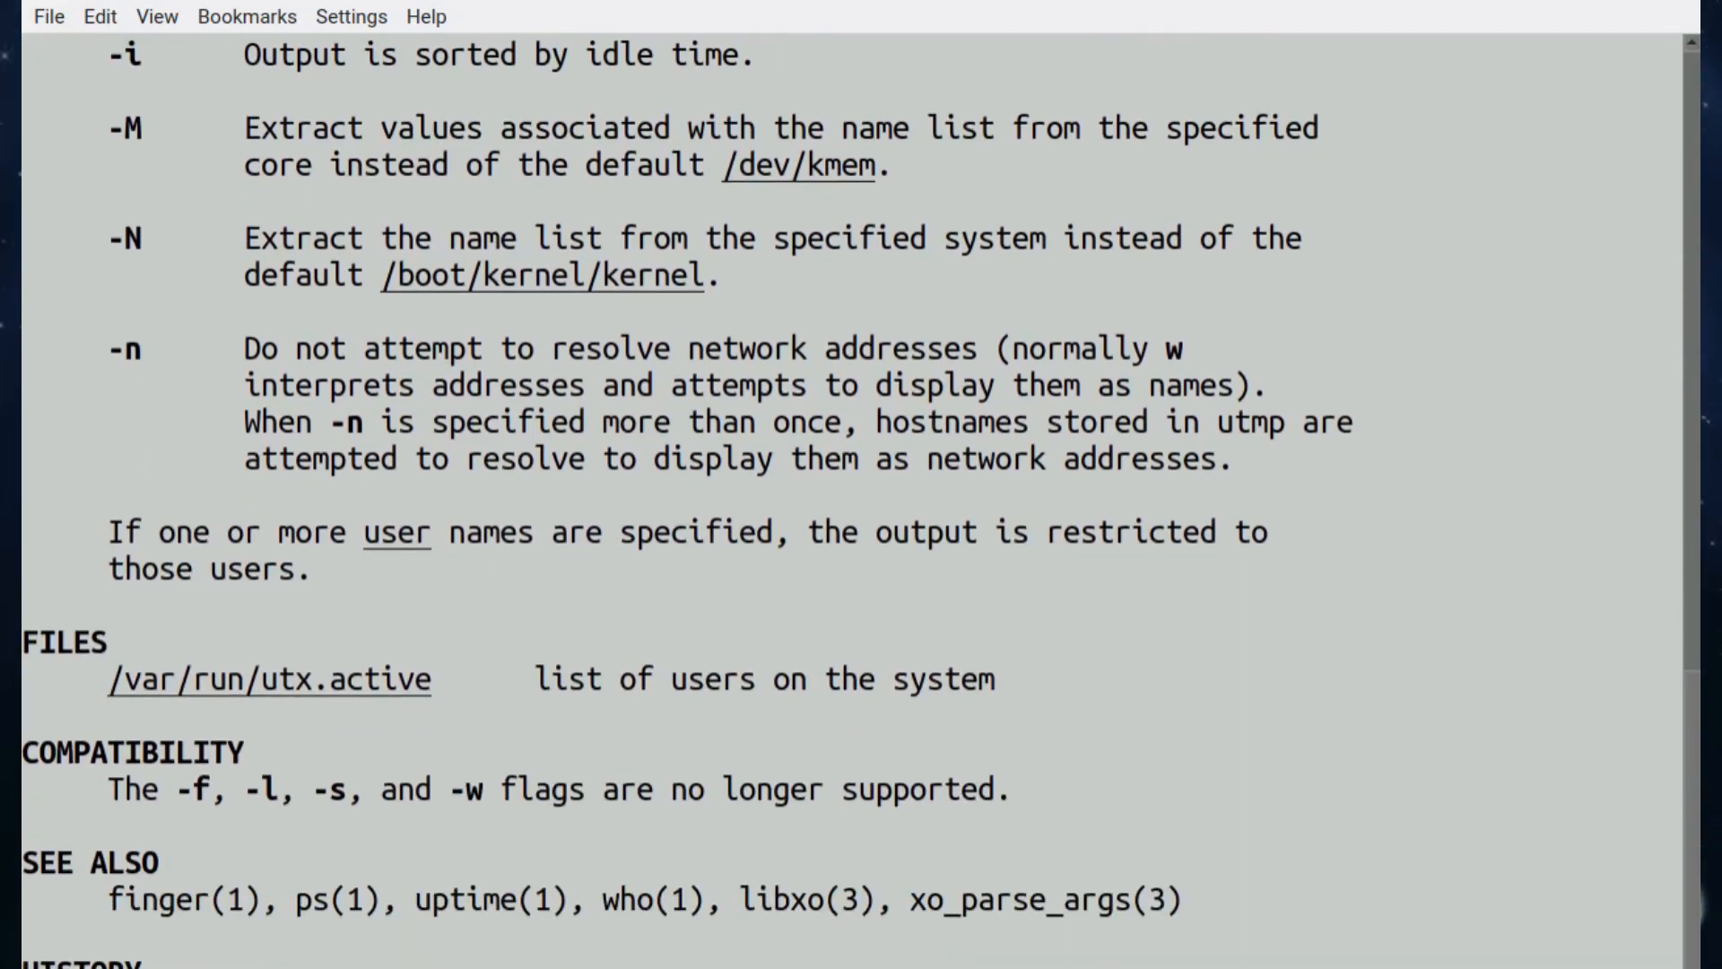
pyautogui.scroll(-3)
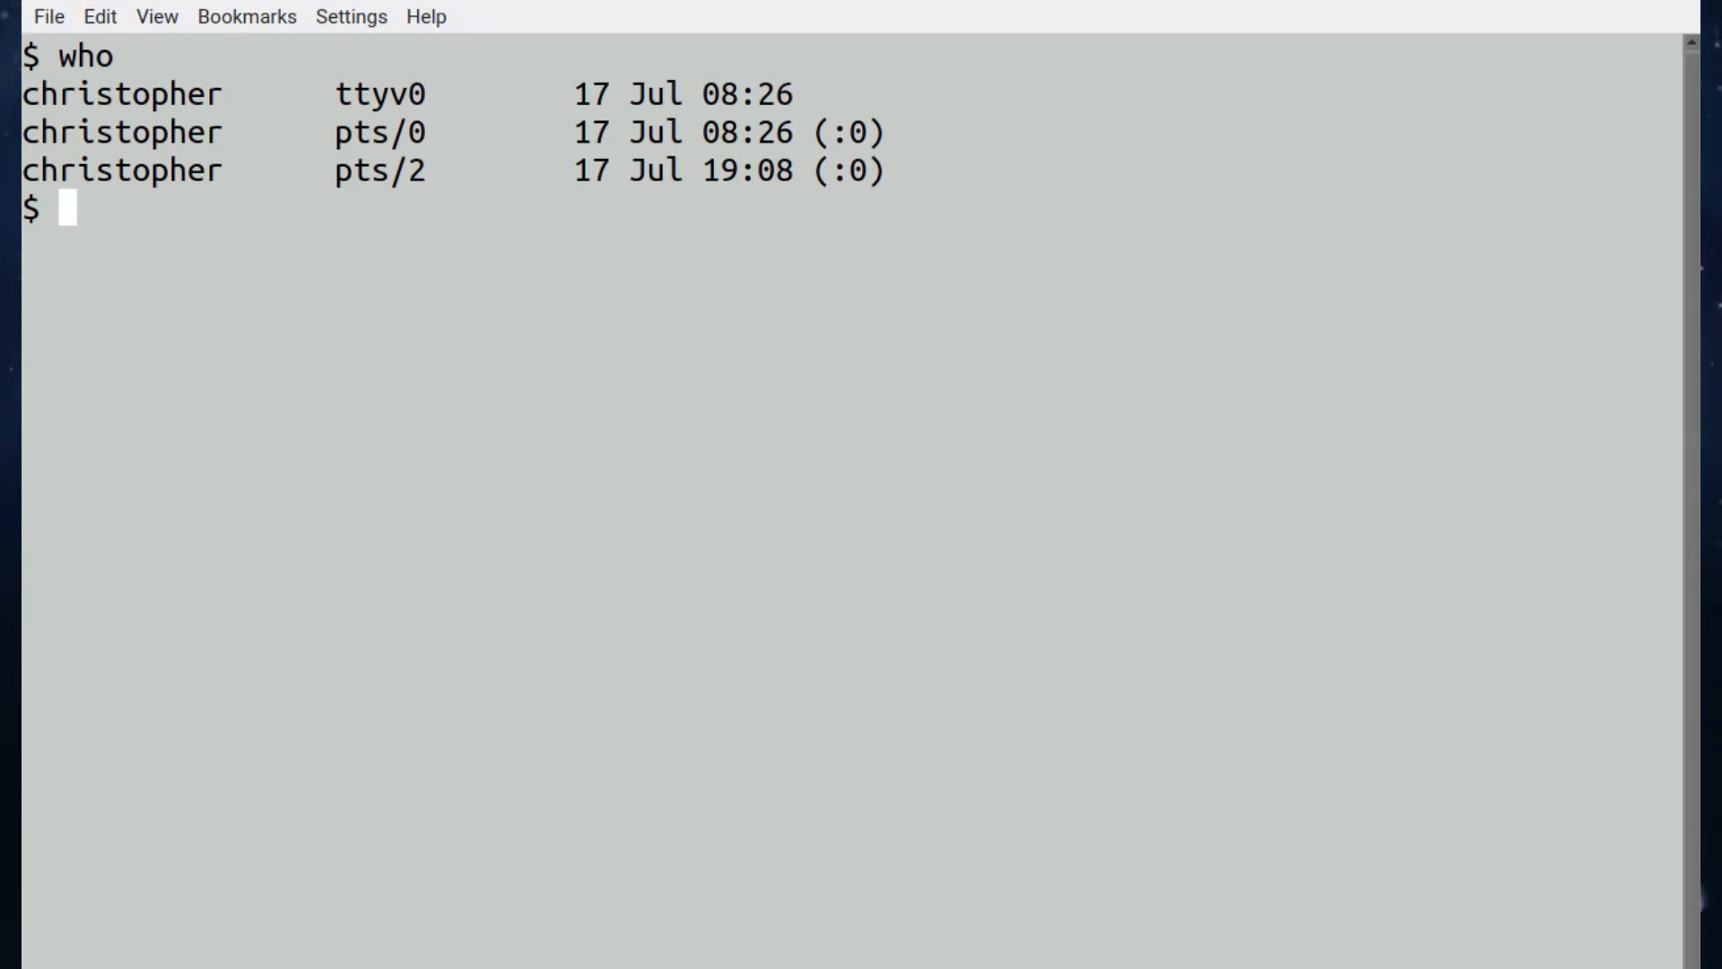
# Run who, who -b for the boot time, and who -q counting 3 users
pyautogui.write('who -')
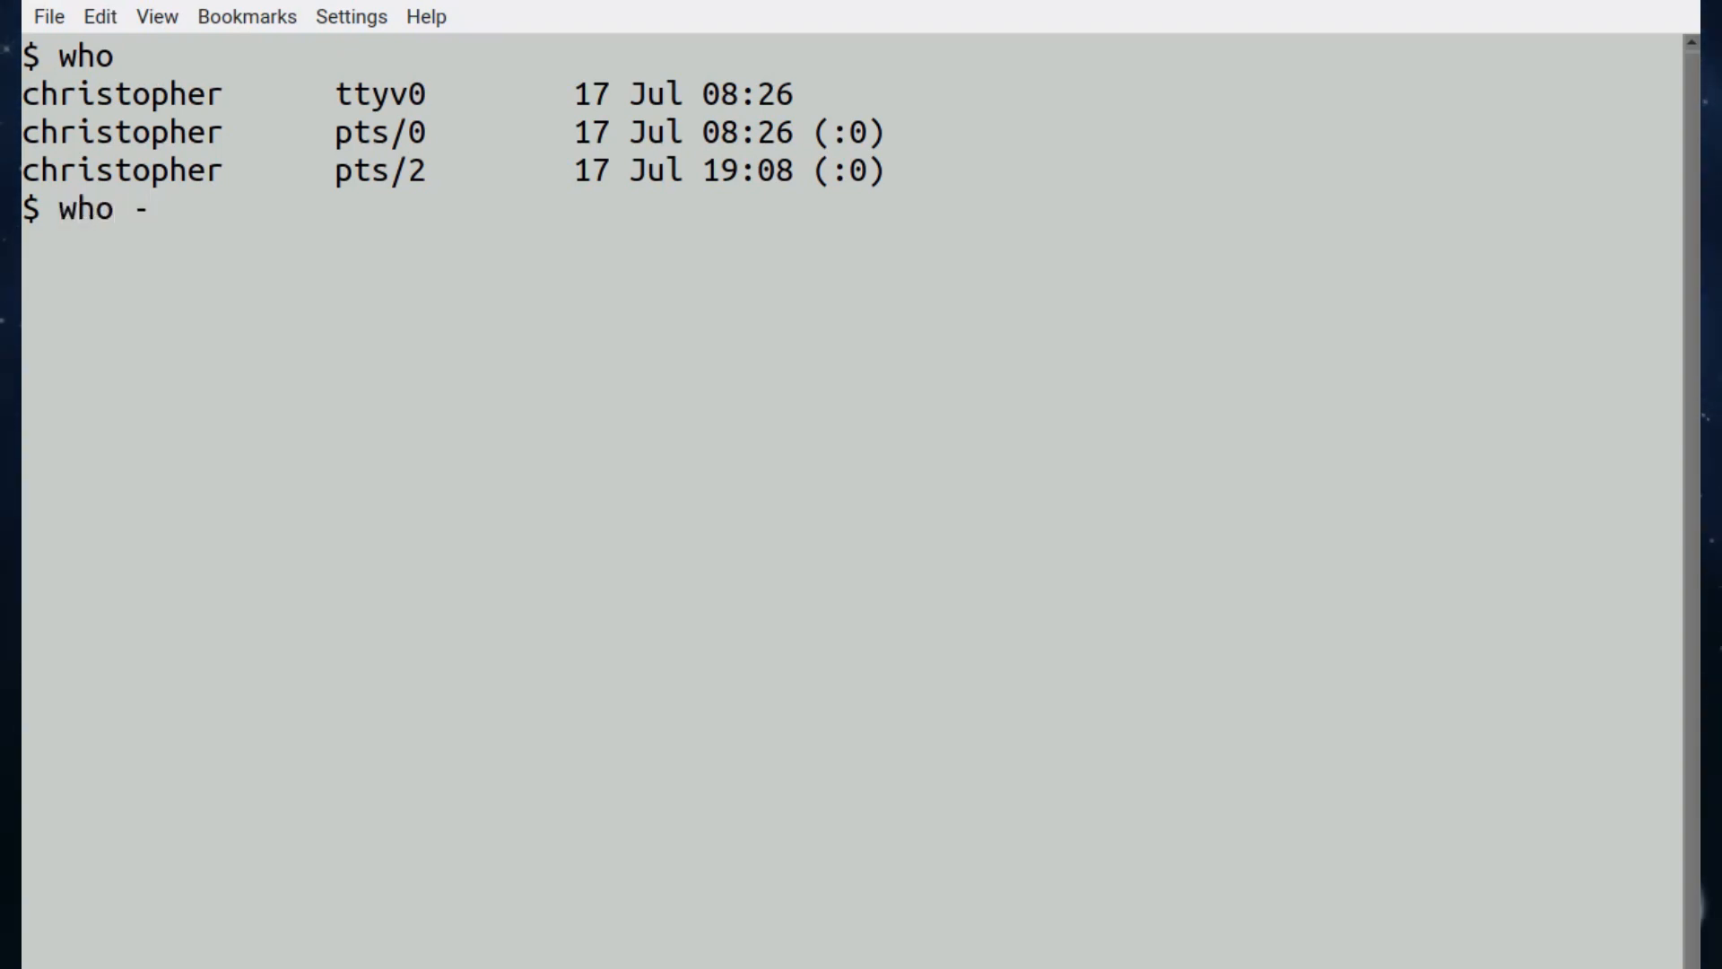
pyautogui.write('b')
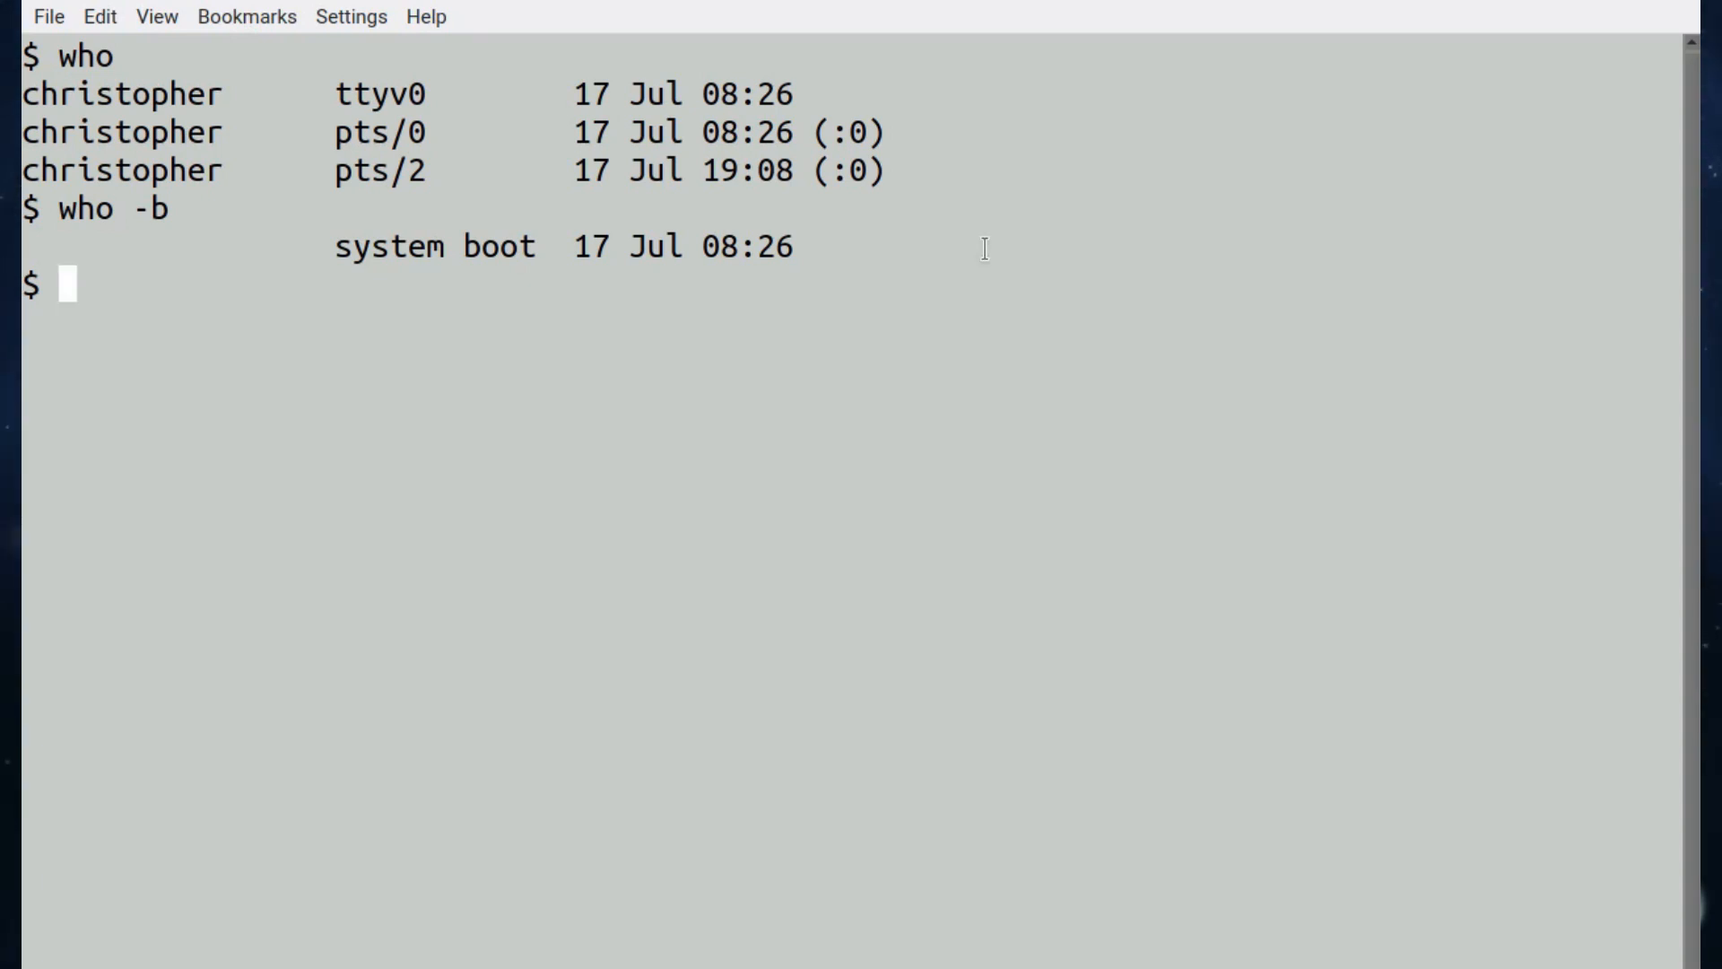
pyautogui.write('who -q')
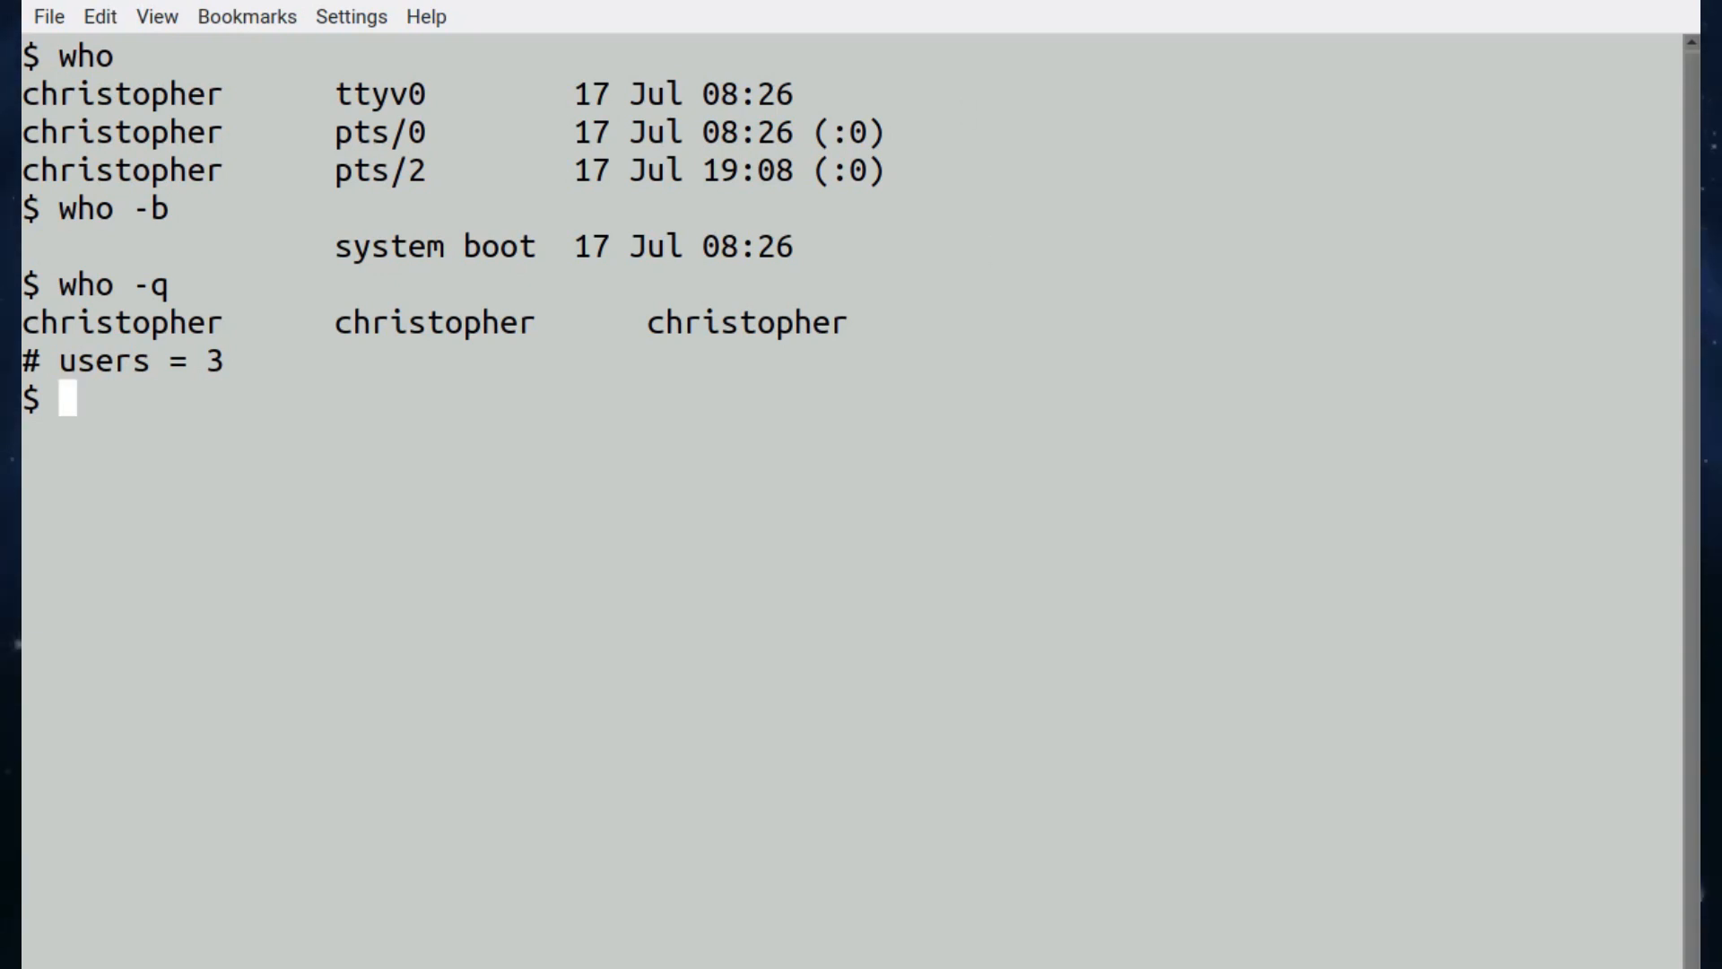
# Run who -a and who -a -H with column headings, then begin typing who am I
pyautogui.write('who -')
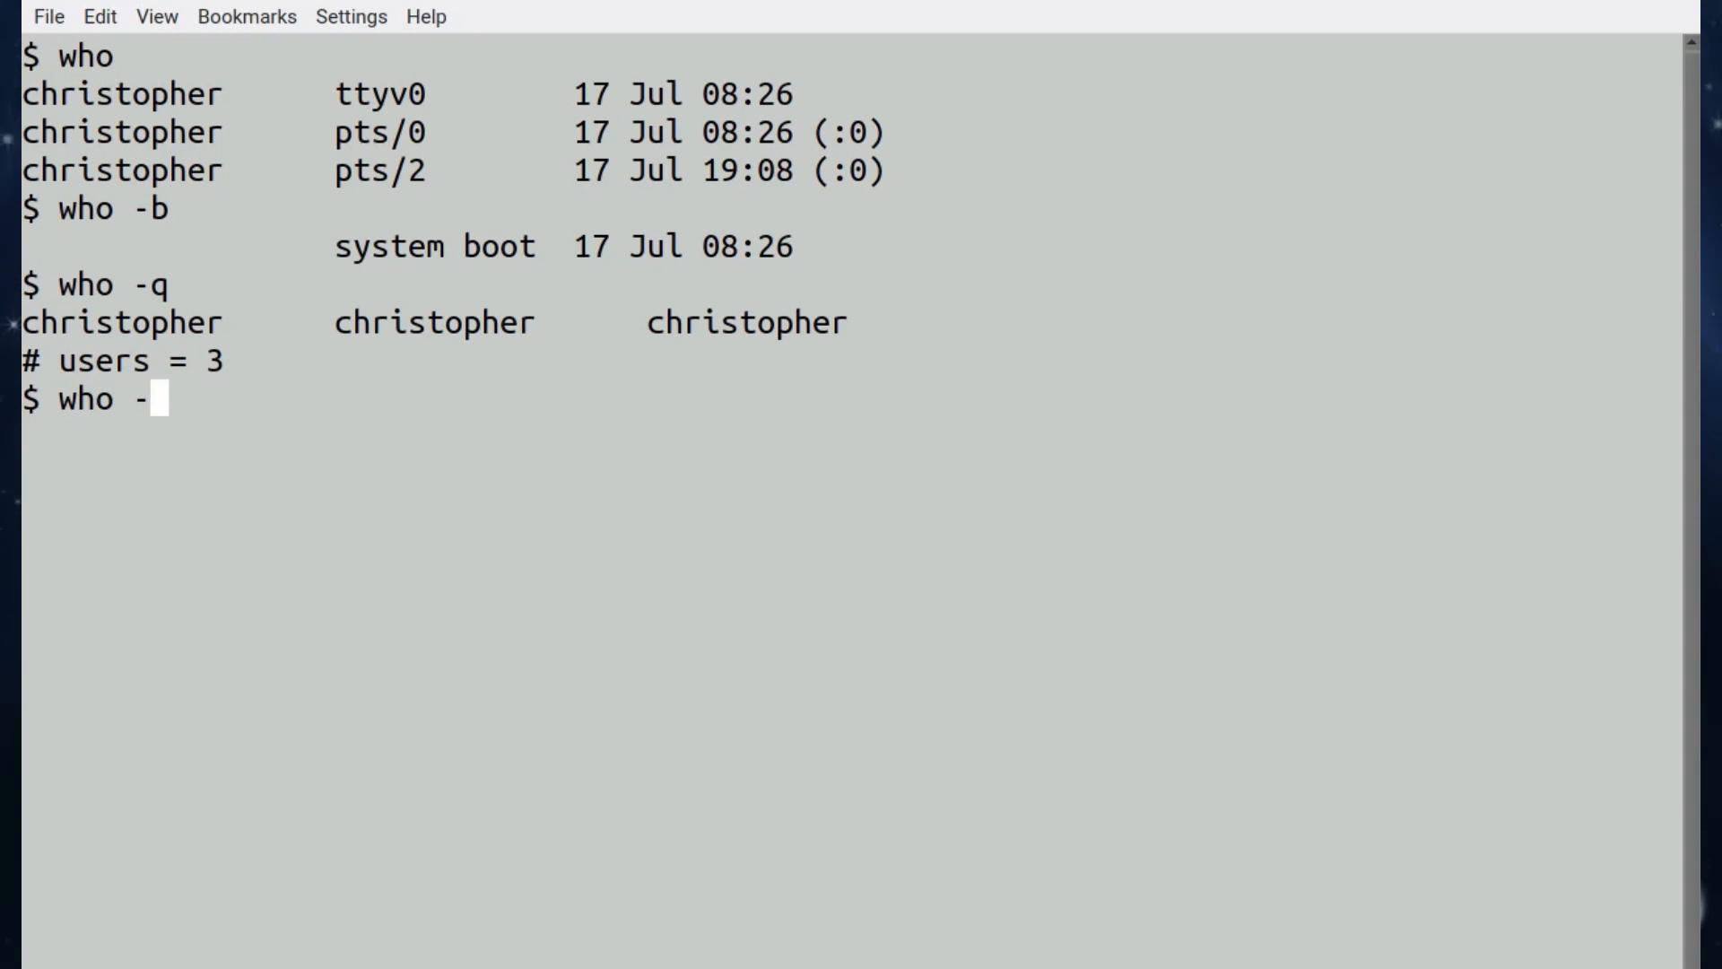
pyautogui.write('a')
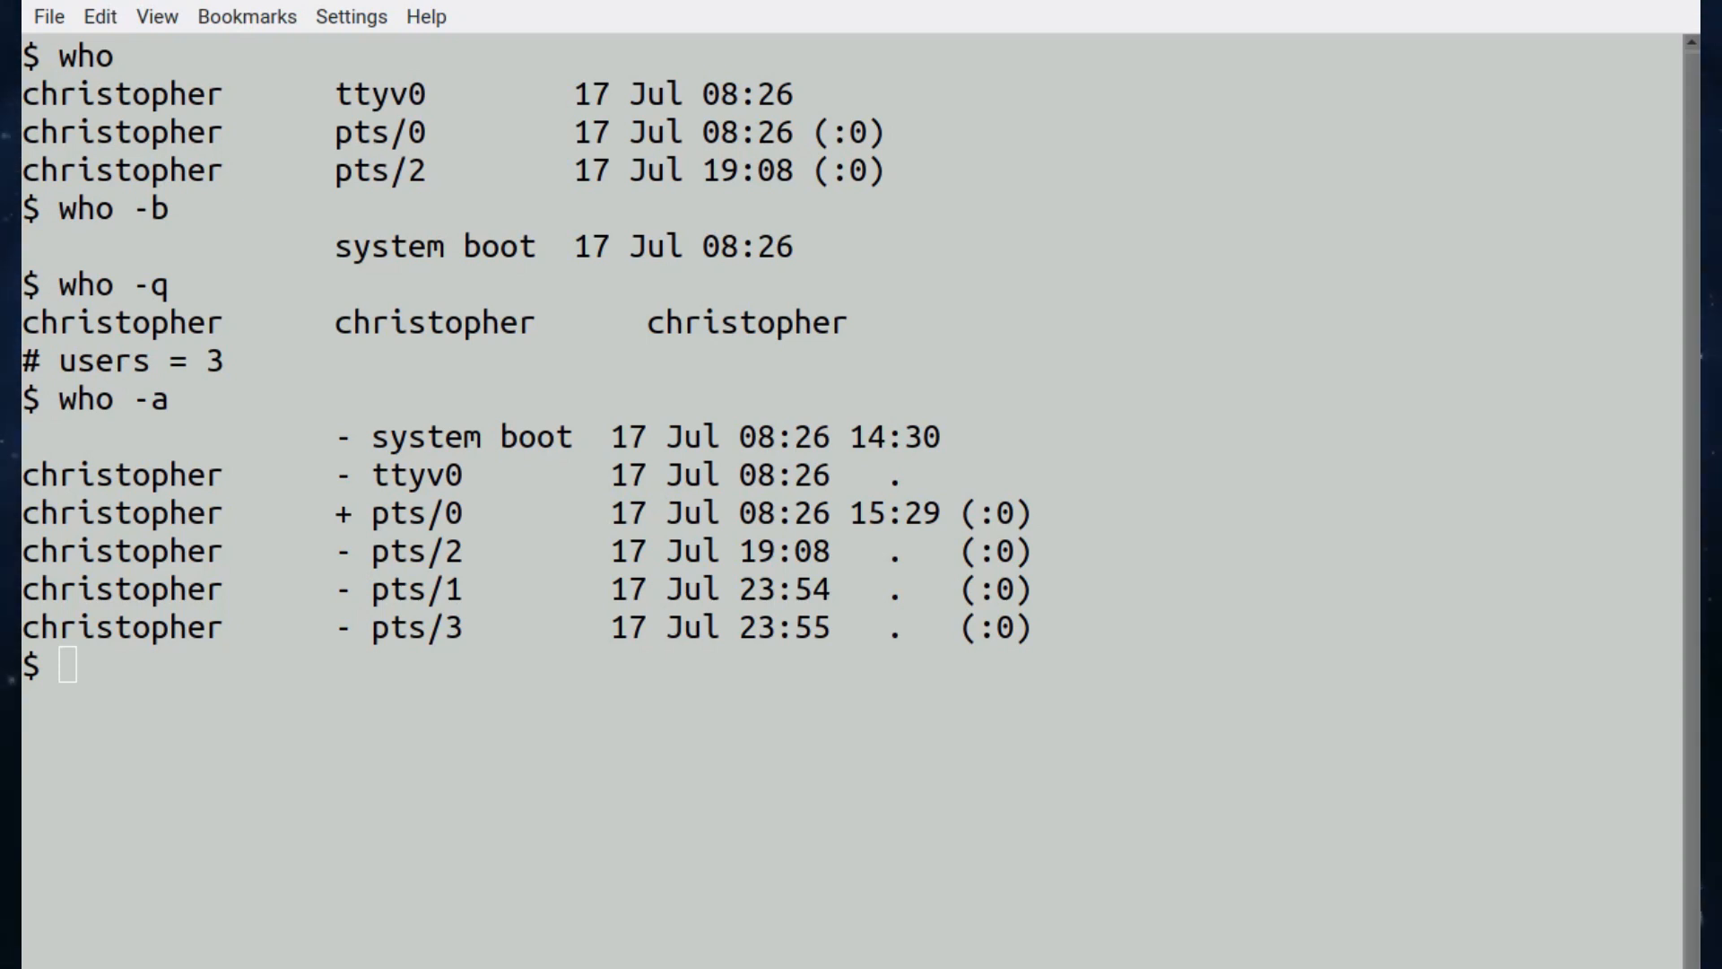
pyautogui.write('who -a -H')
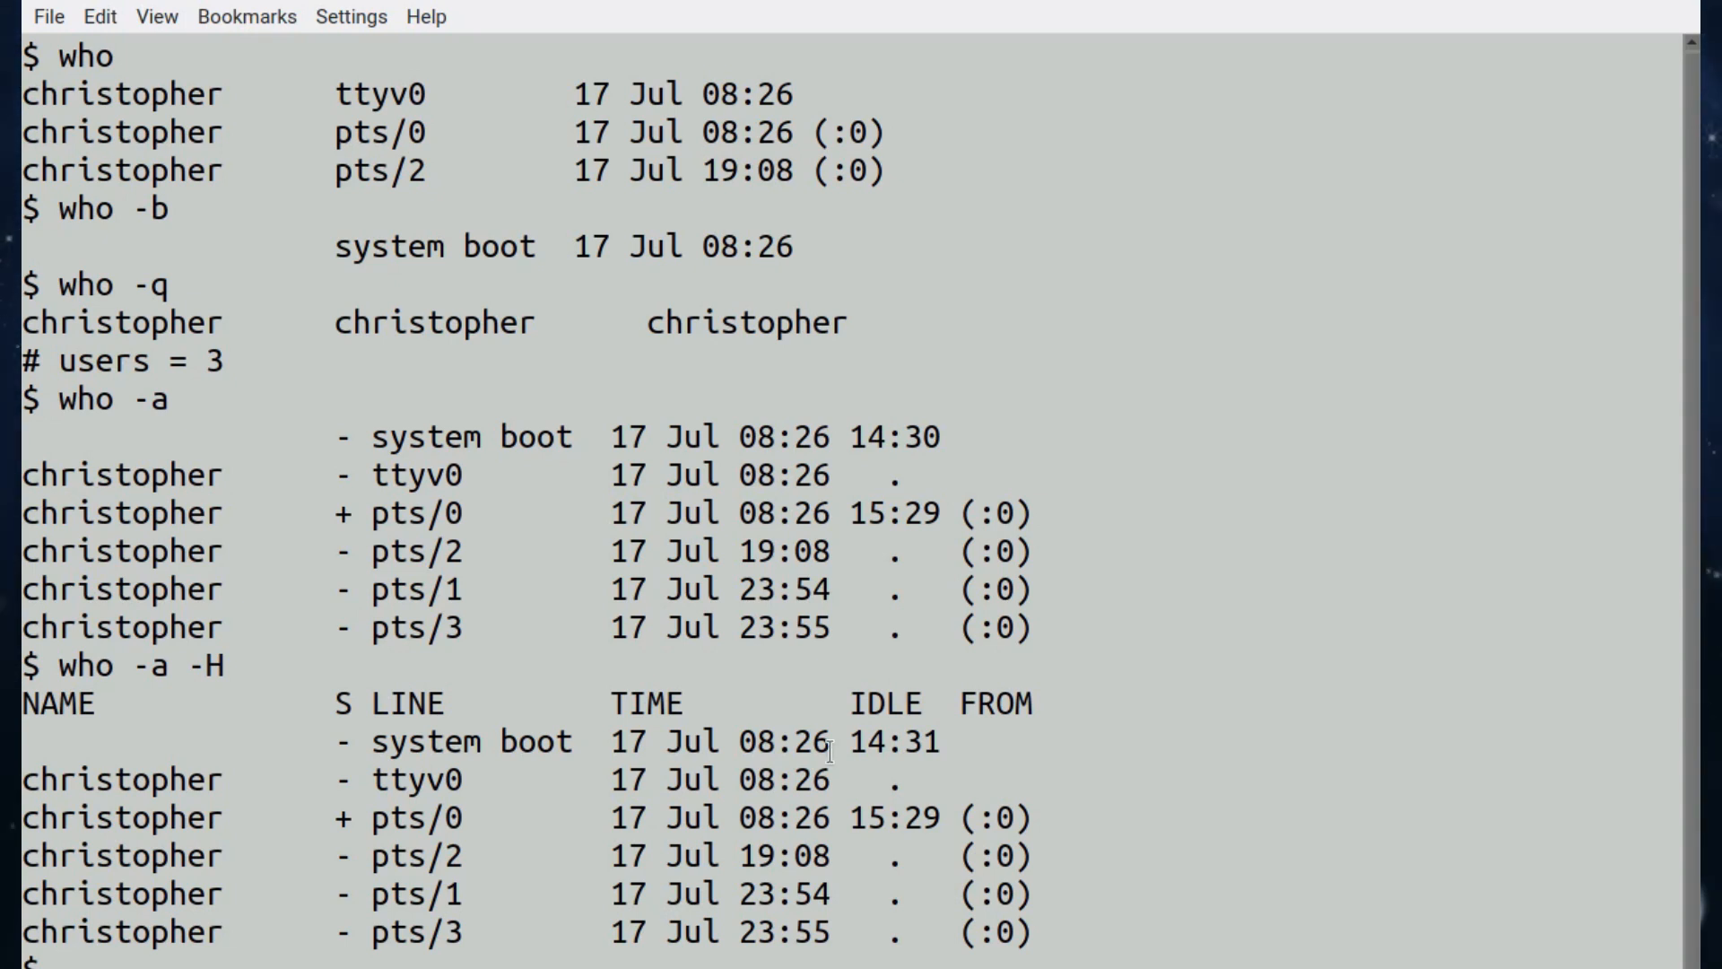
pyautogui.write('who')
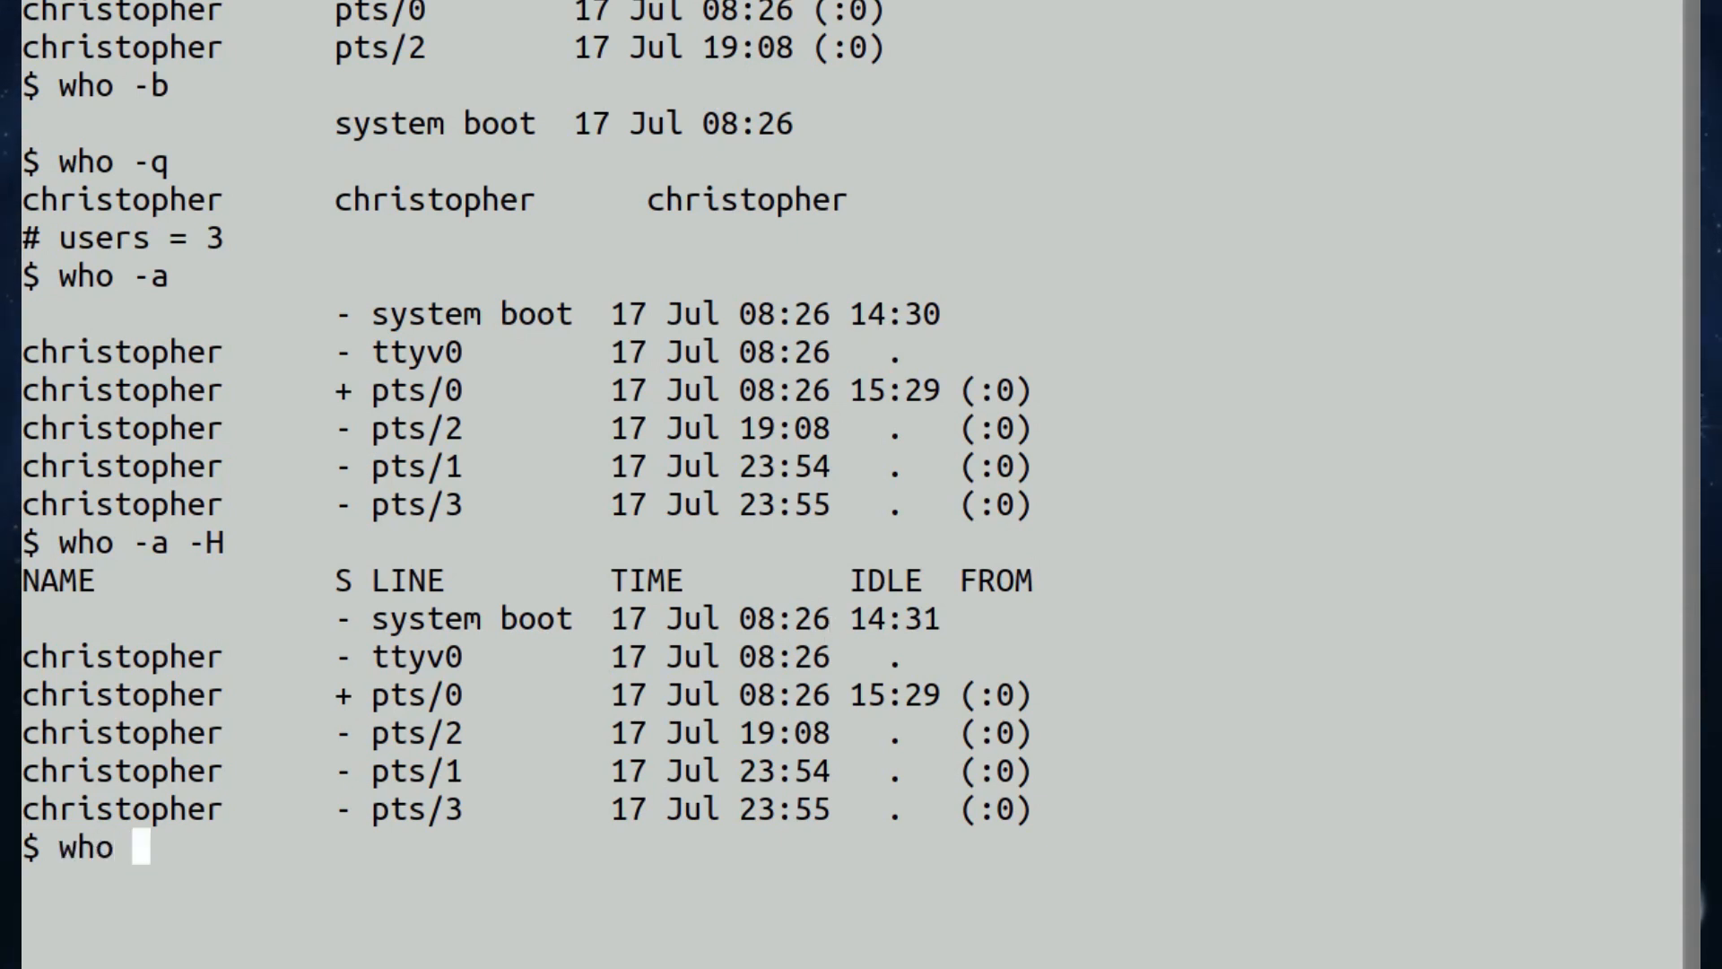
pyautogui.write('am I')
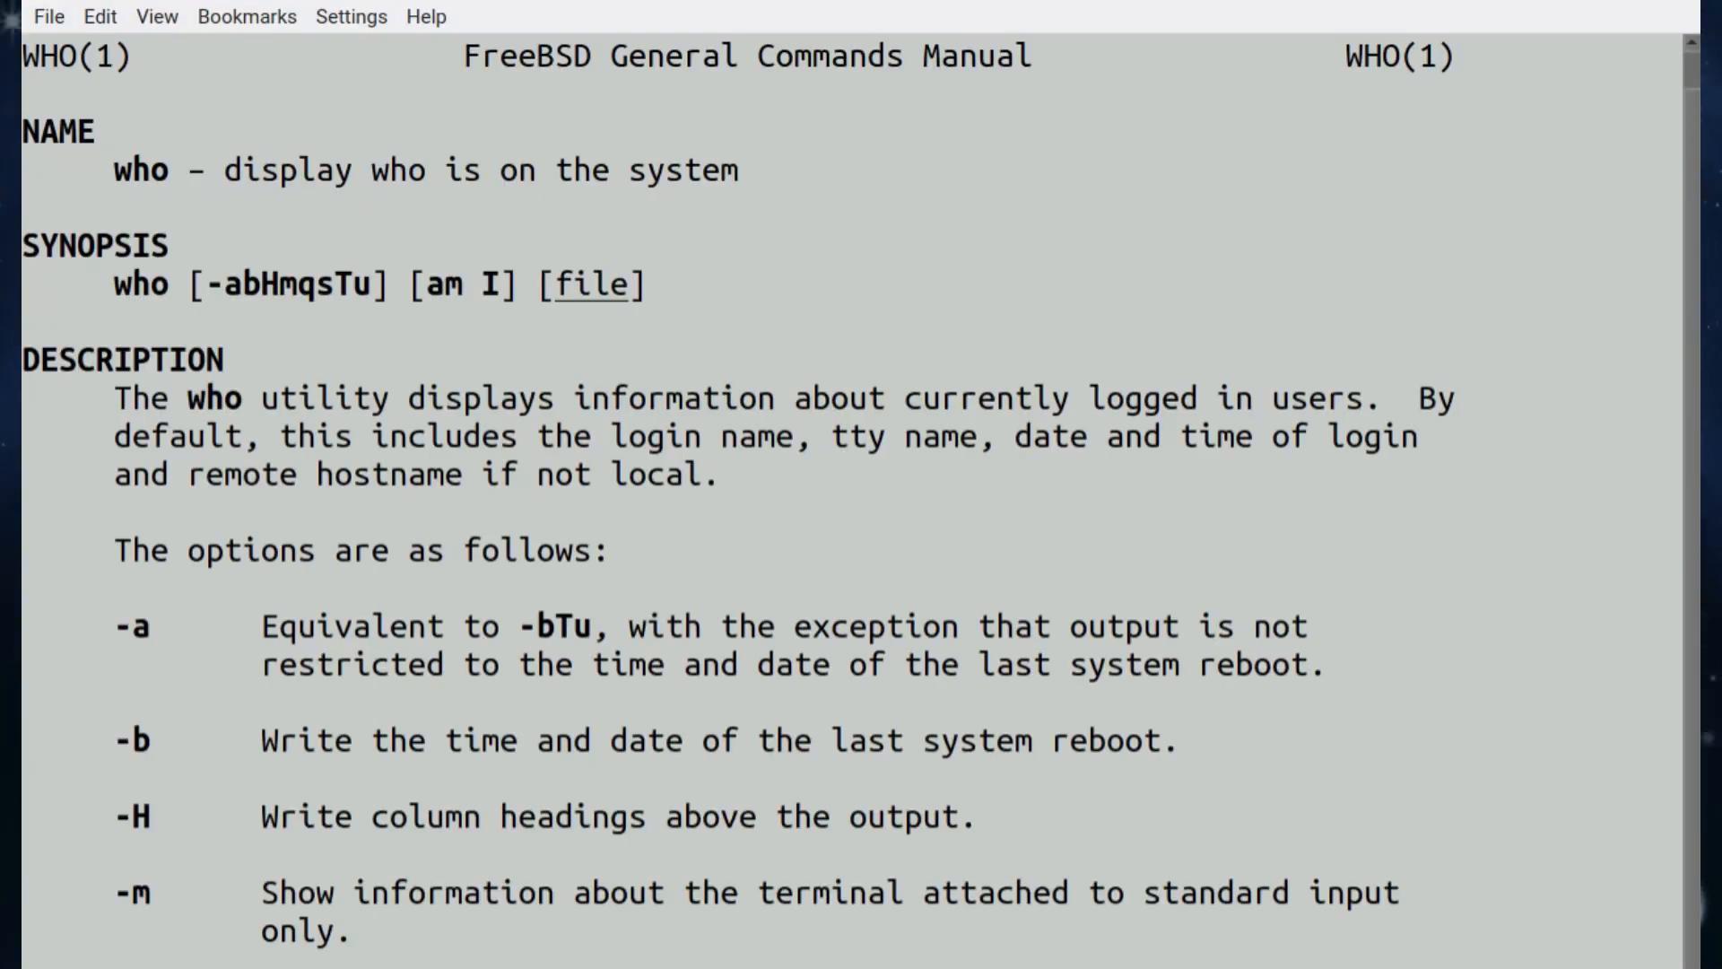
pyautogui.scroll(-3)
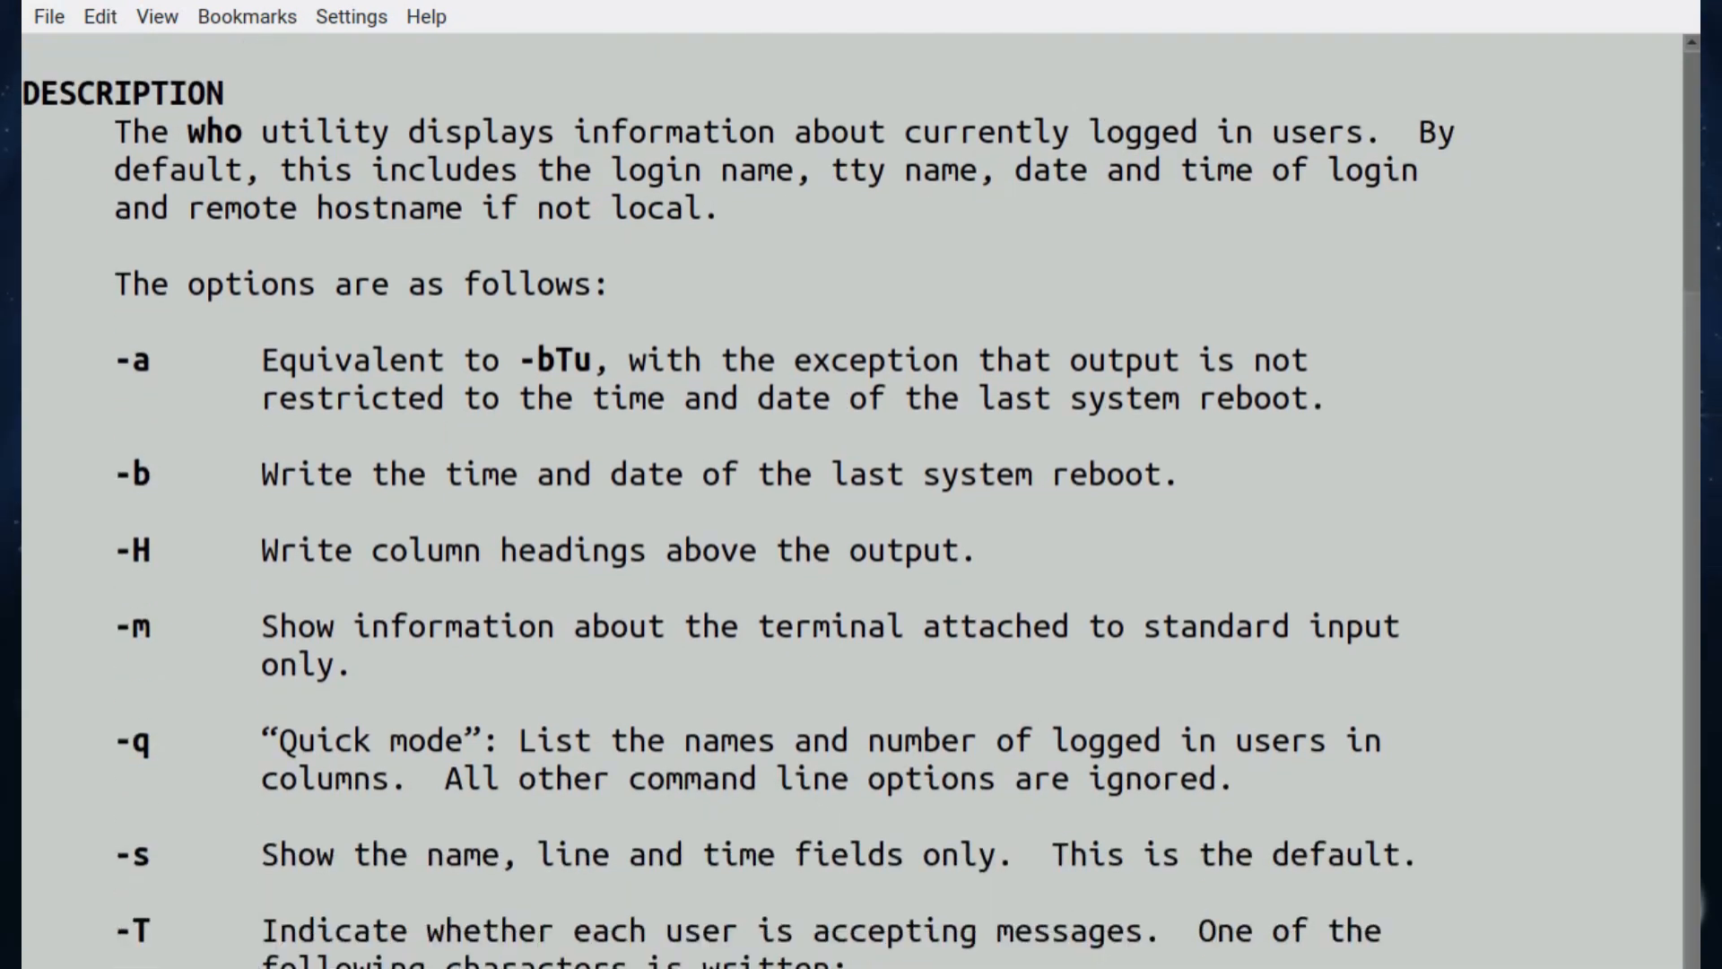
pyautogui.scroll(-3)
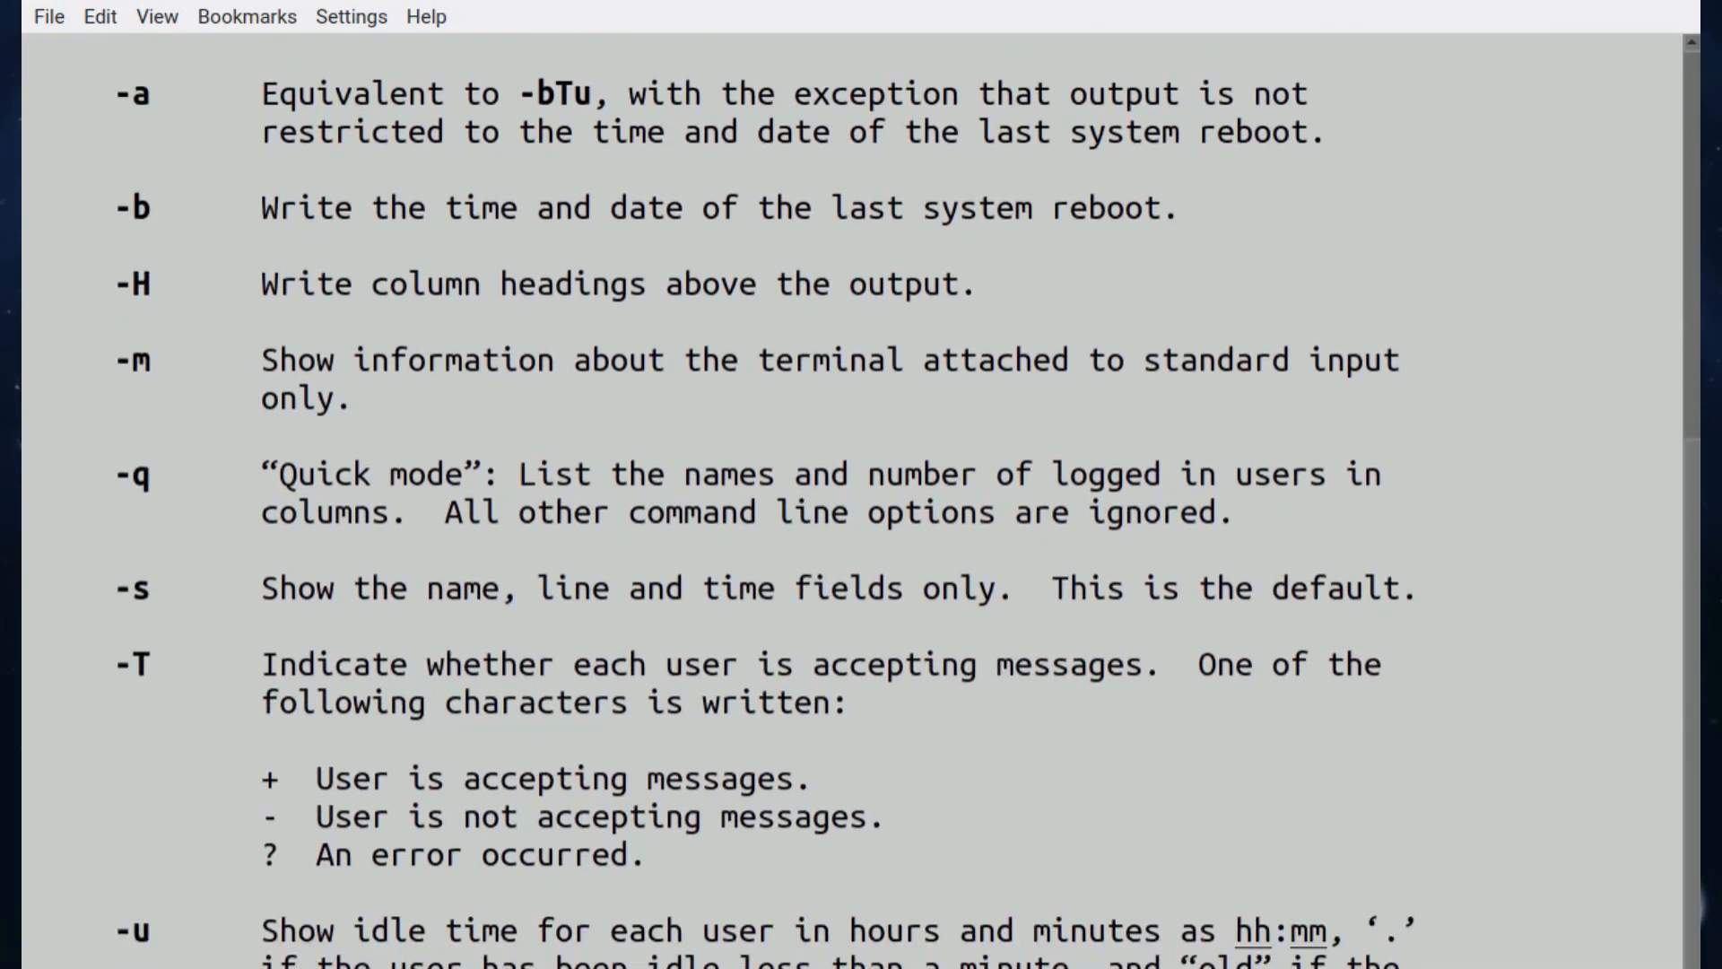
pyautogui.scroll(-3)
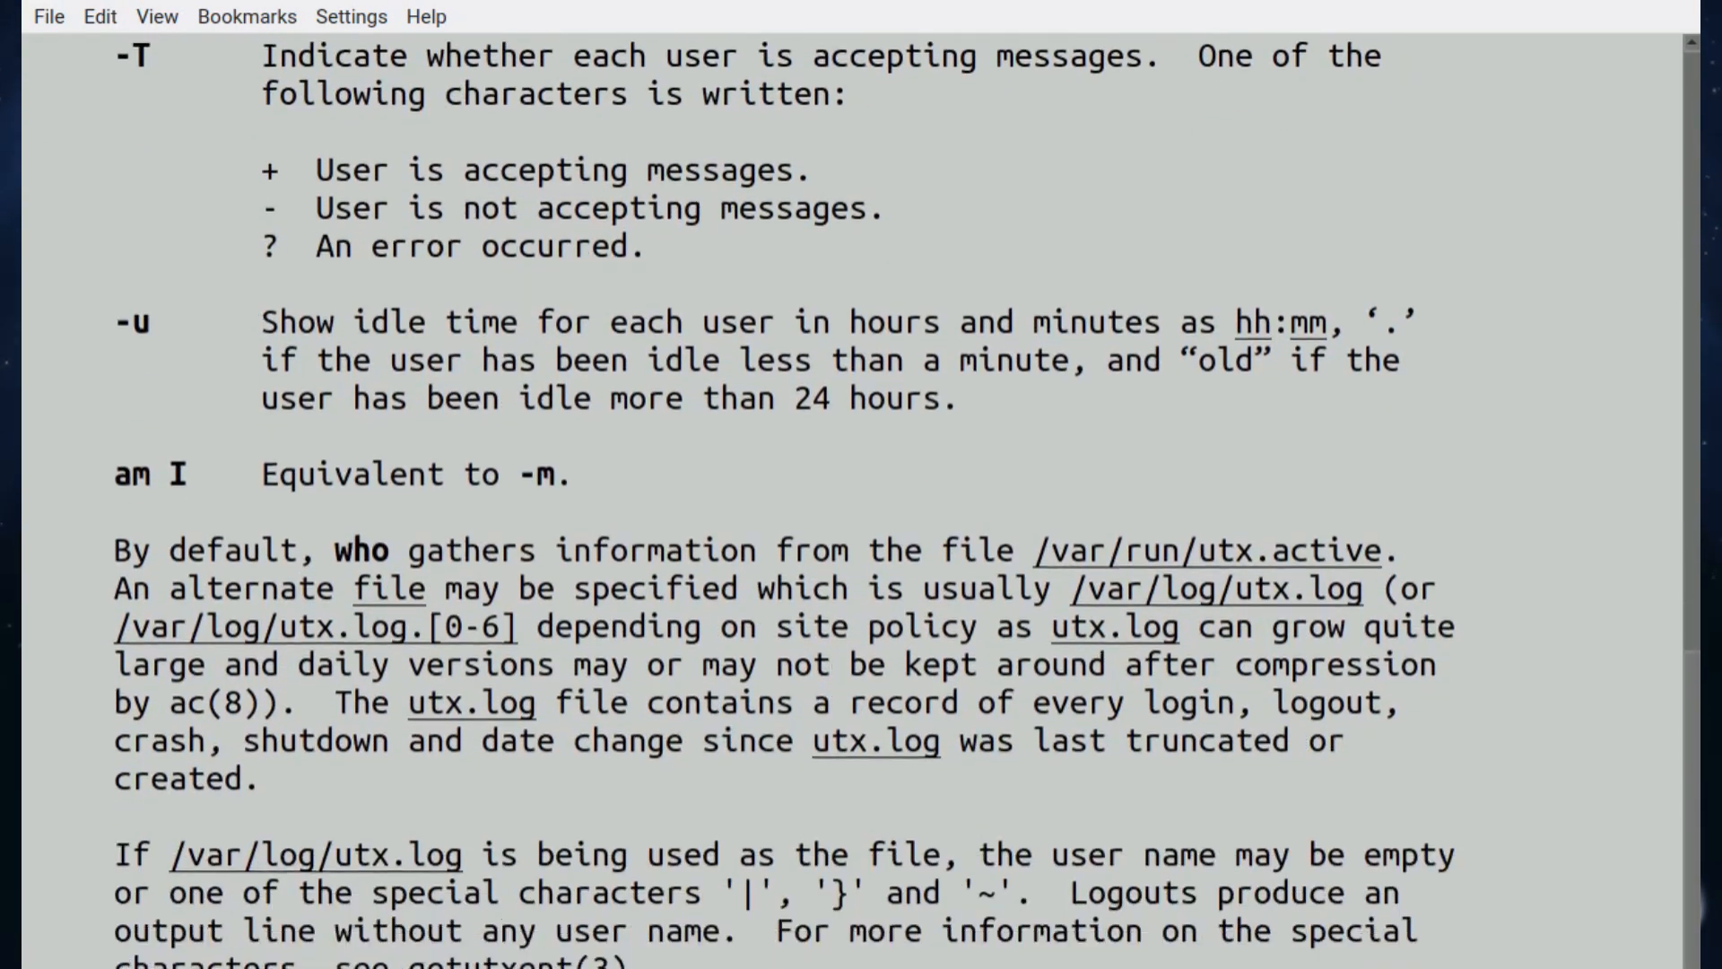
pyautogui.scroll(-3)
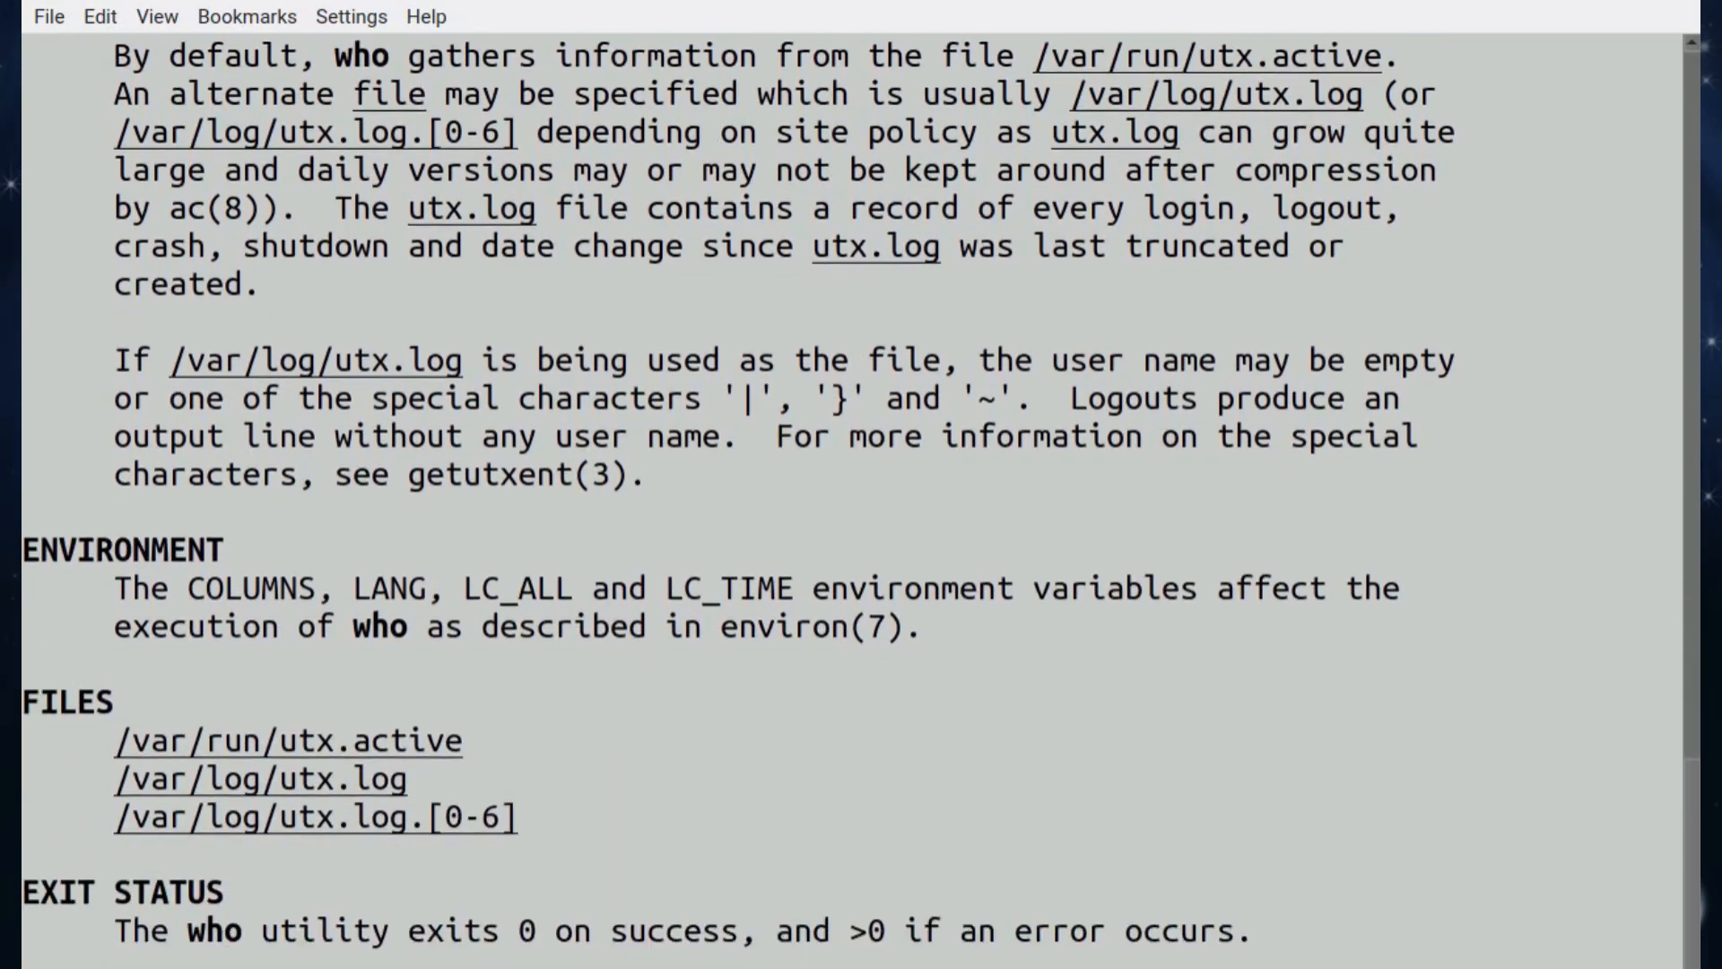
pyautogui.scroll(-3)
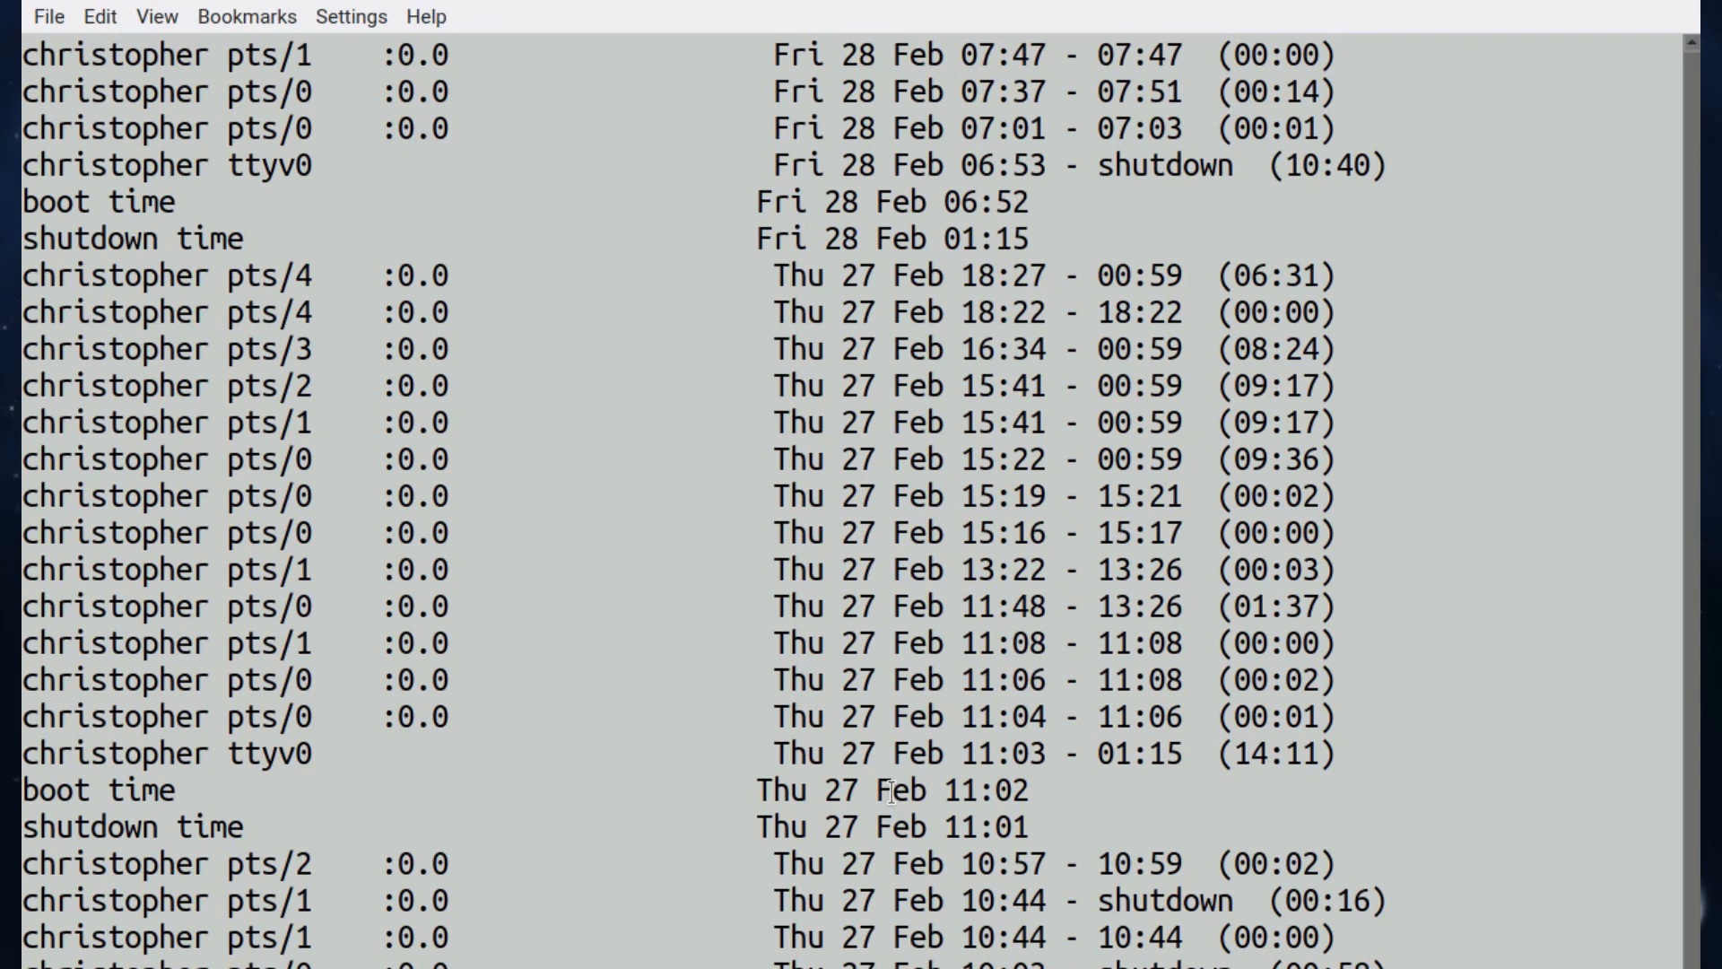
pyautogui.moveTo(1062, 774)
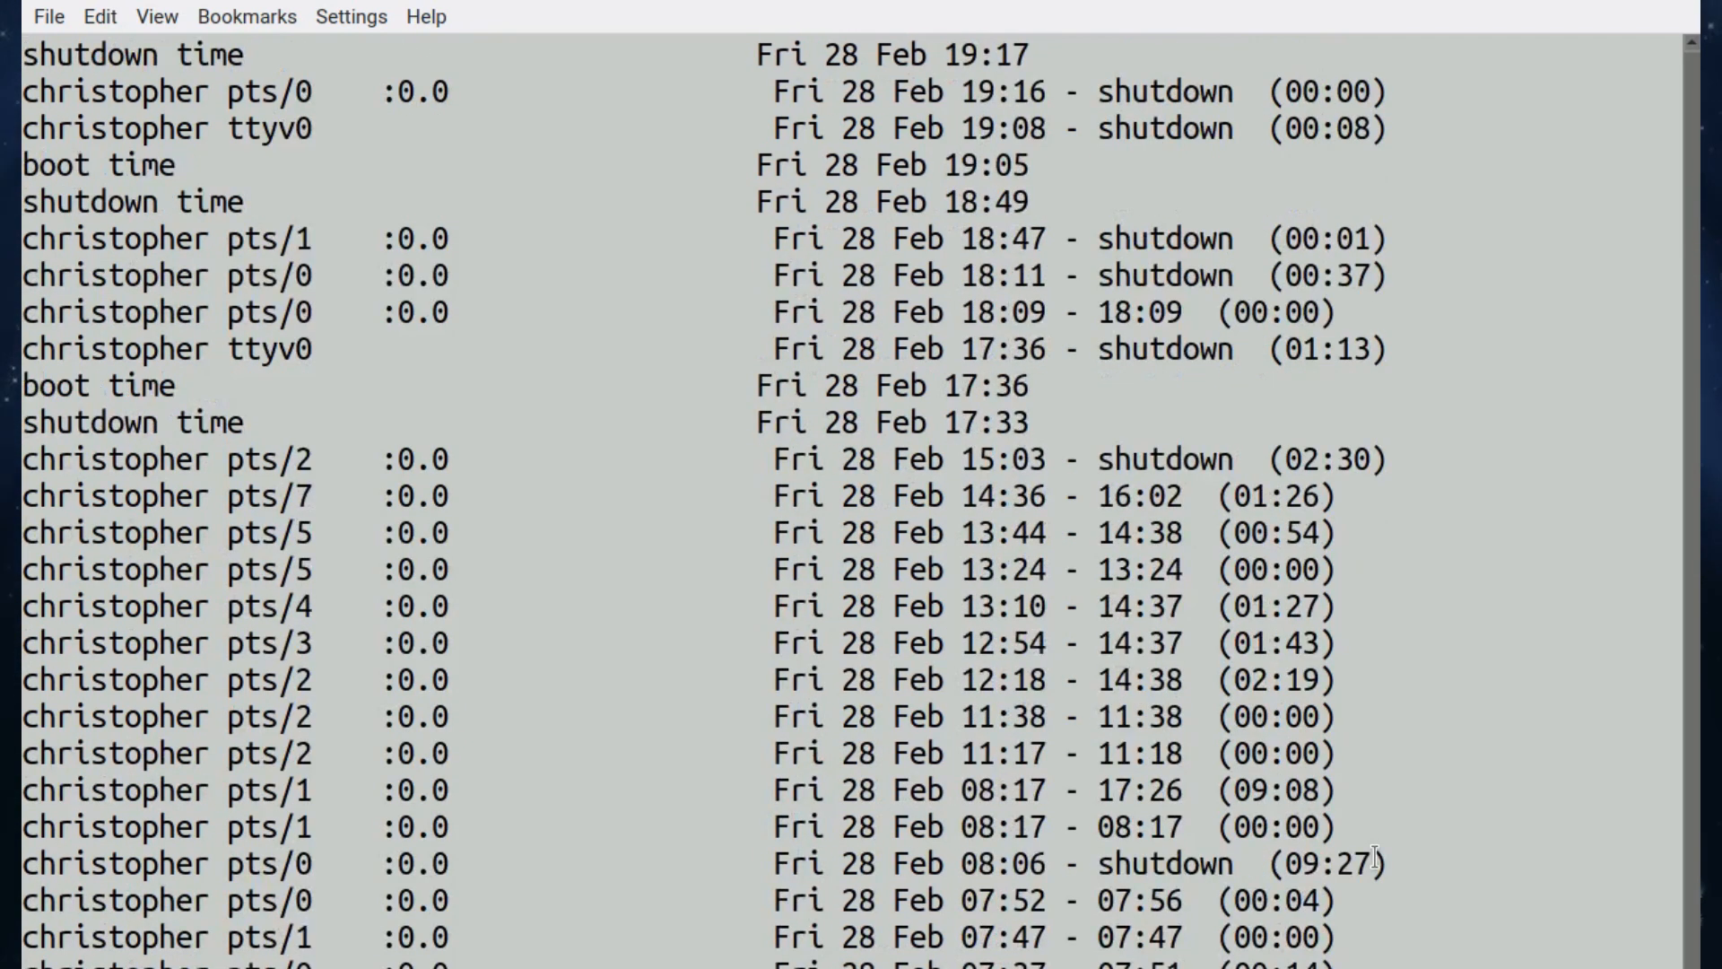
# Scroll back through the last login history, then page it through last | less
pyautogui.scroll(3)
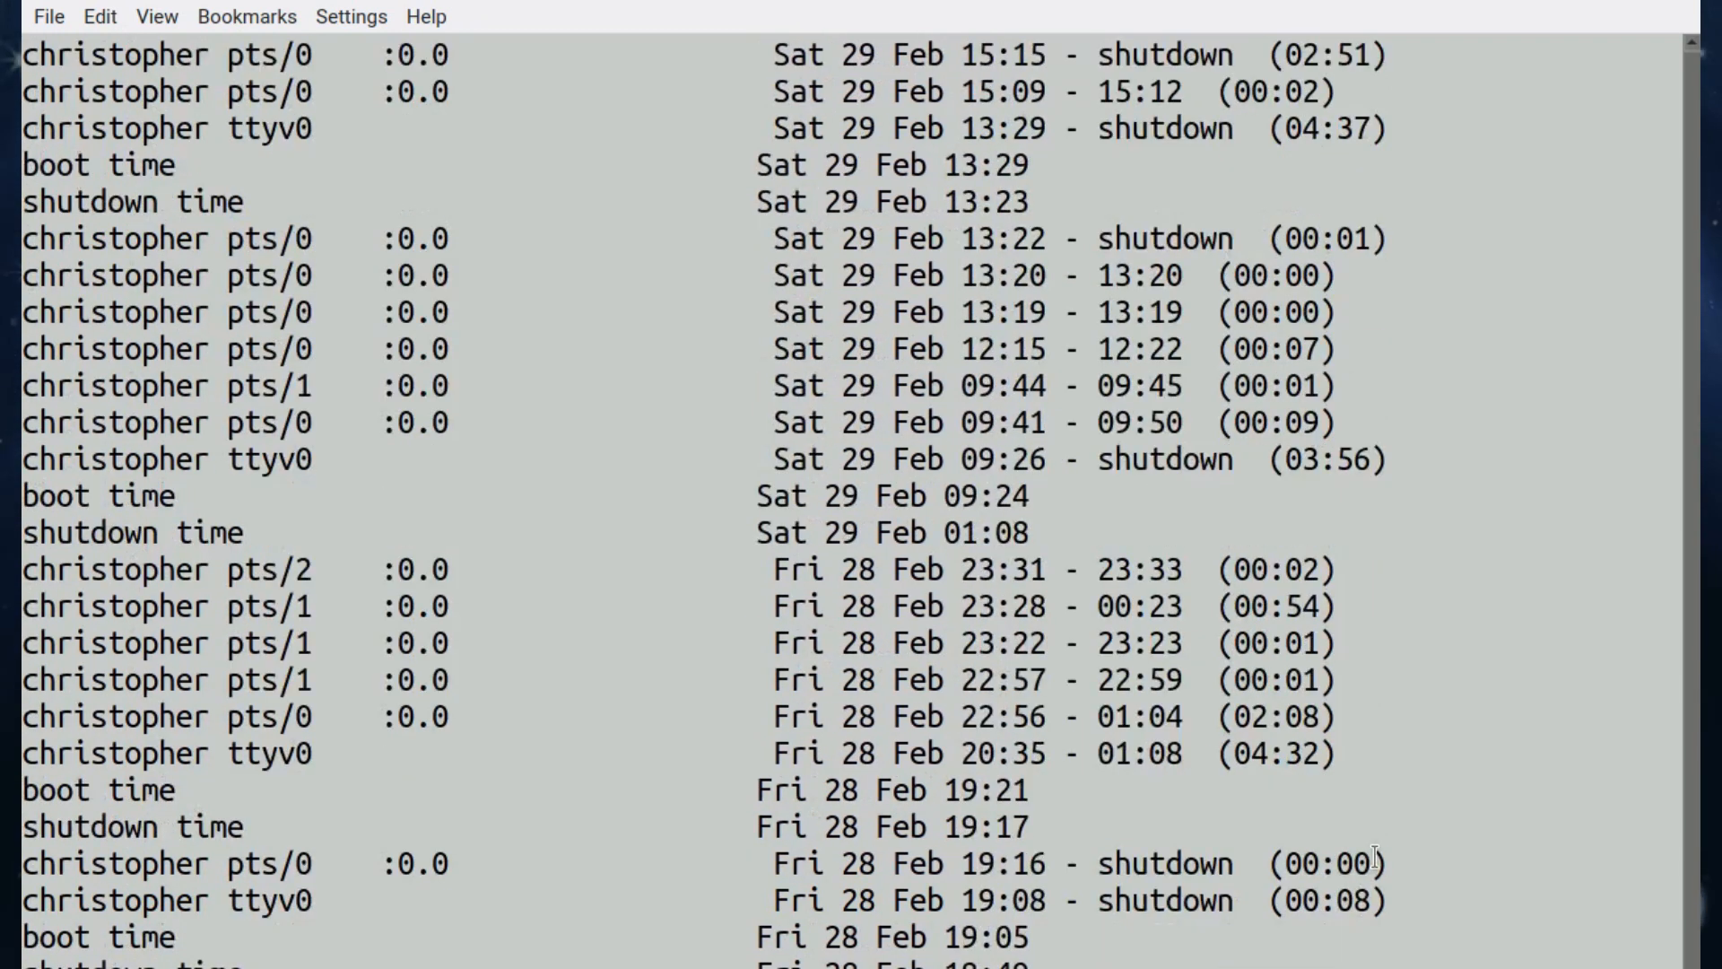
pyautogui.scroll(-3)
pyautogui.write('last')
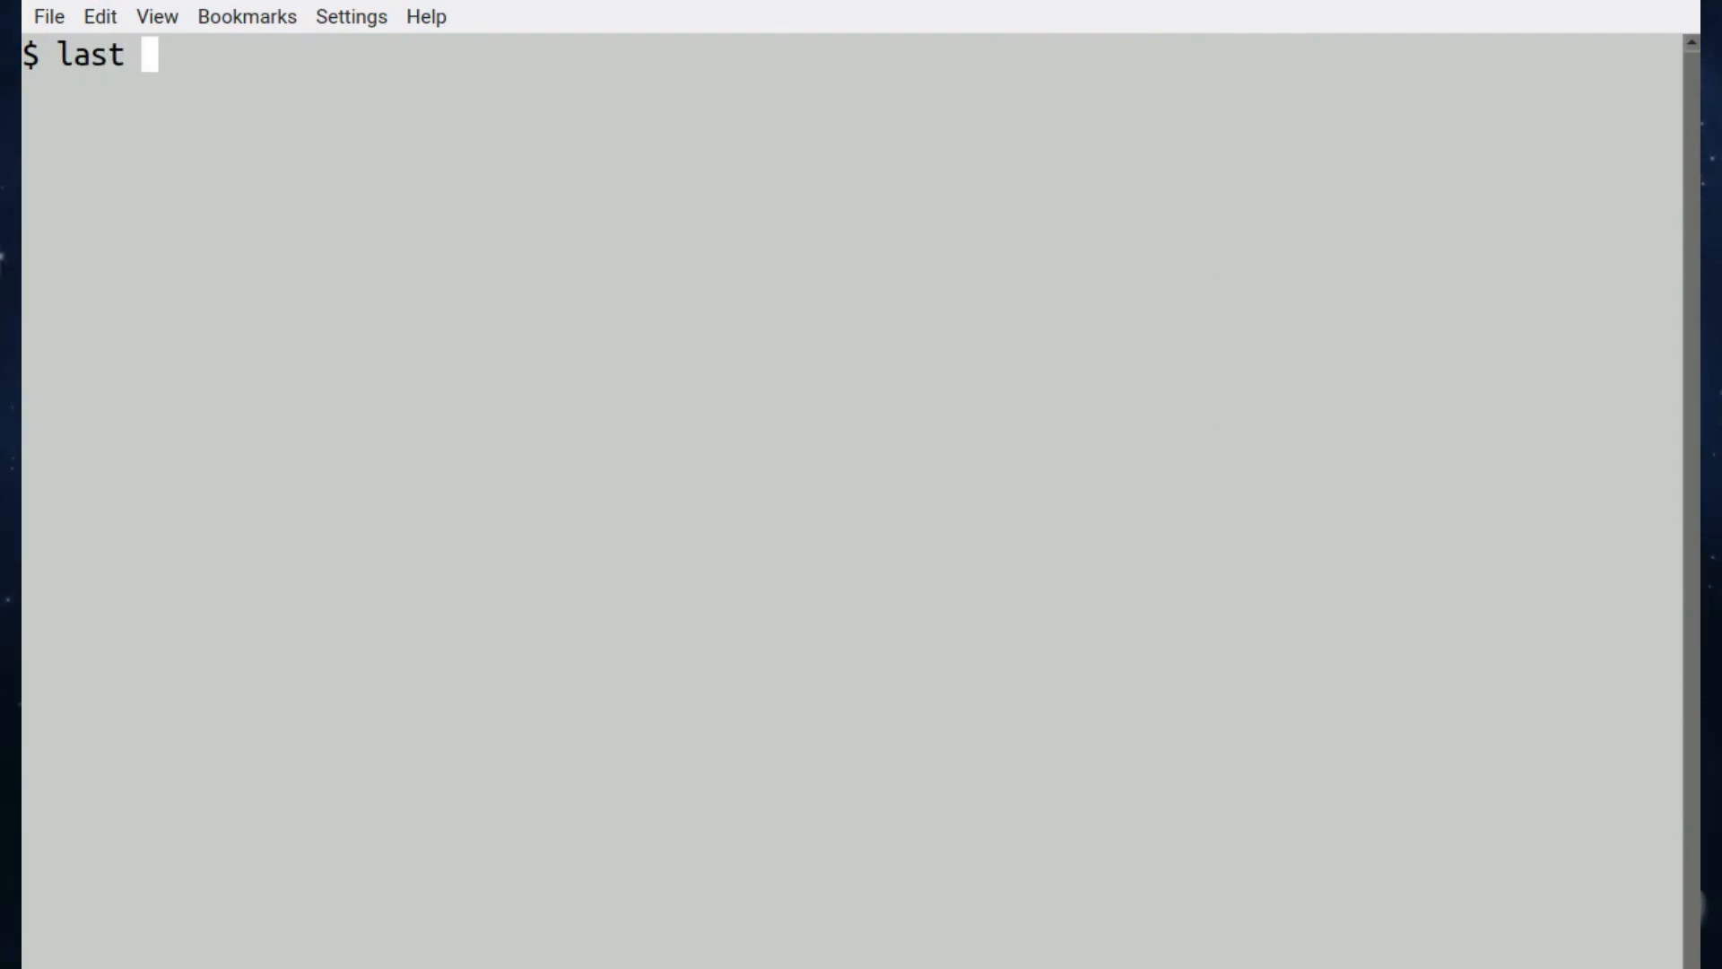
pyautogui.write('| le')
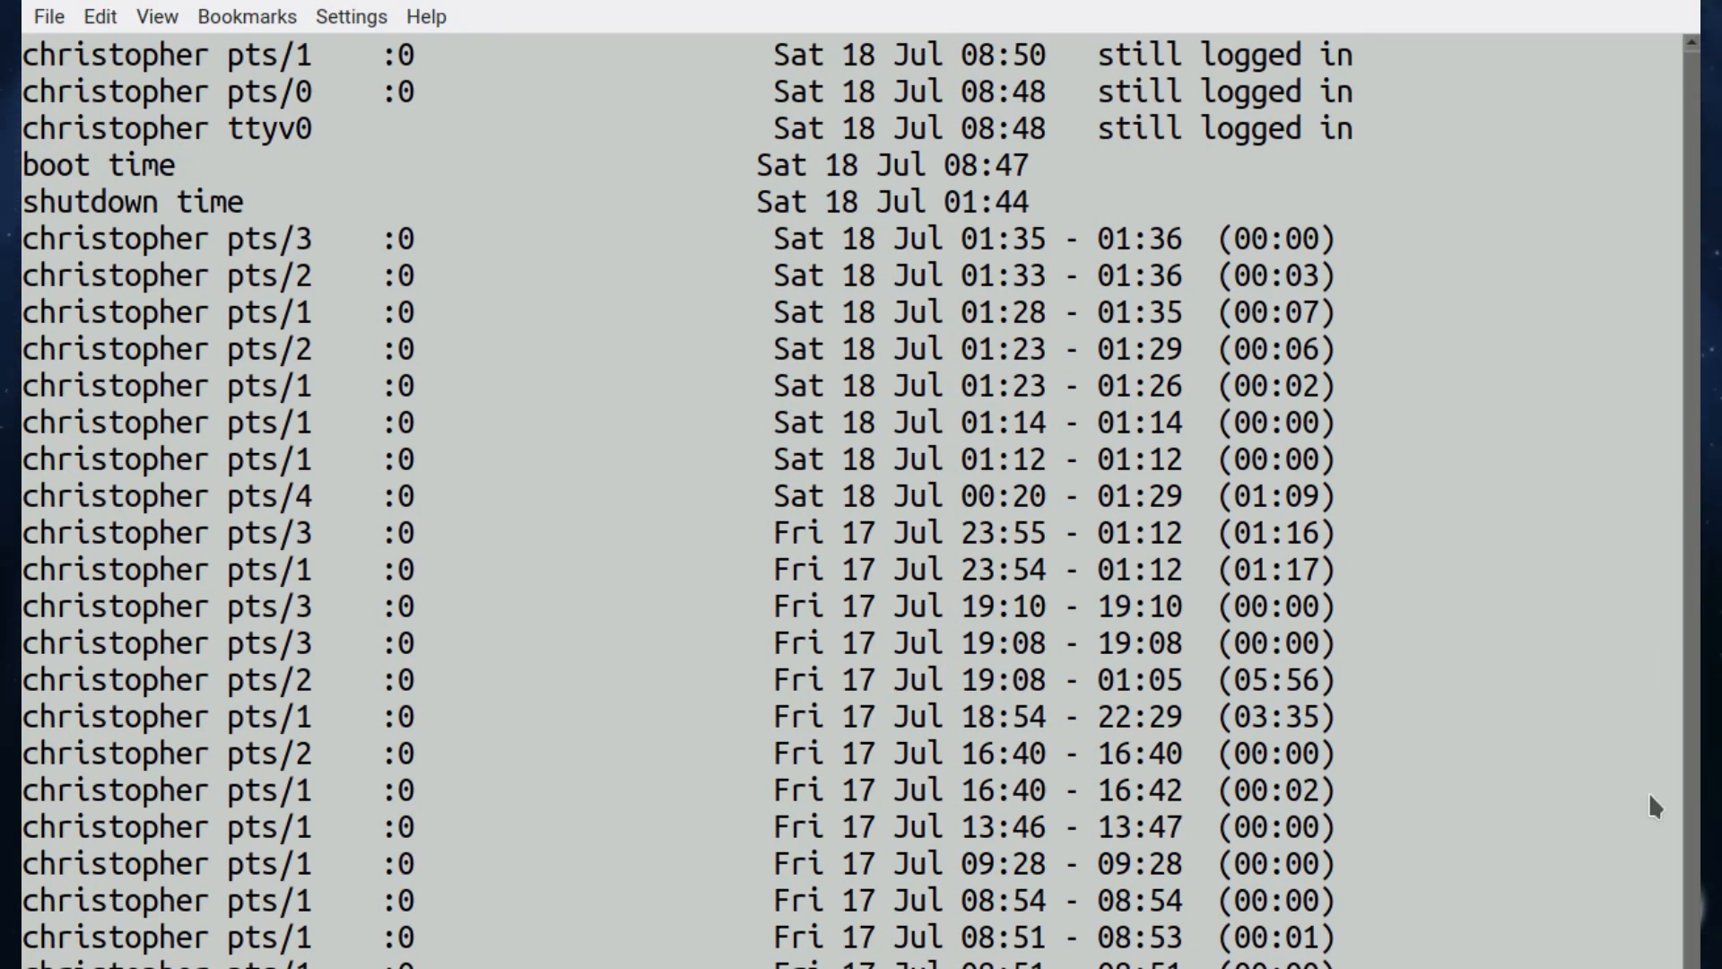
pyautogui.moveTo(804, 181)
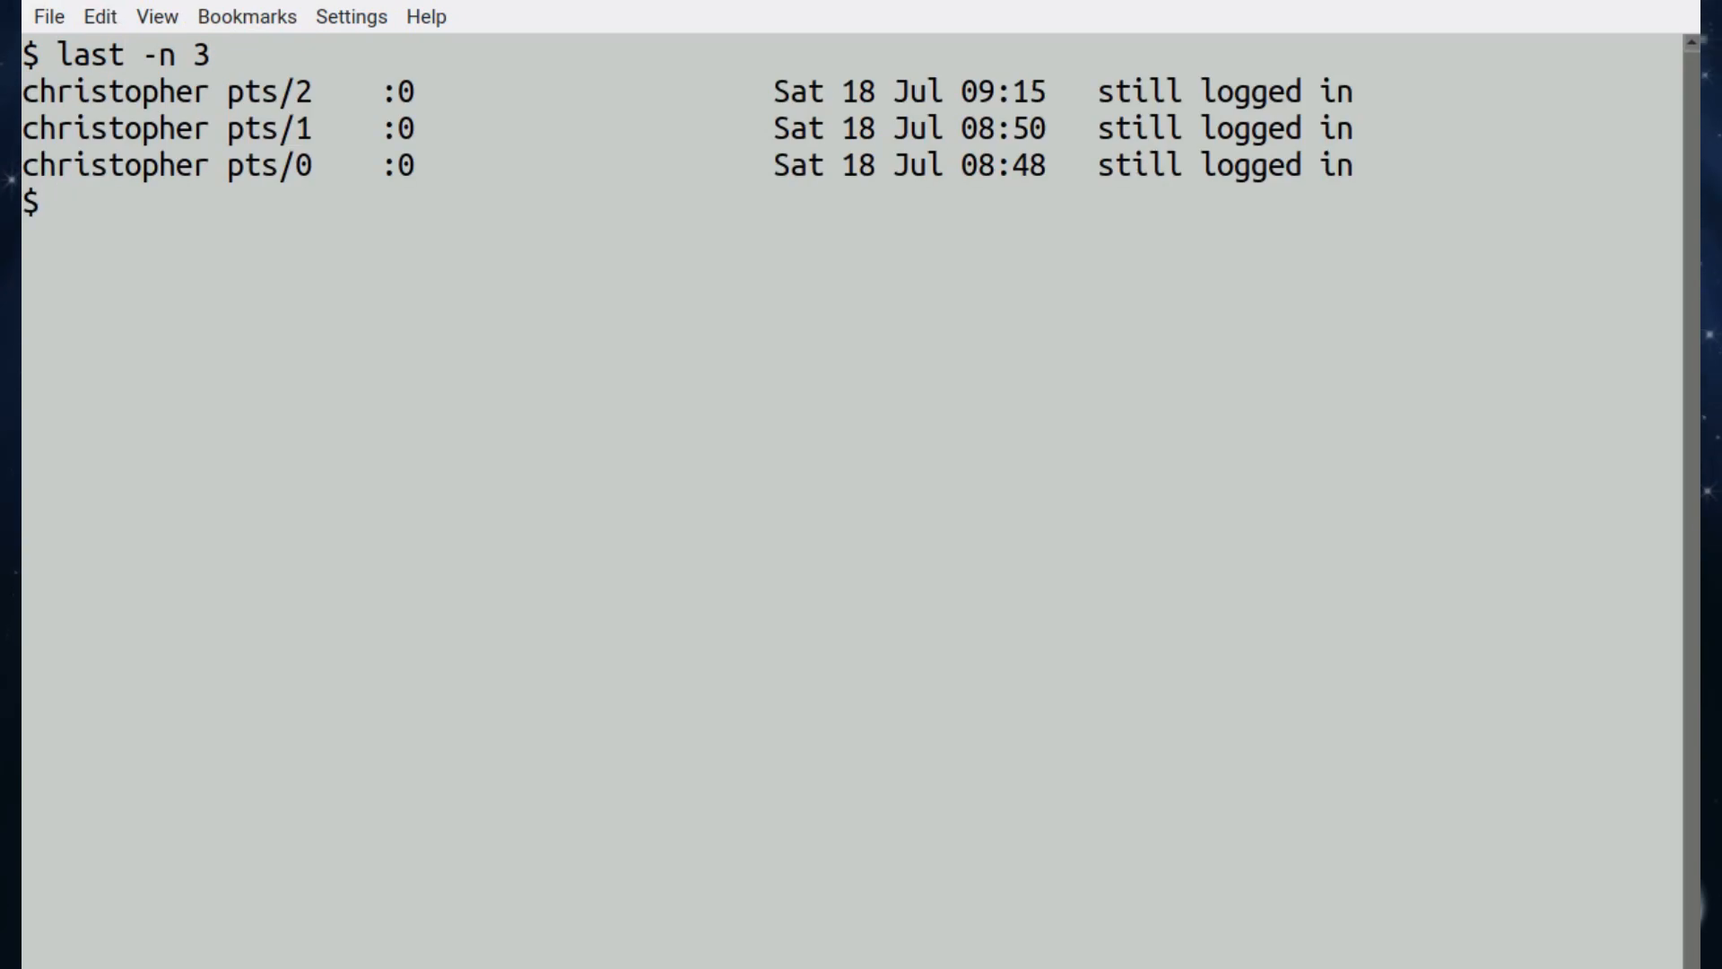
# Run last -n 3 and scroll the last manual page to its record-limit option
pyautogui.write('last -n 3')
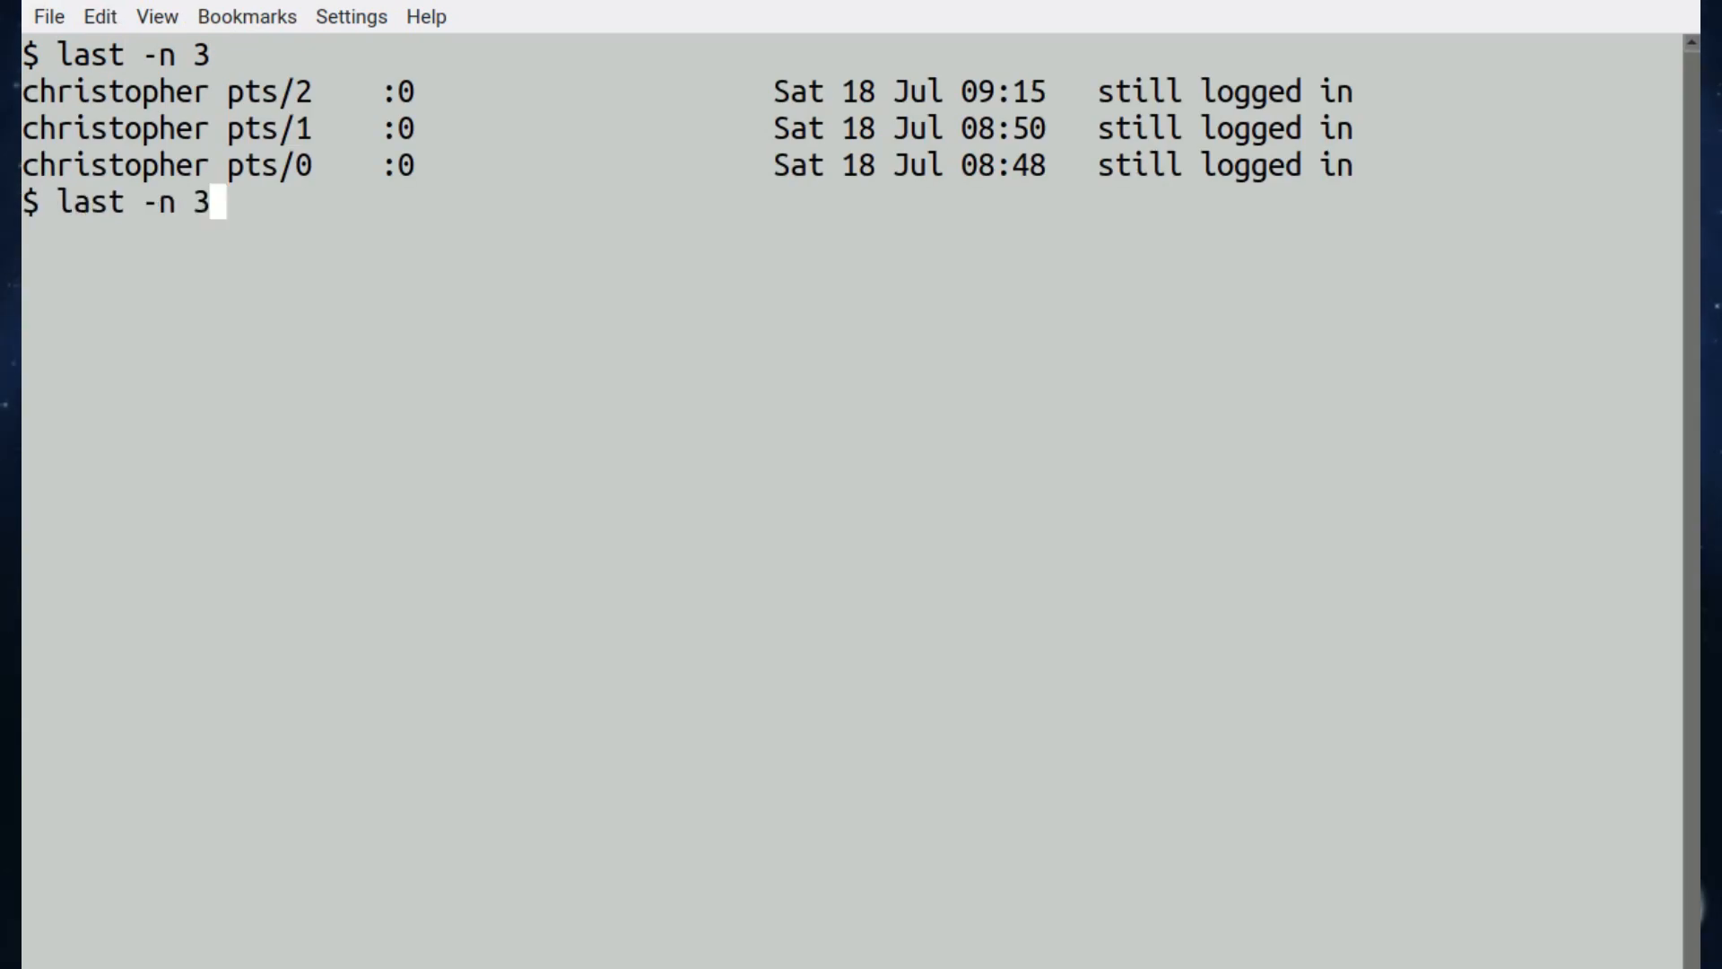
pyautogui.write('4')
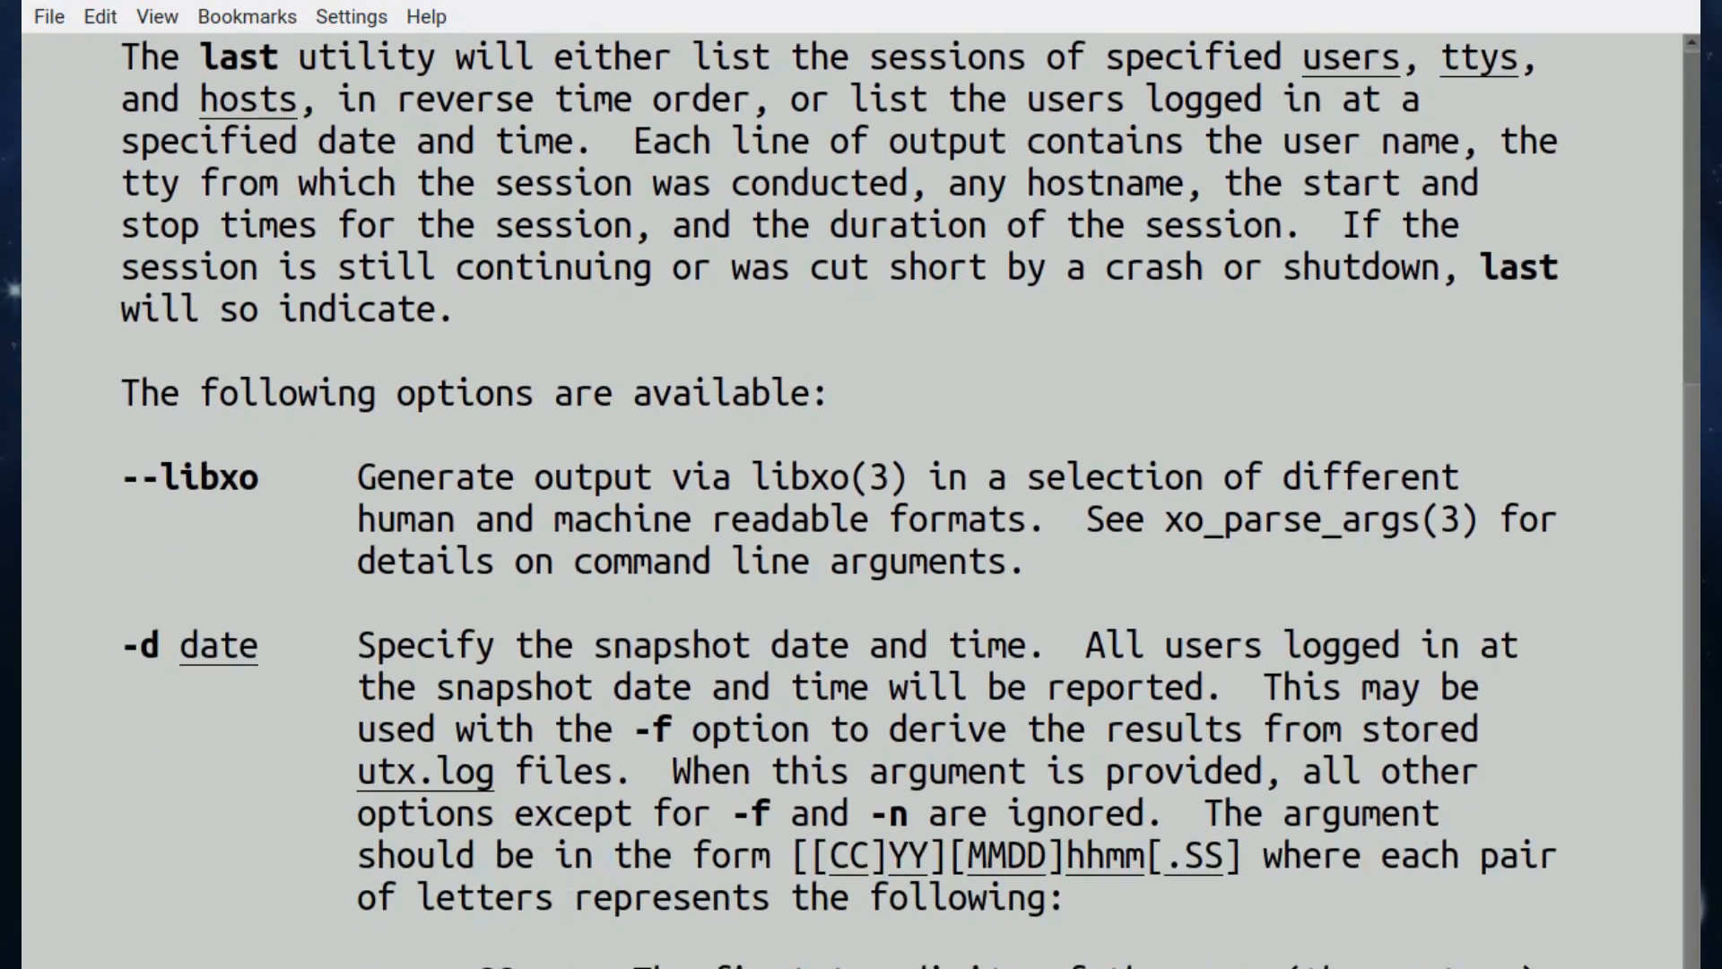
pyautogui.scroll(-3)
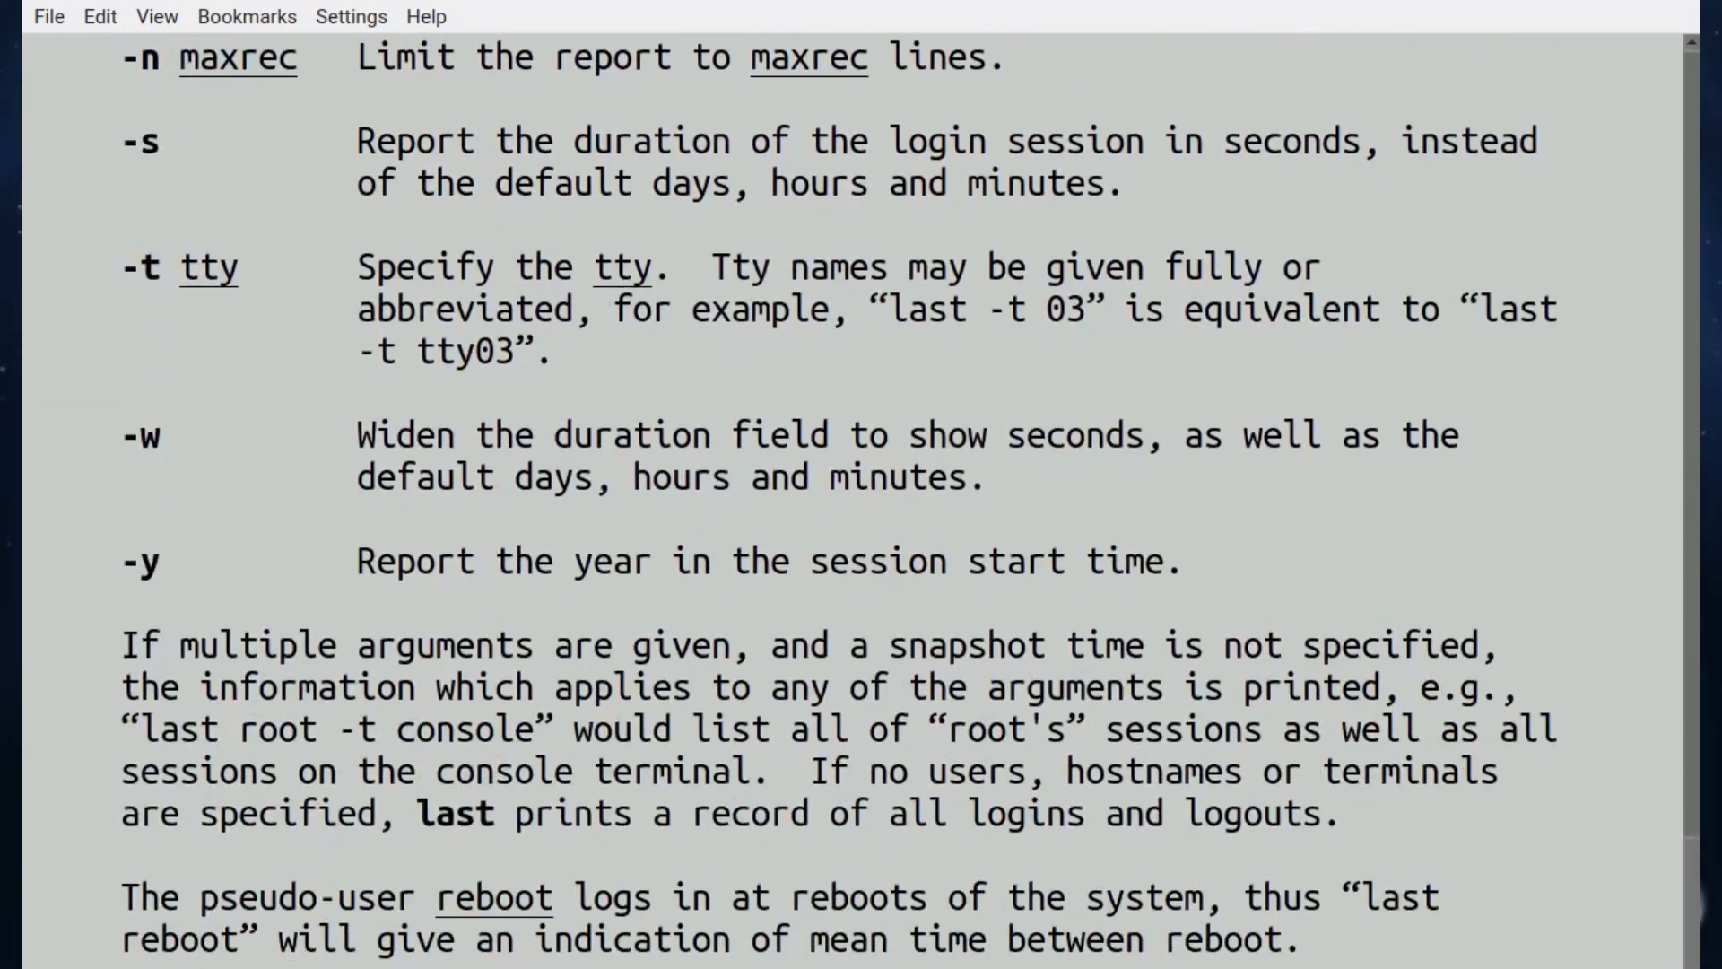
pyautogui.scroll(-3)
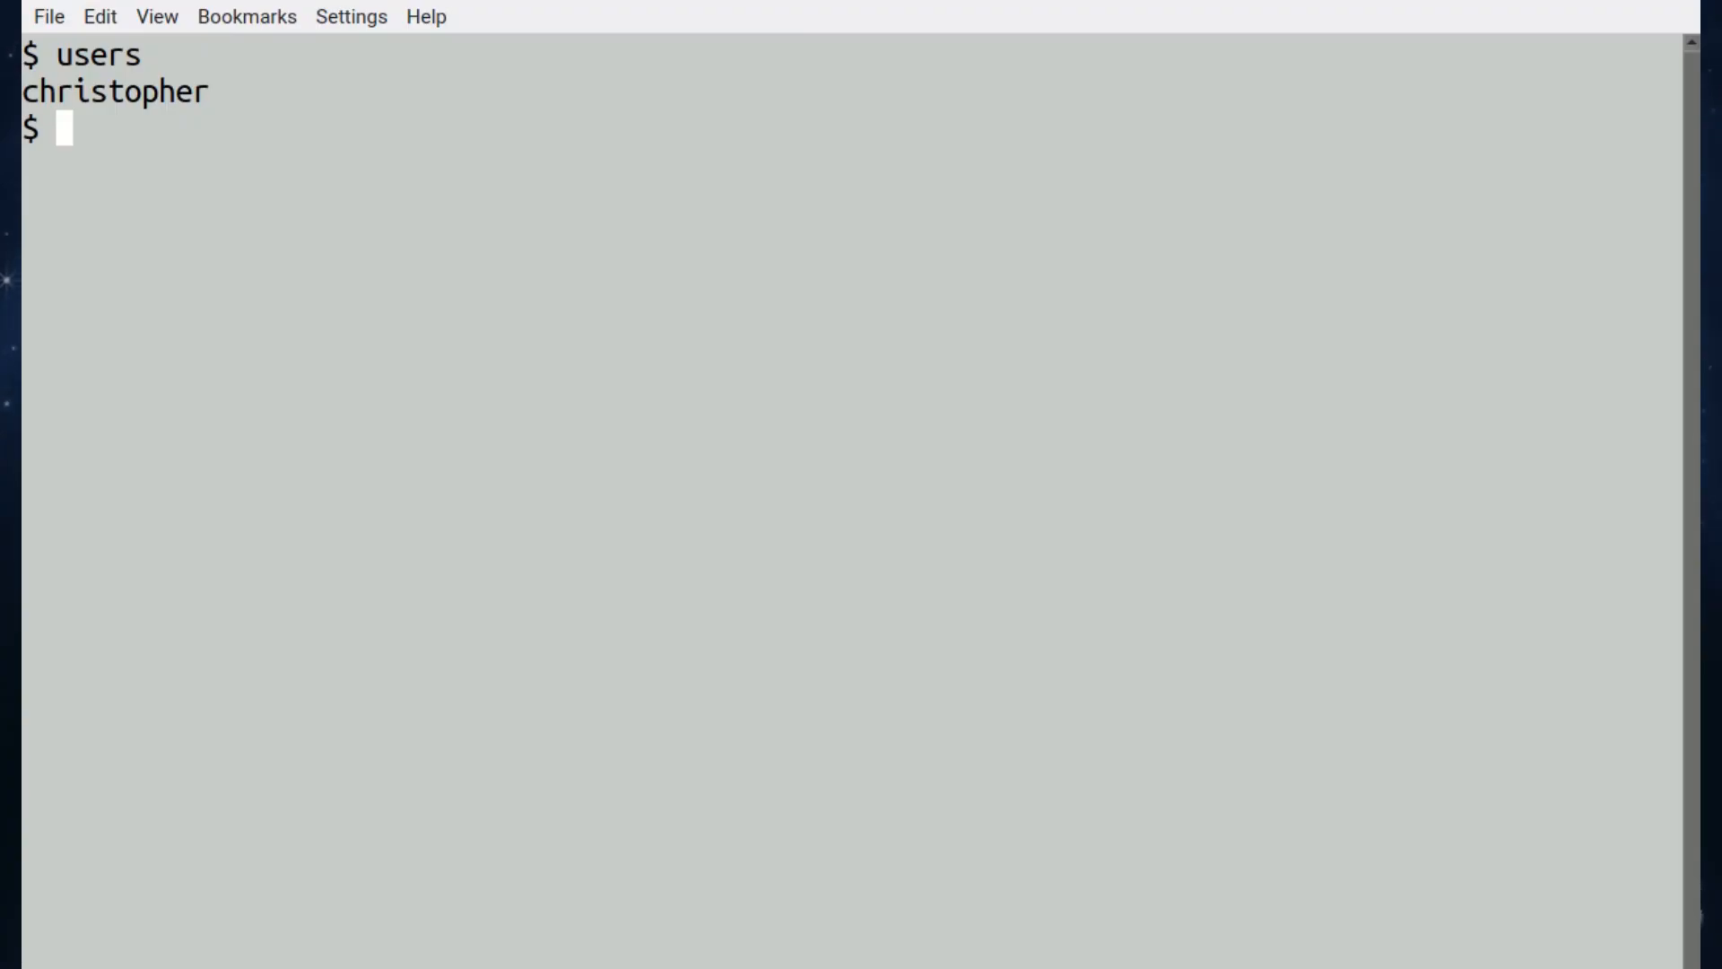
# Run users, then users | wc -w to count 1 logged-in user
pyautogui.write('users |')
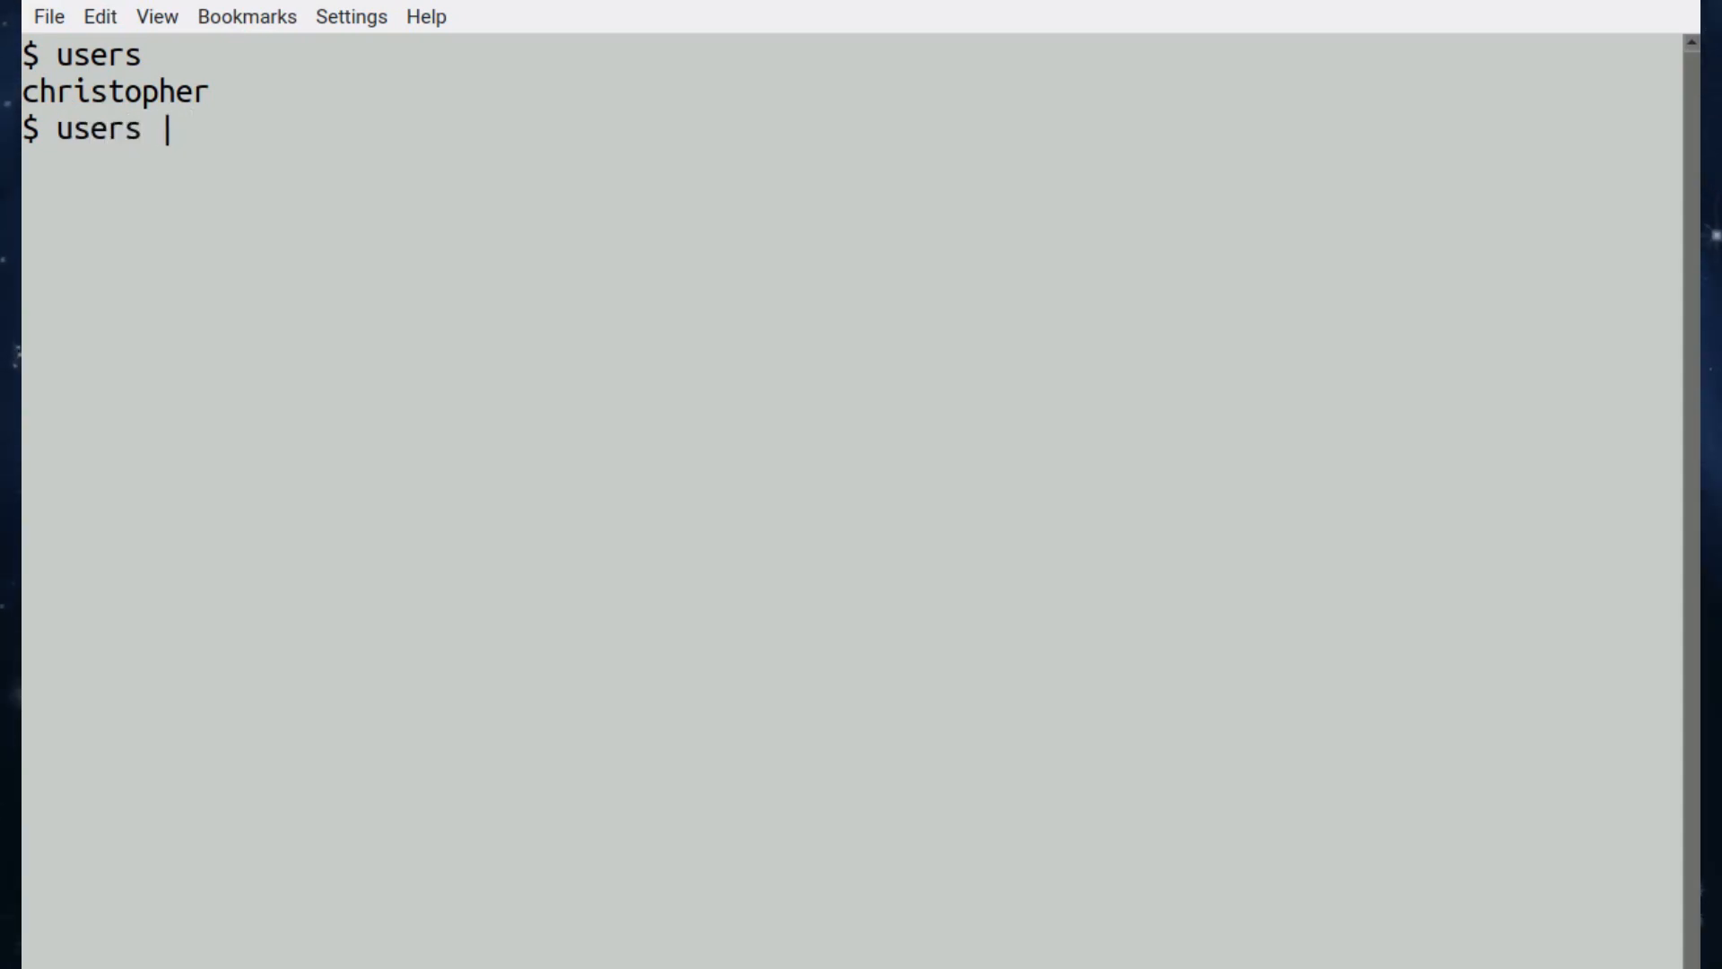
pyautogui.write('wc -w')
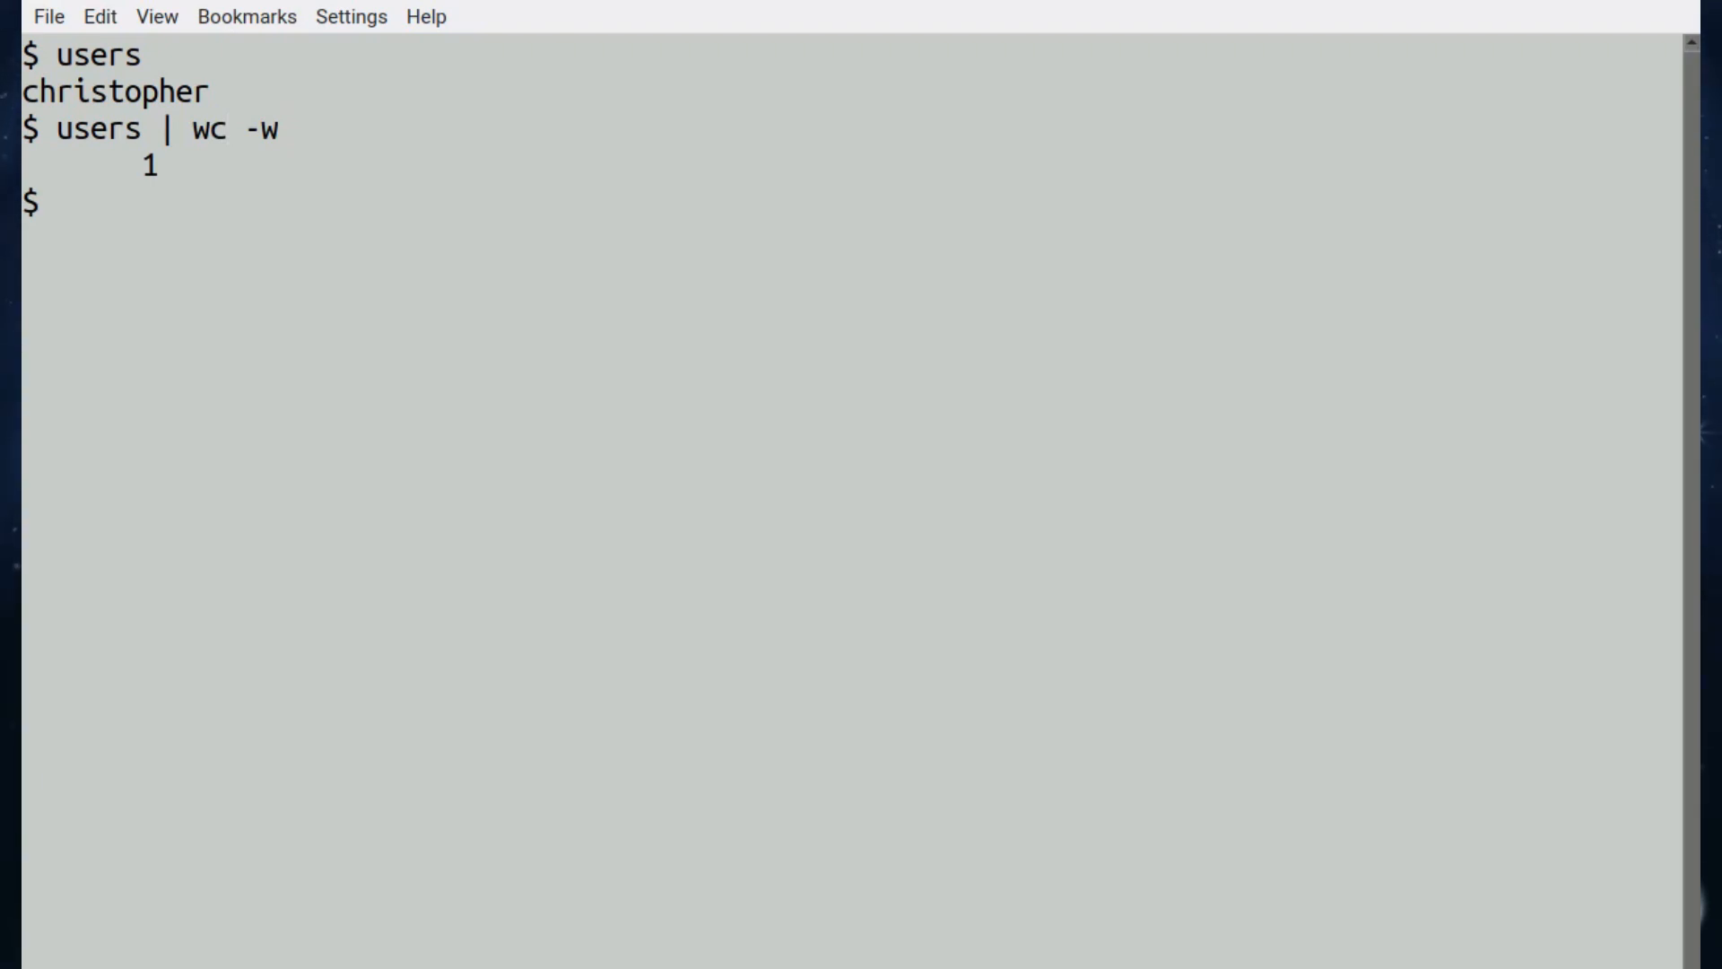
pyautogui.moveTo(569, 226)
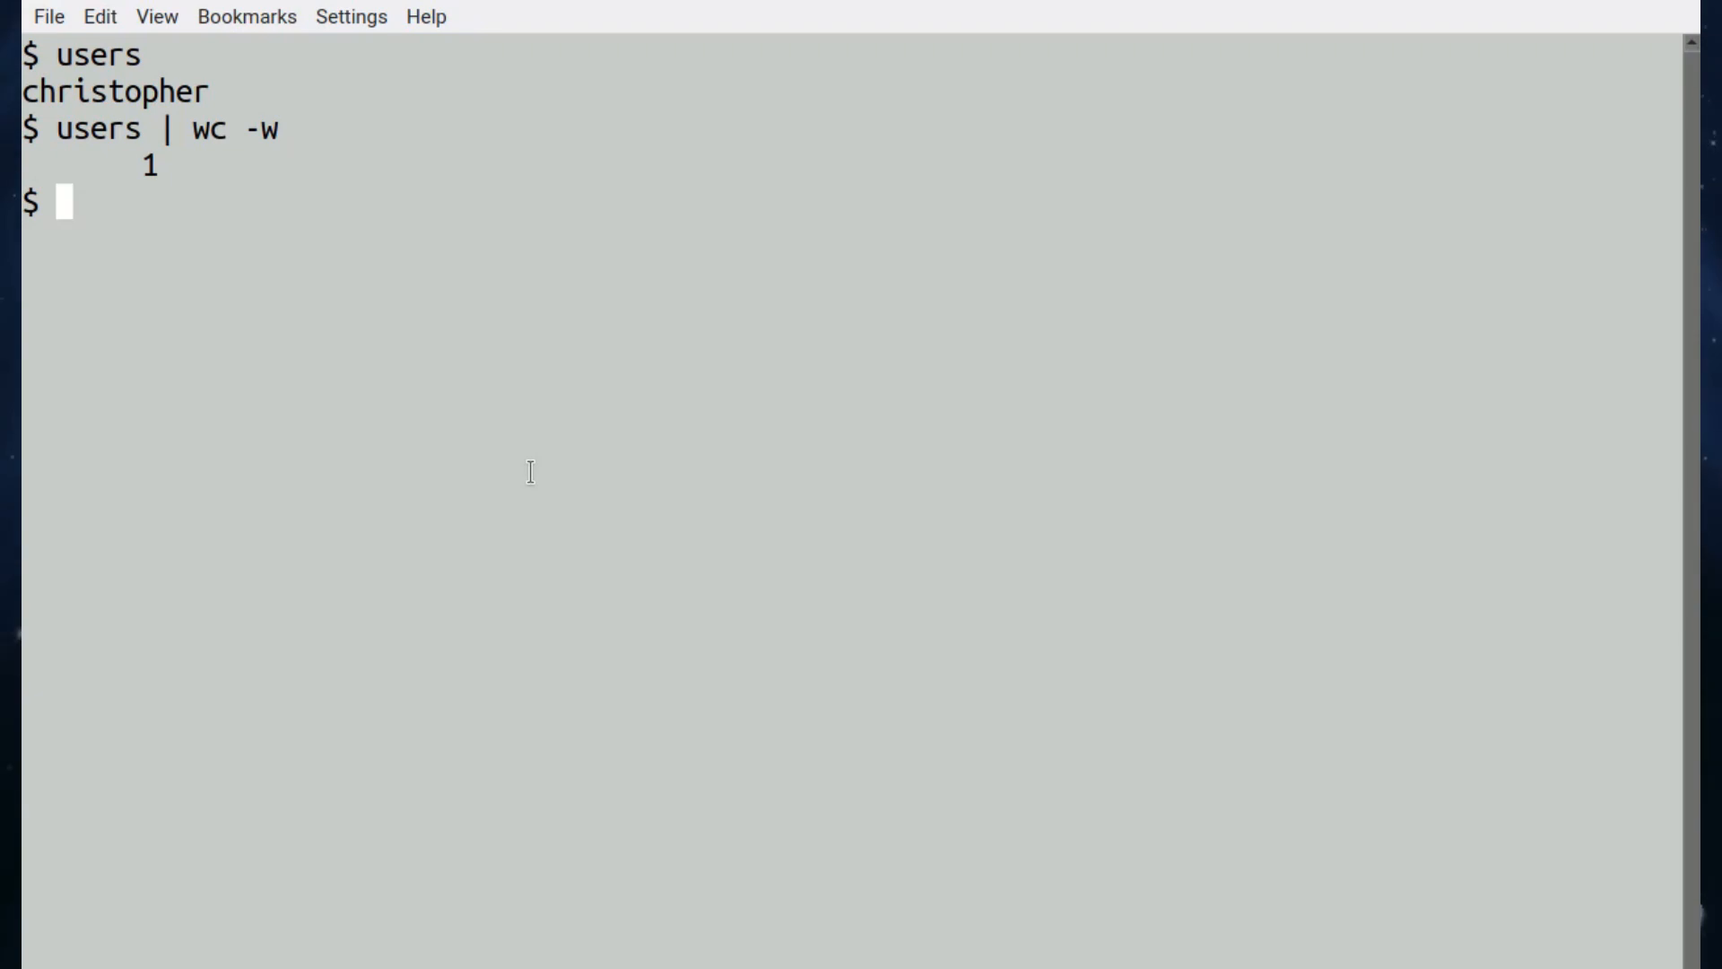
# Open and scroll the users manual page describing it as listing current users
pyautogui.write('man users')
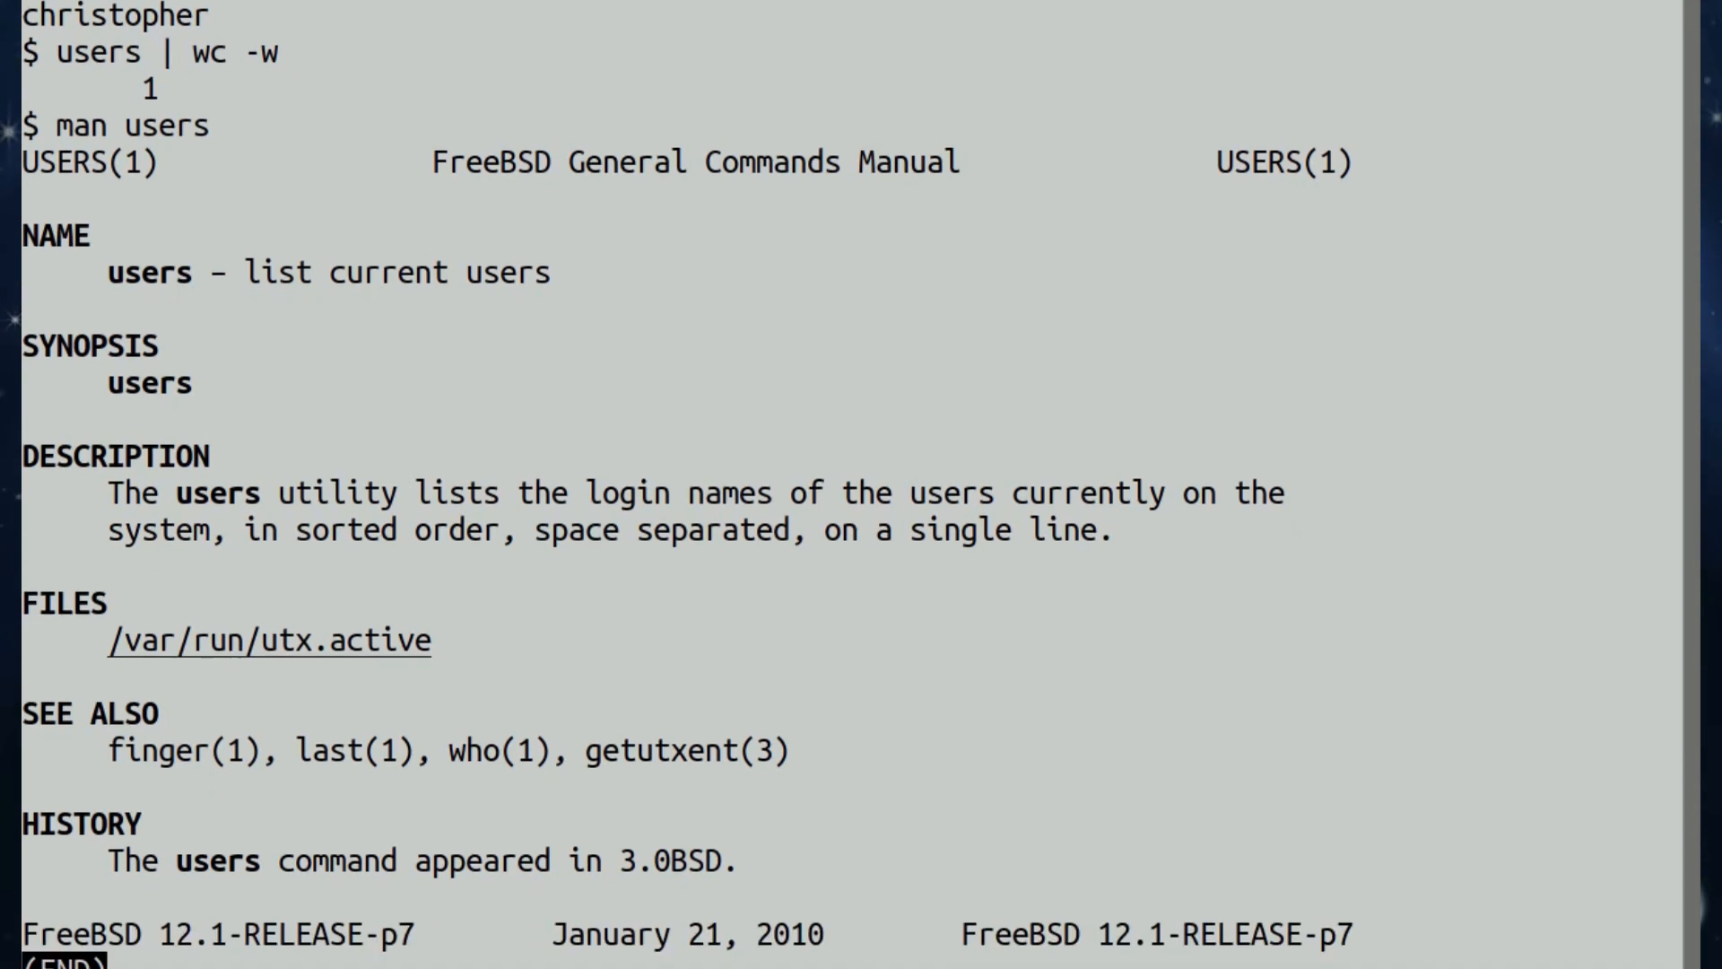
pyautogui.scroll(-3)
pyautogui.write('last')
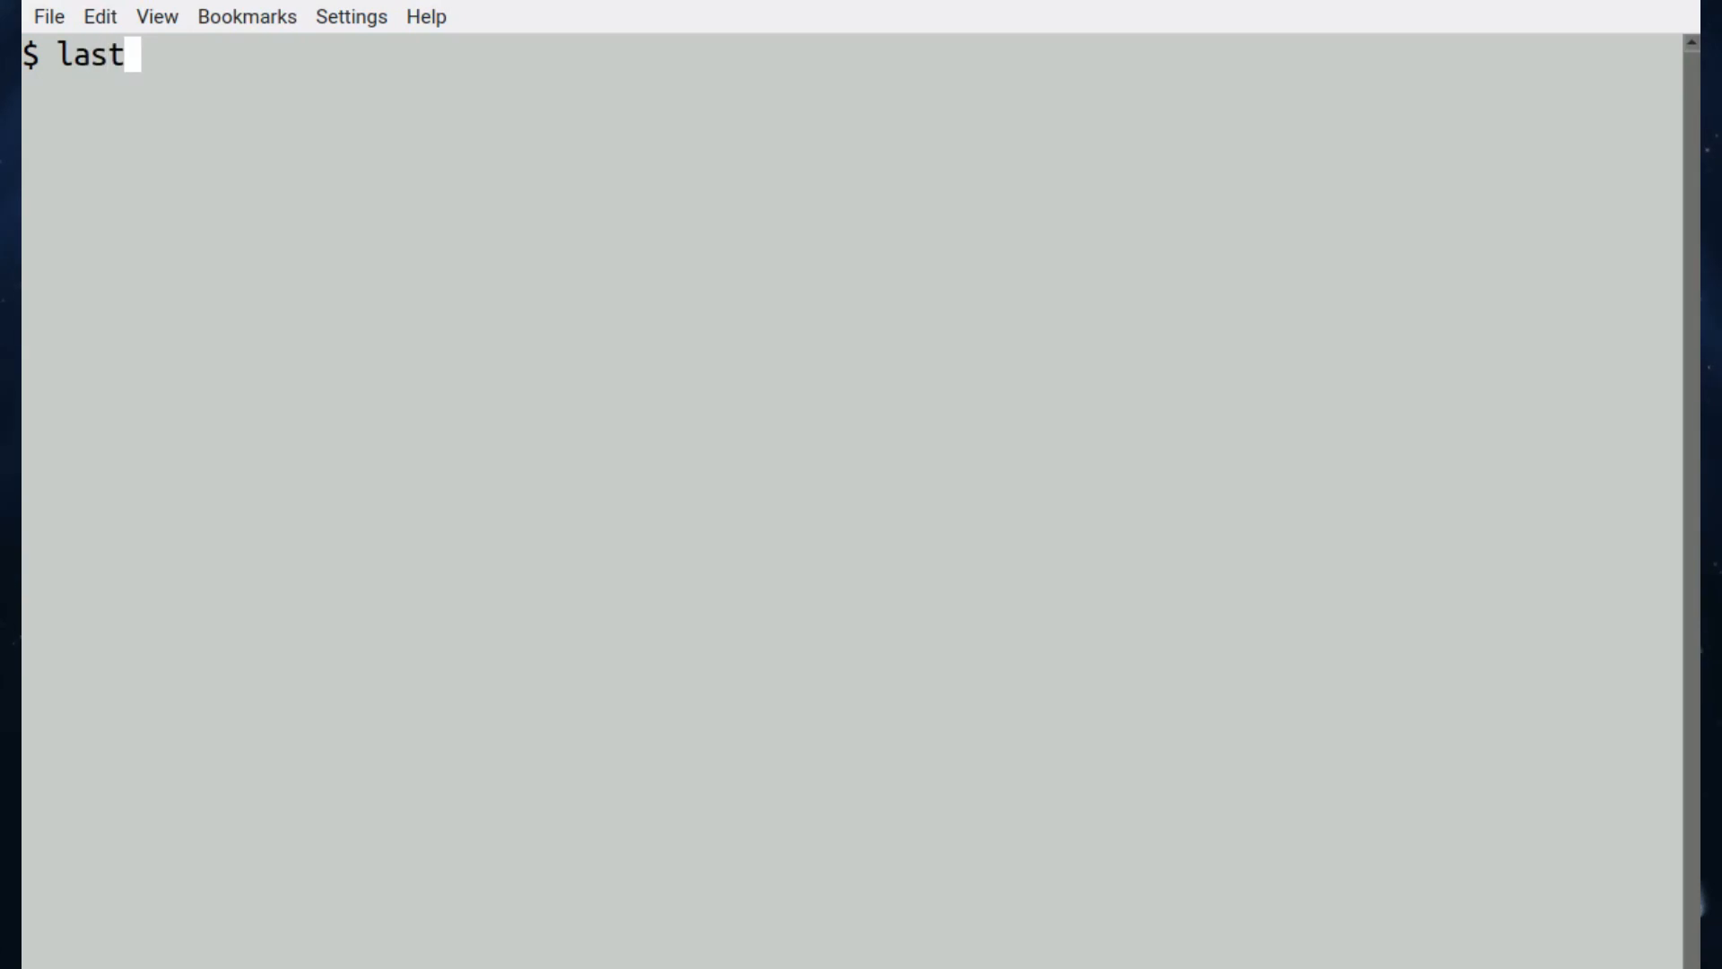
# Run lastlogin, lastlogin -r in reverse order, and lastlogin -t sorted by login time
pyautogui.write('login')
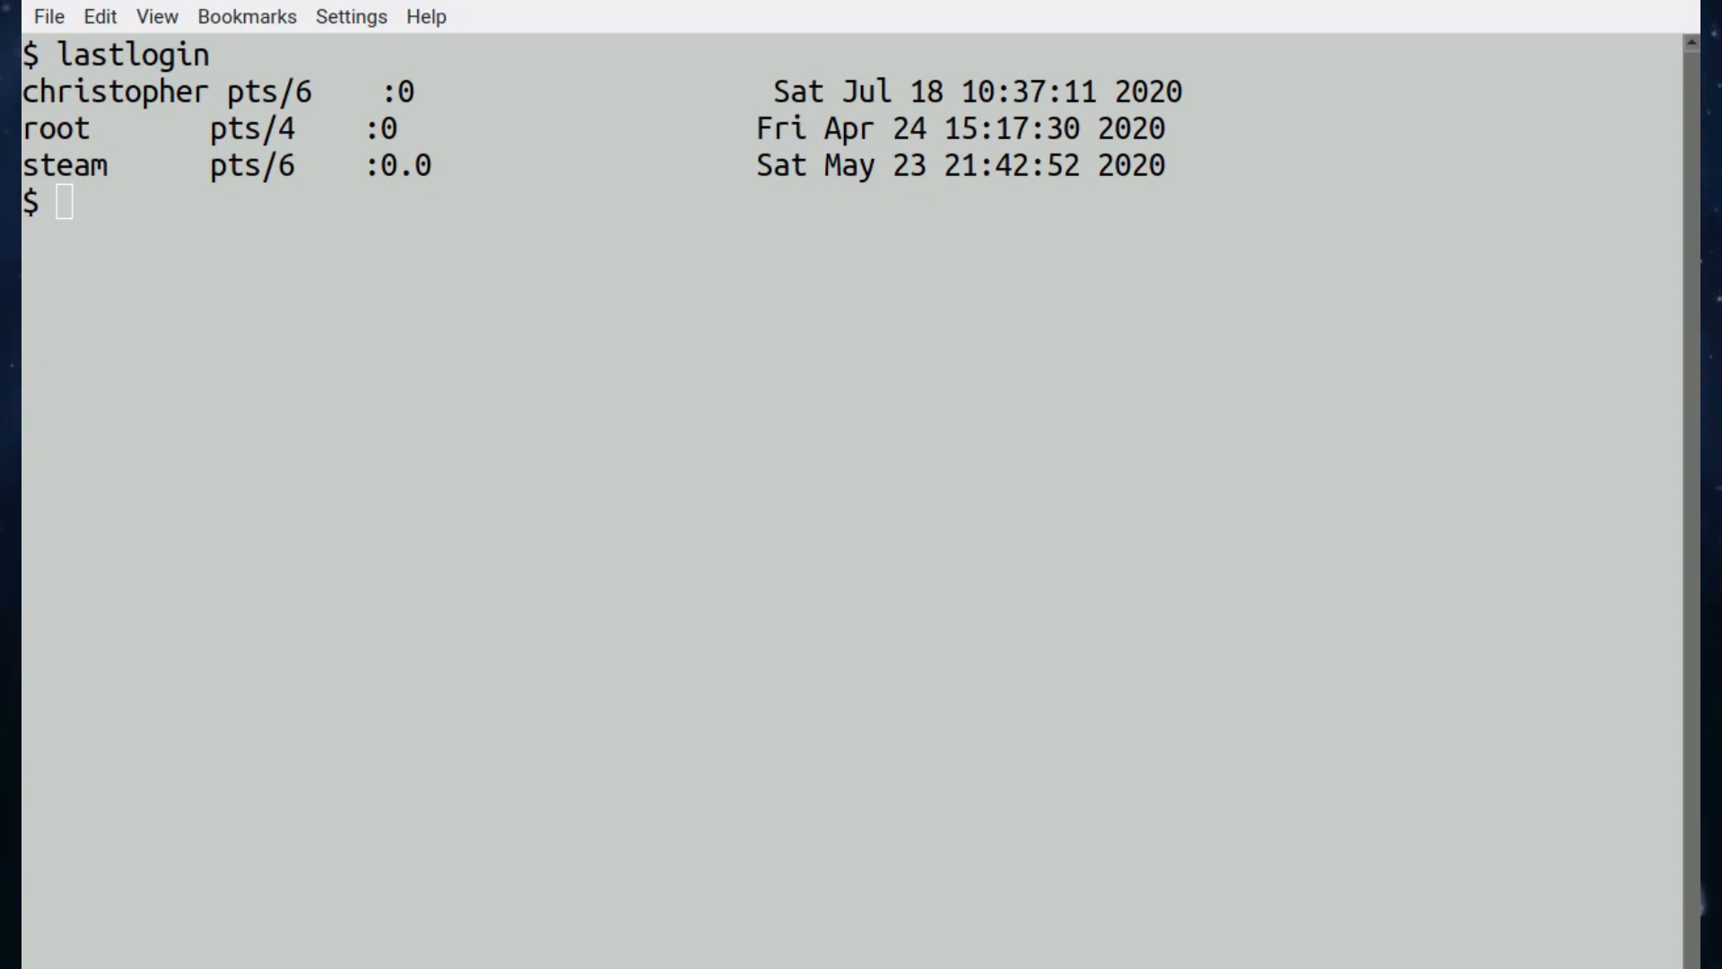
pyautogui.moveTo(963, 521)
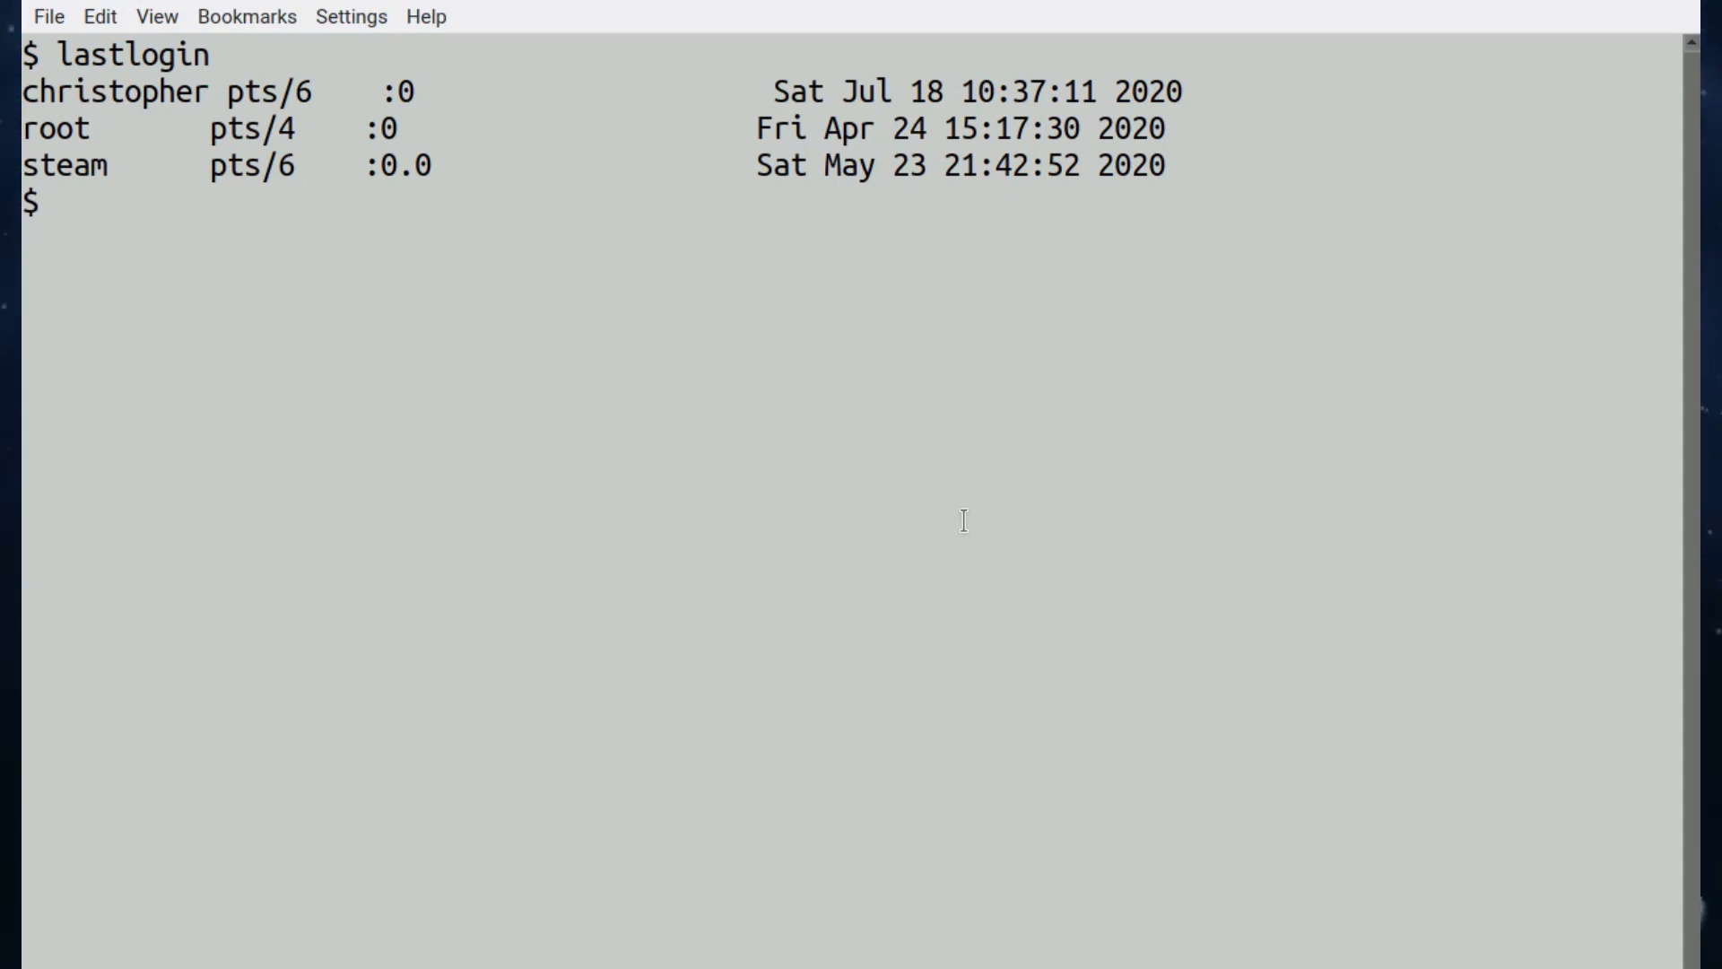
pyautogui.write('lastlogin -r')
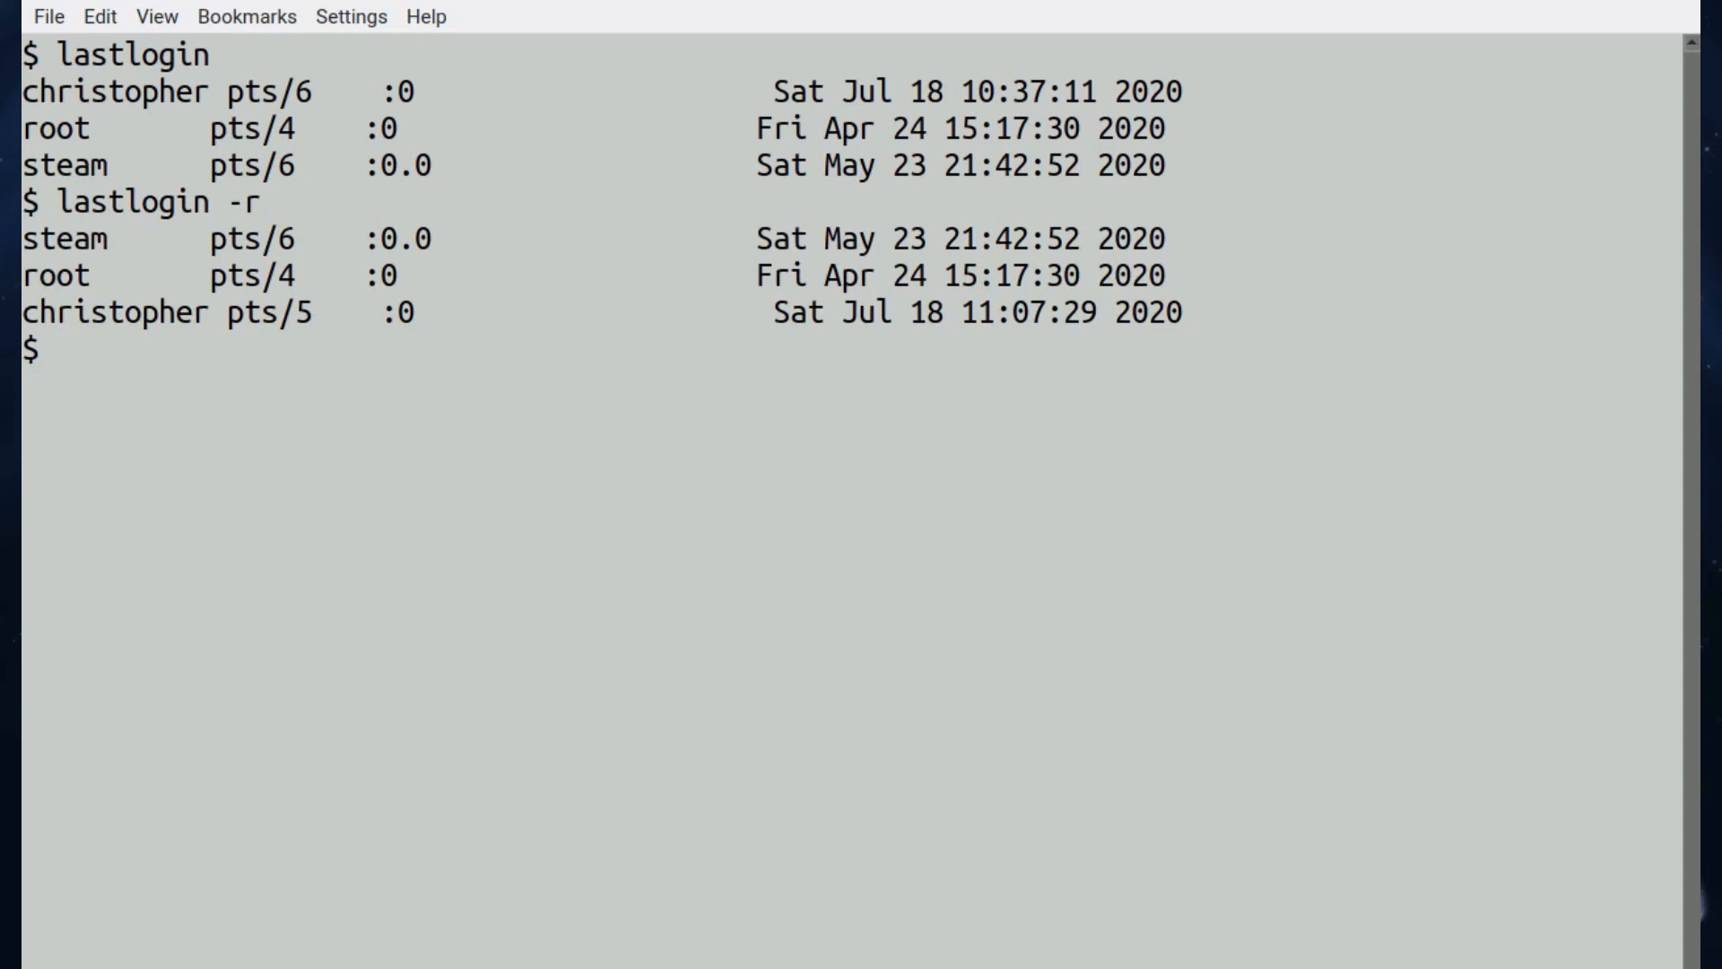
pyautogui.write('lastlogin -r')
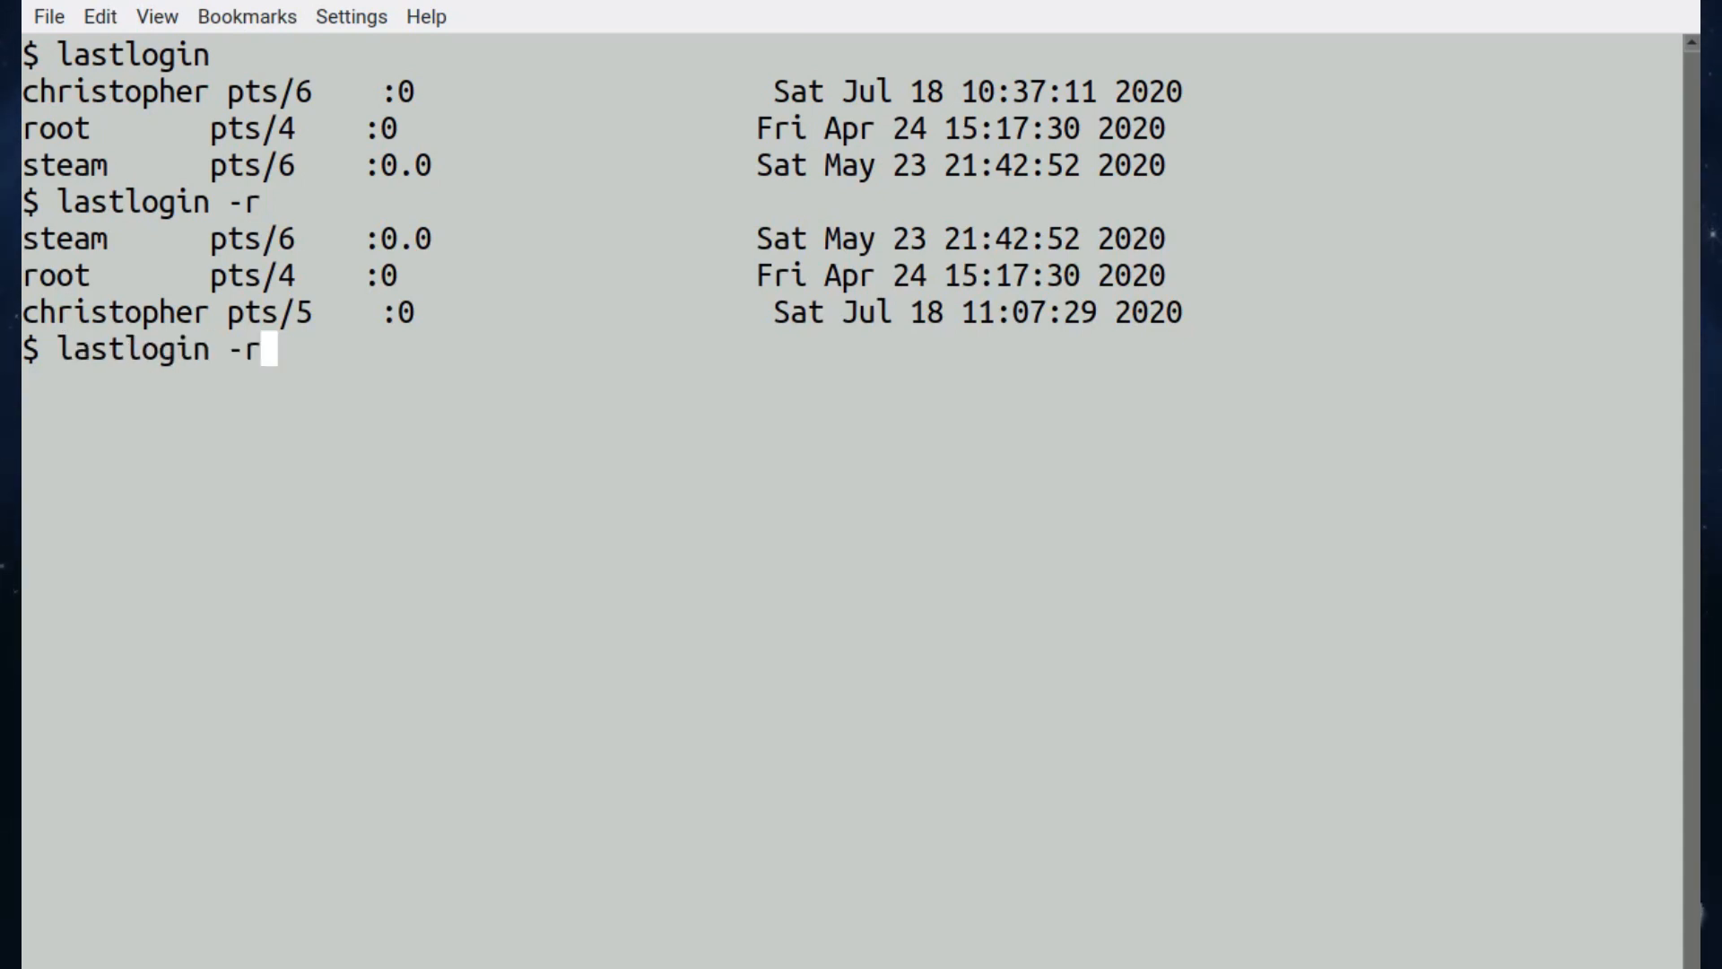
pyautogui.press('BackSpace')
pyautogui.write('t')
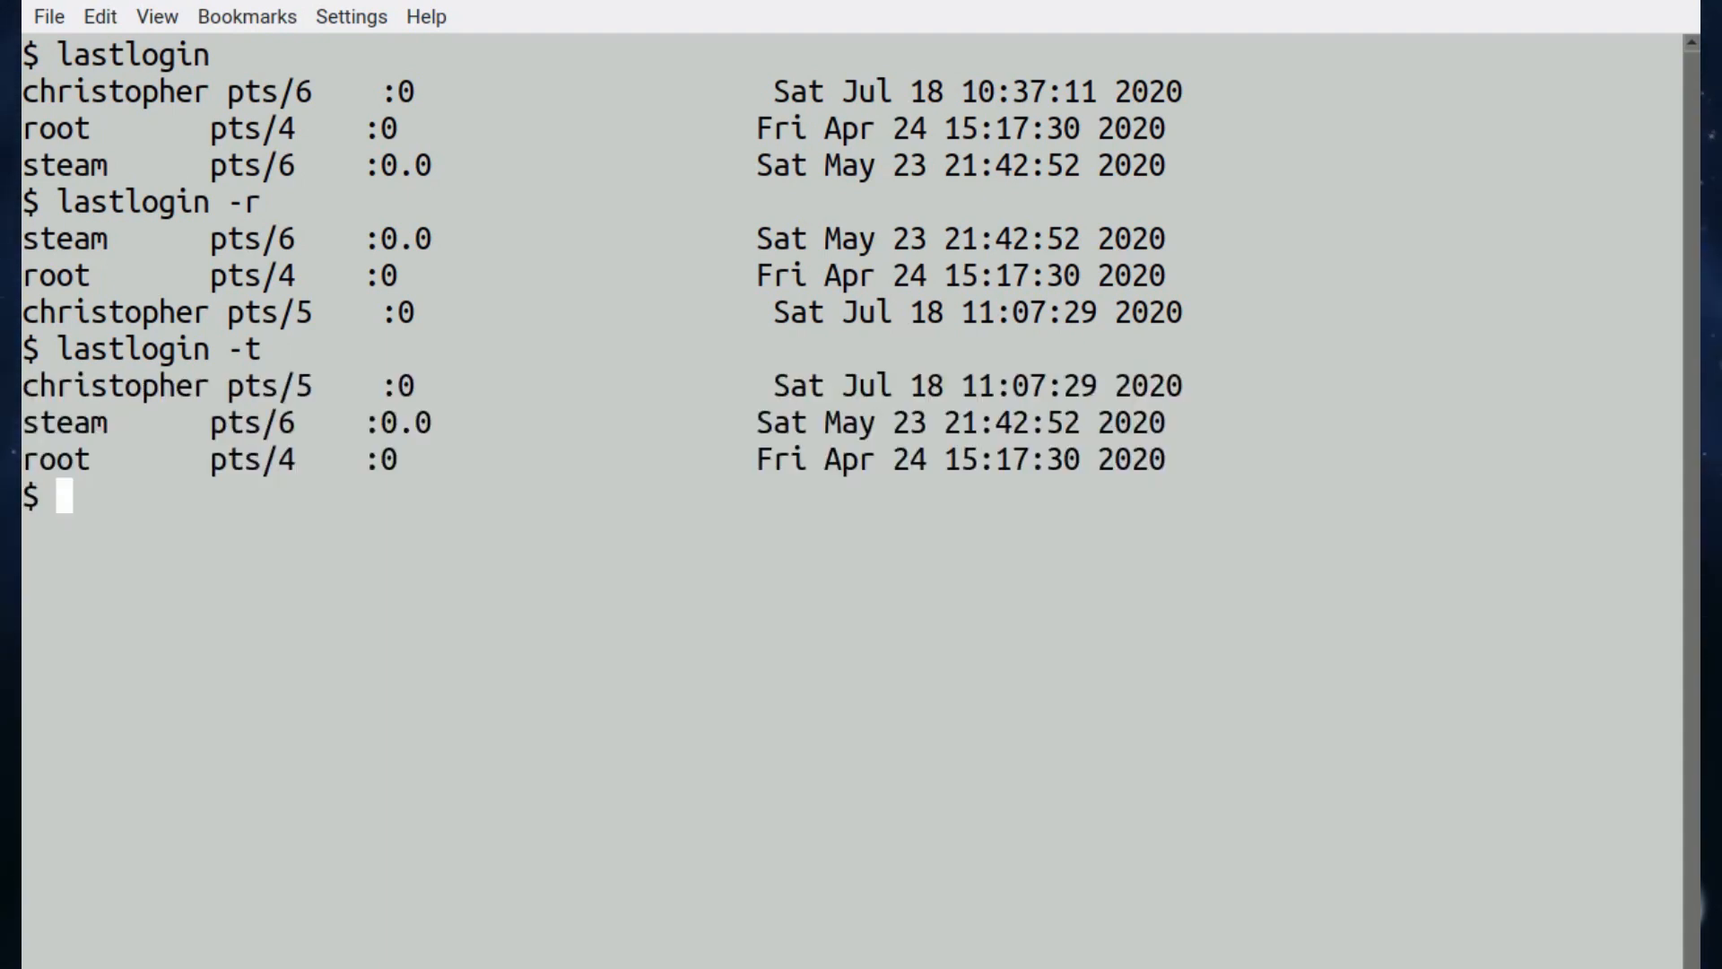
# Open the lastlogin man page and read down to the -r and -t option descriptions
pyautogui.write('man')
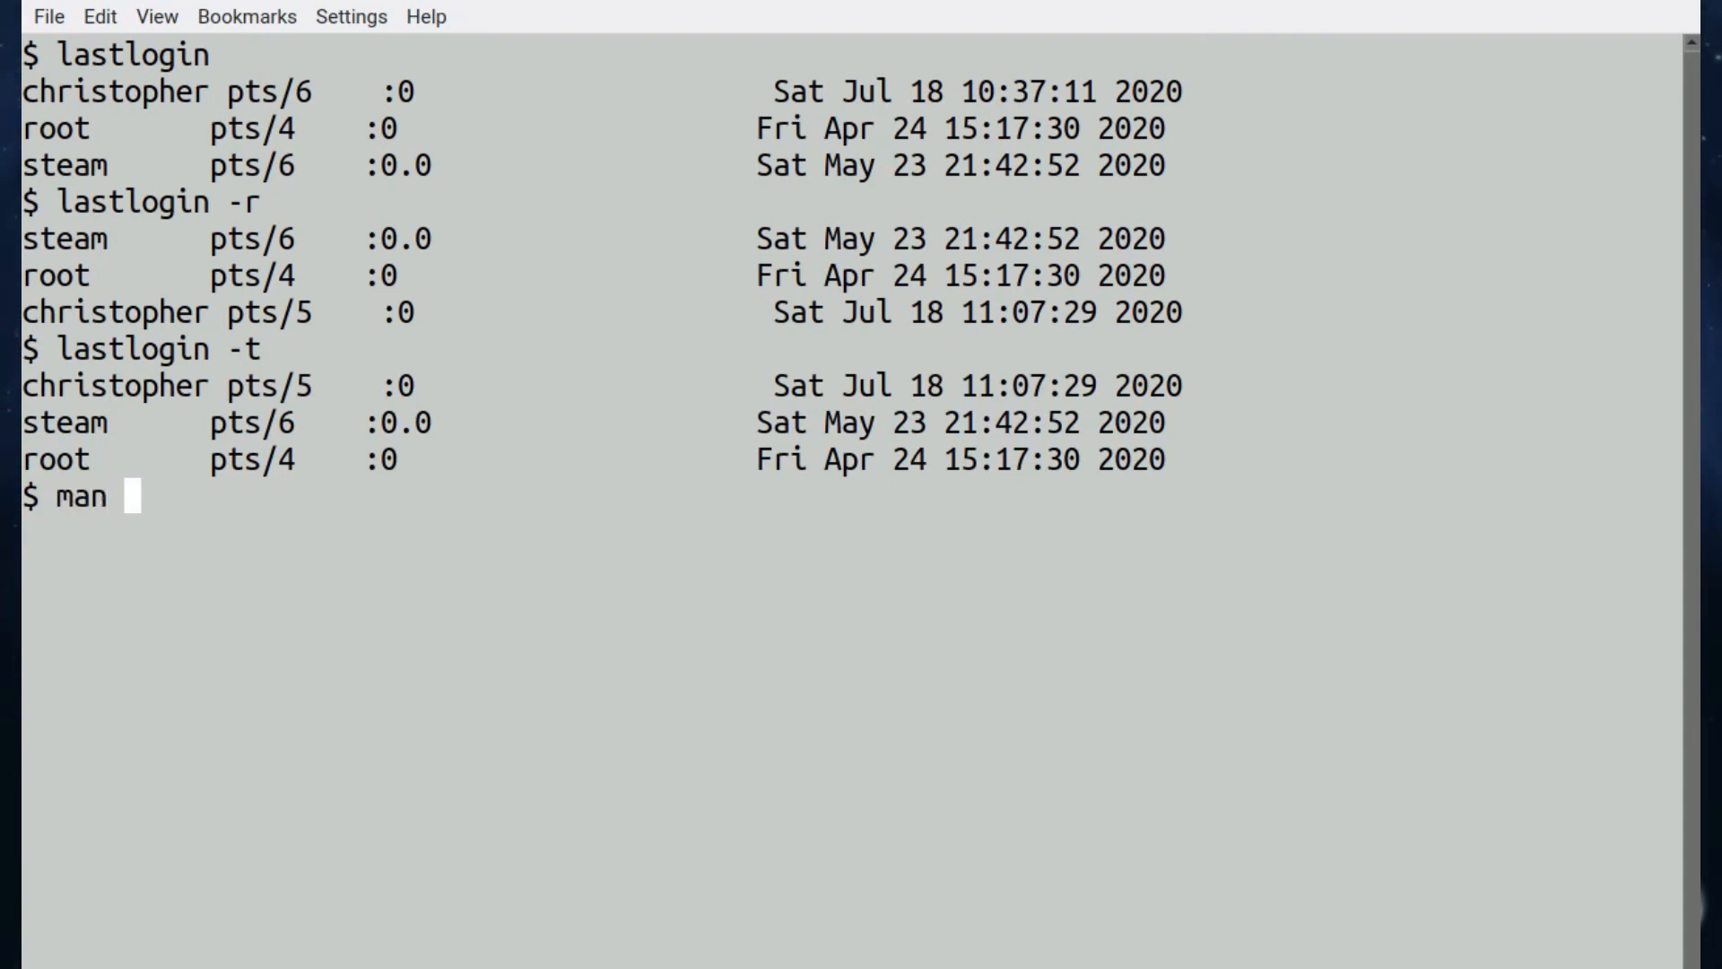
pyautogui.write('lastlogi')
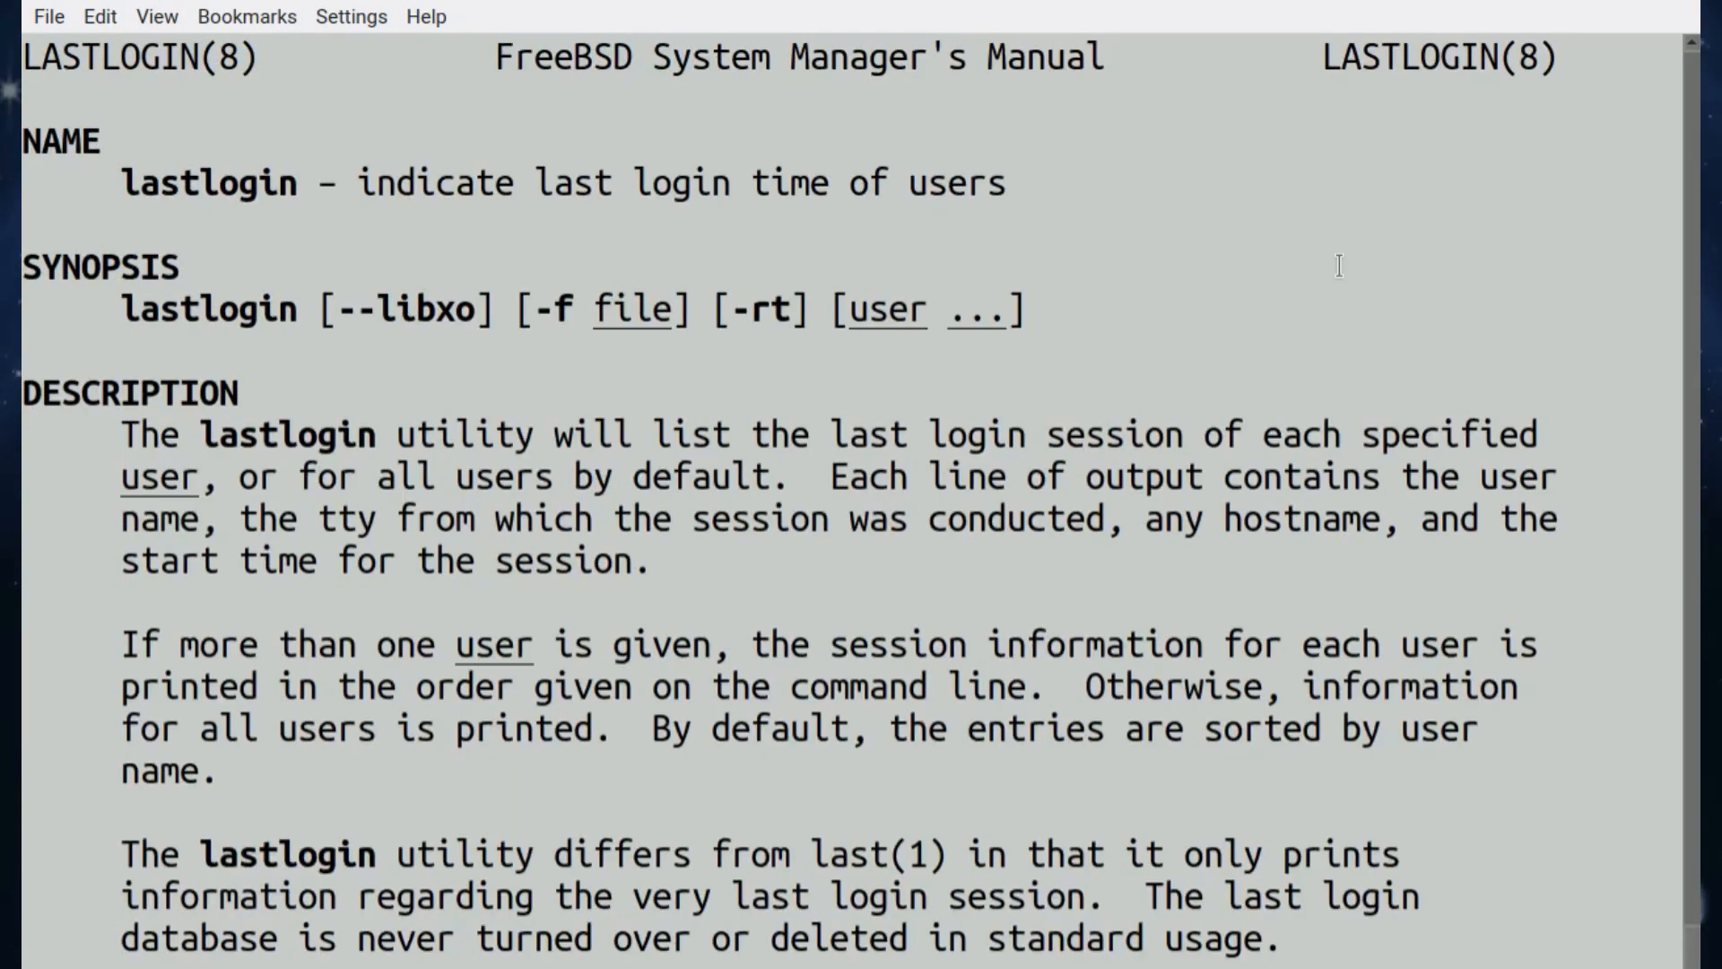
pyautogui.scroll(-3)
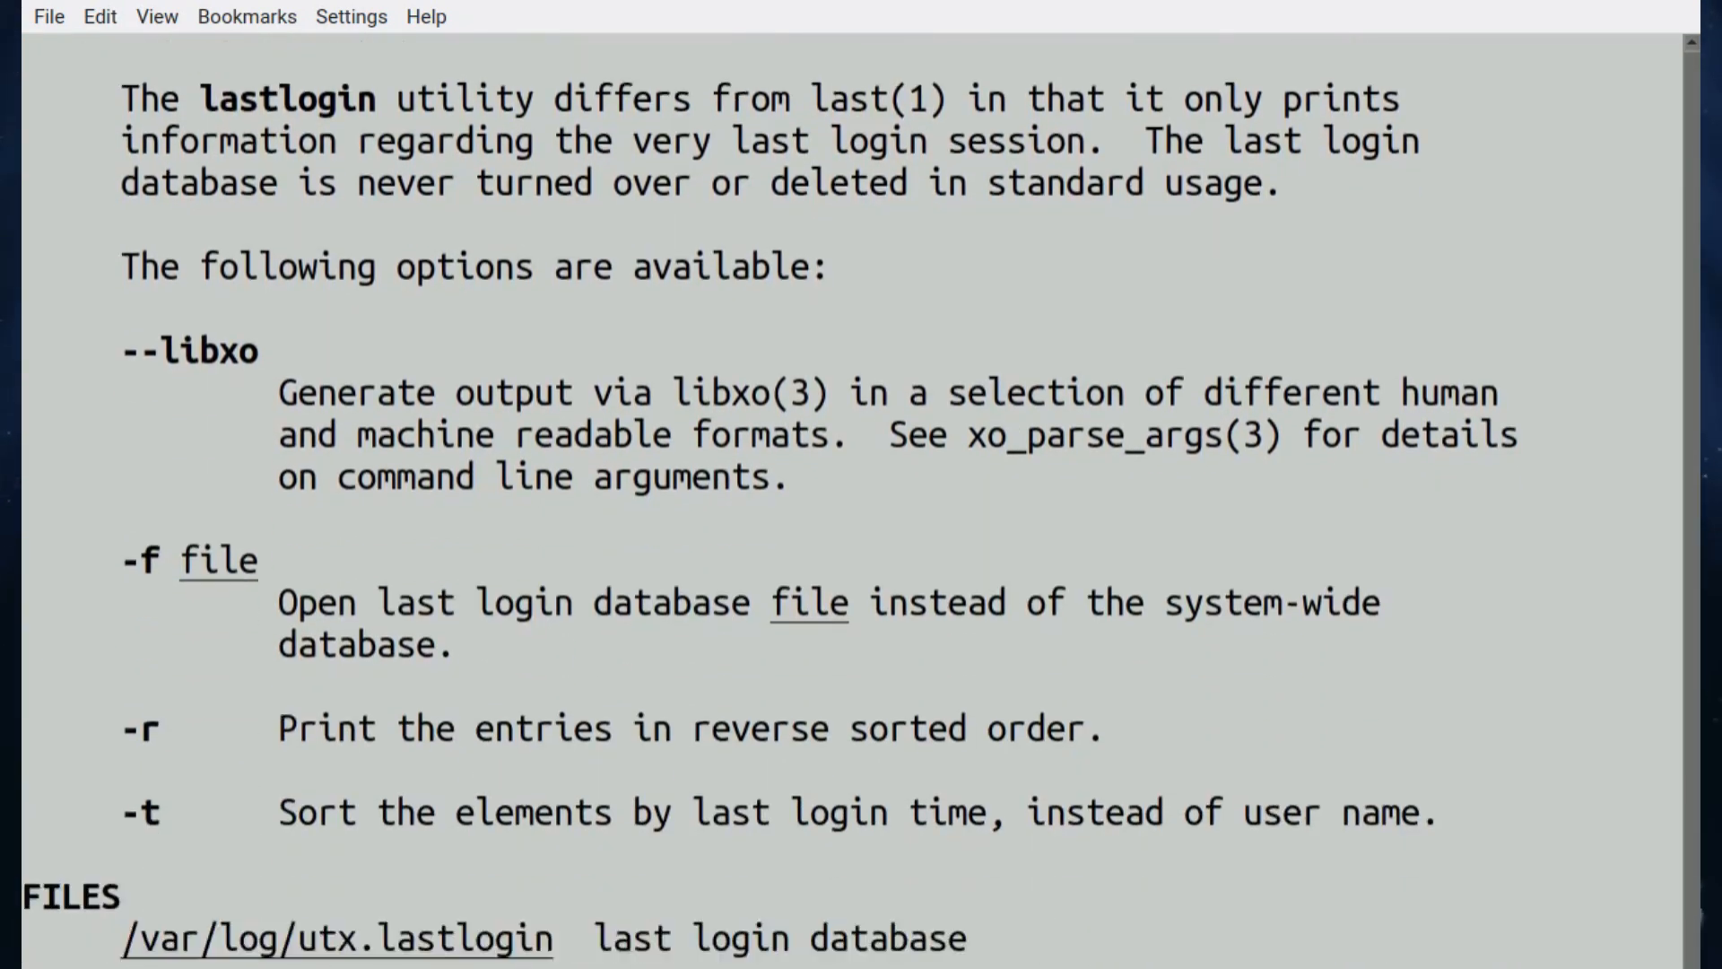
pyautogui.scroll(-3)
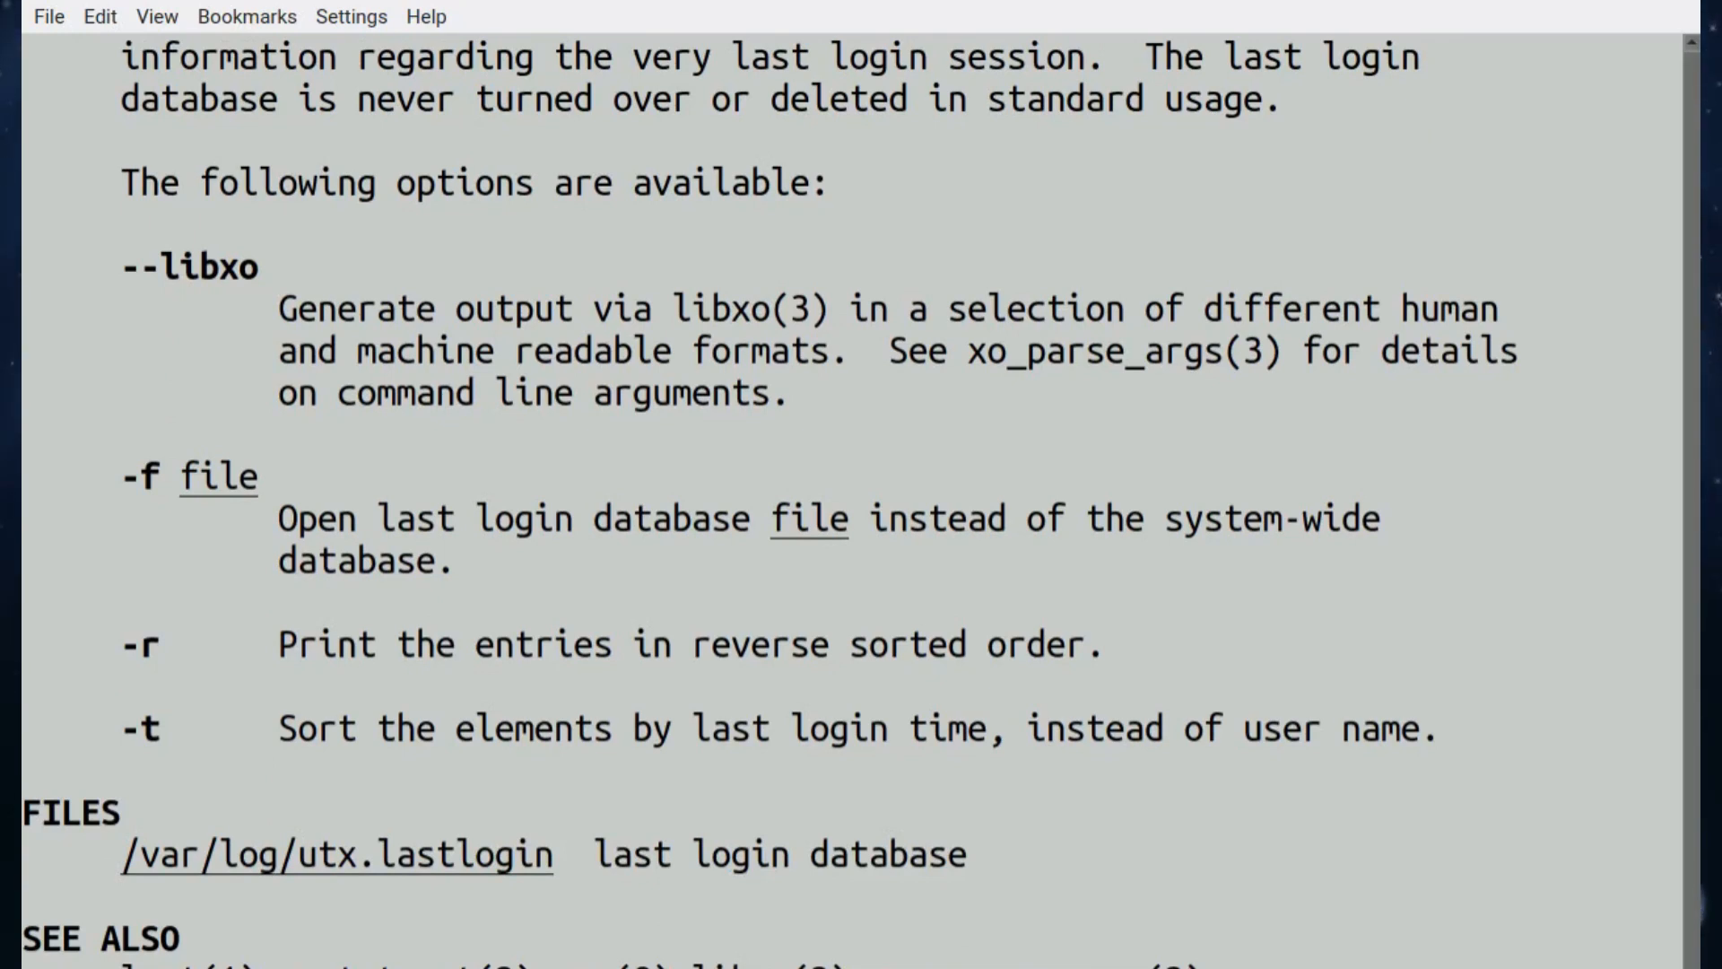